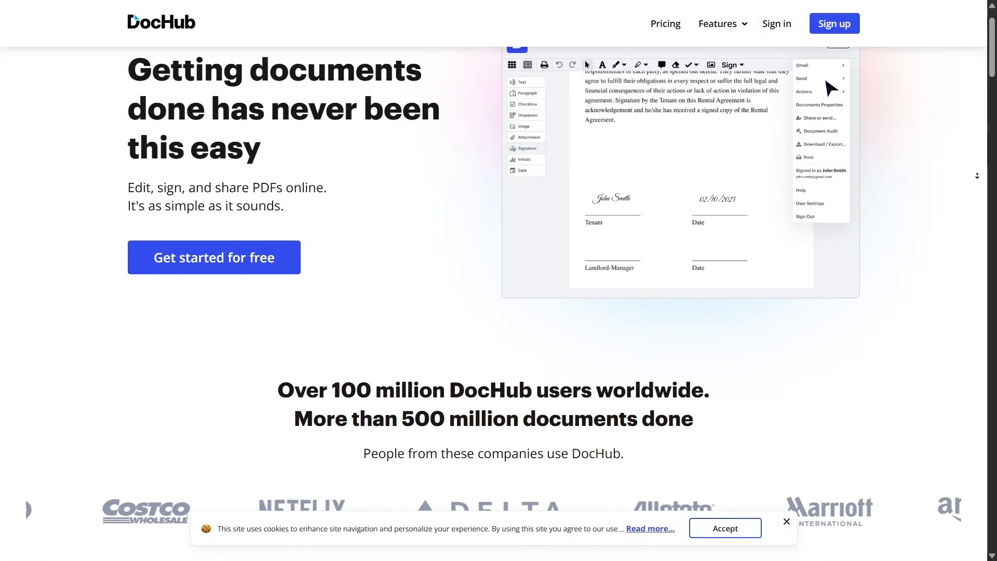
Step: Scroll the homepage past the company logos and Google integration section
scroll(down, 3)
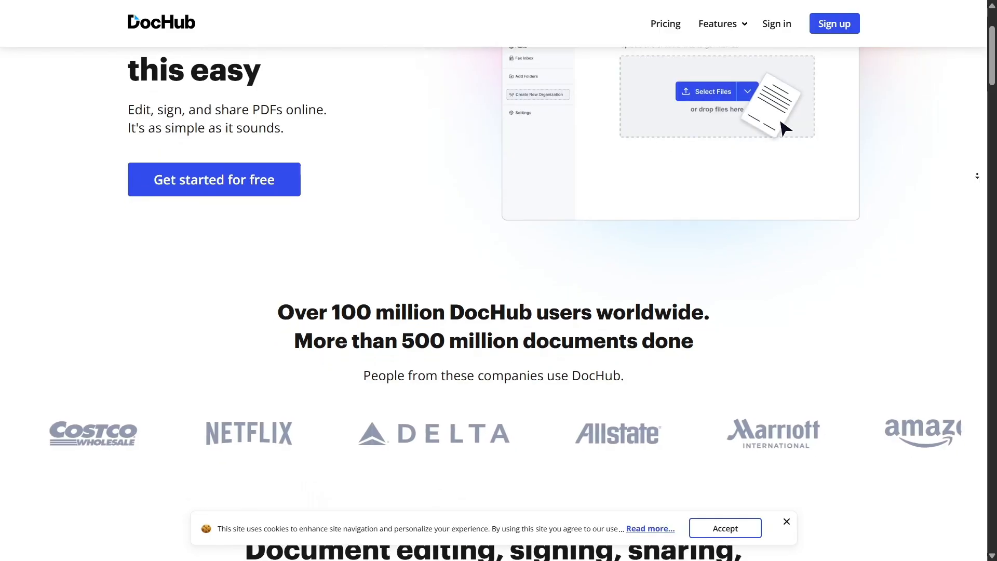
scroll(down, 3)
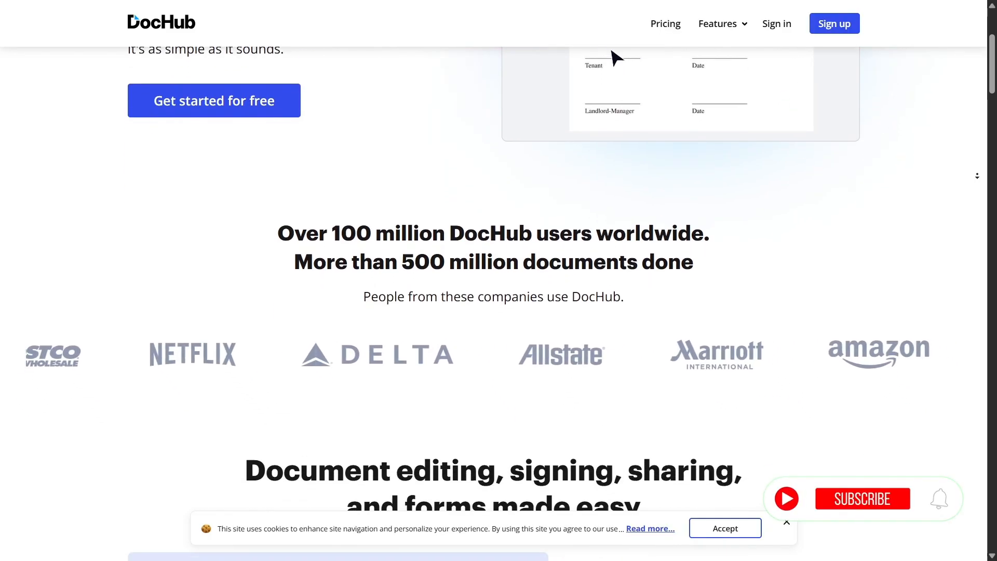
scroll(down, 3)
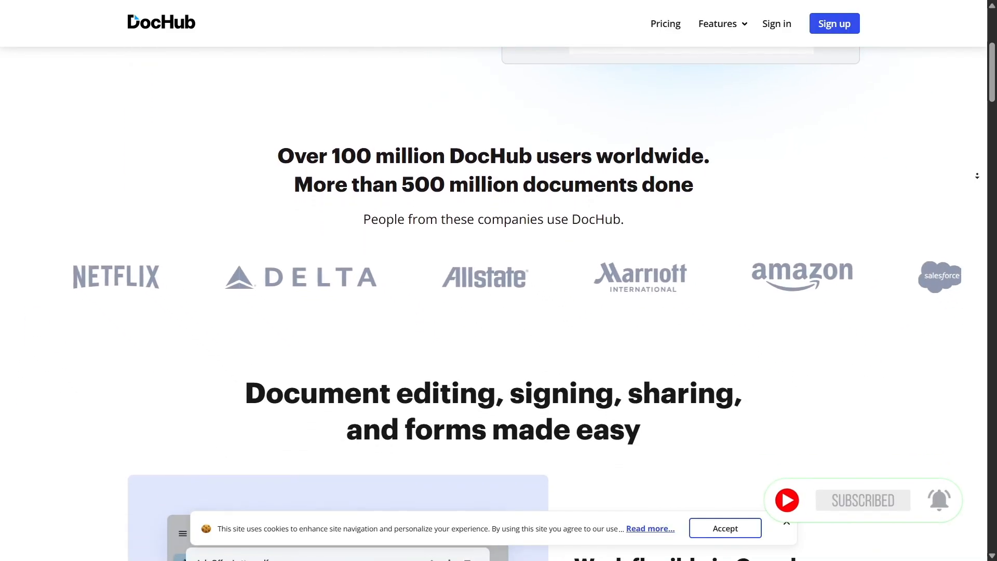
scroll(down, 3)
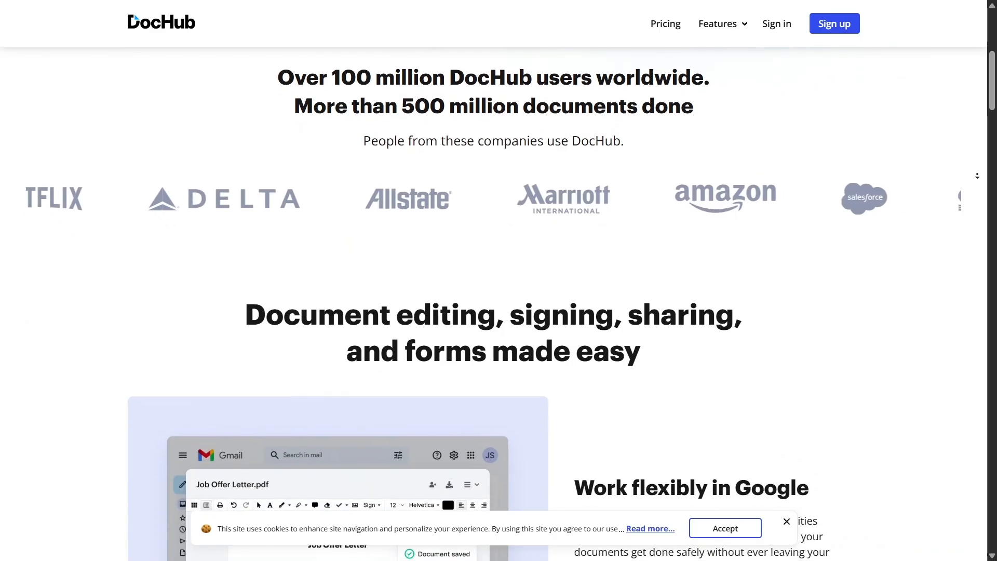
scroll(down, 3)
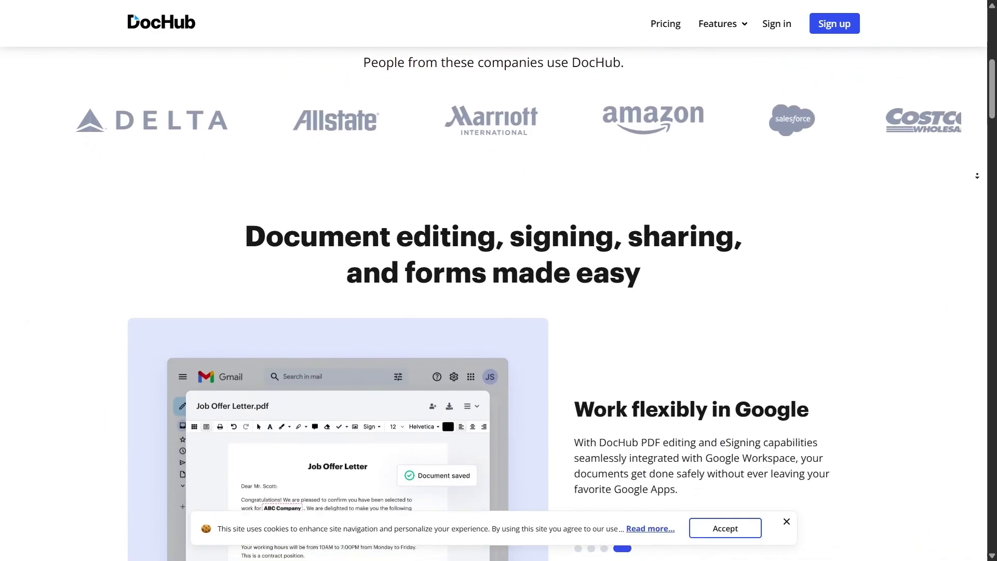
scroll(down, 3)
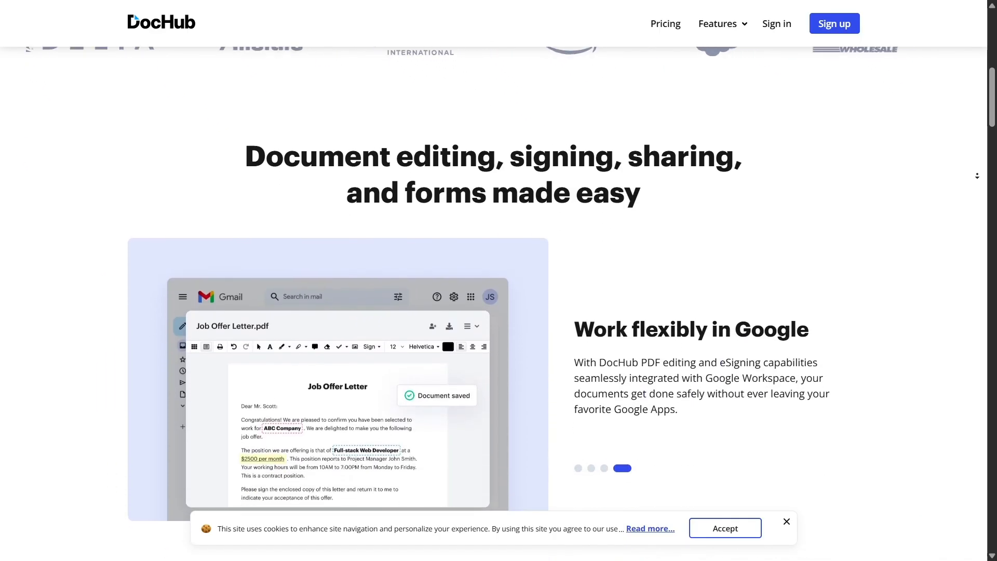
scroll(down, 3)
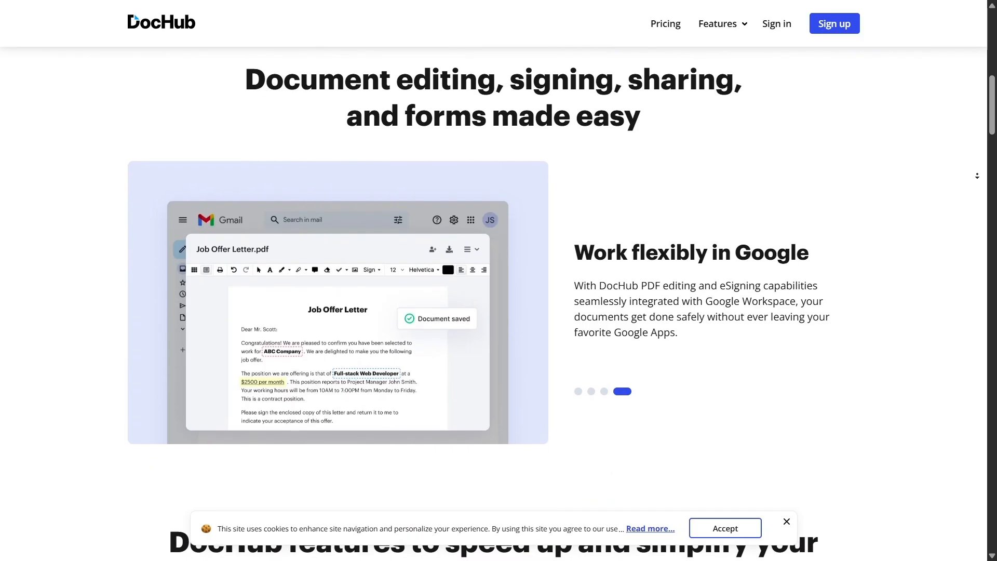
scroll(down, 3)
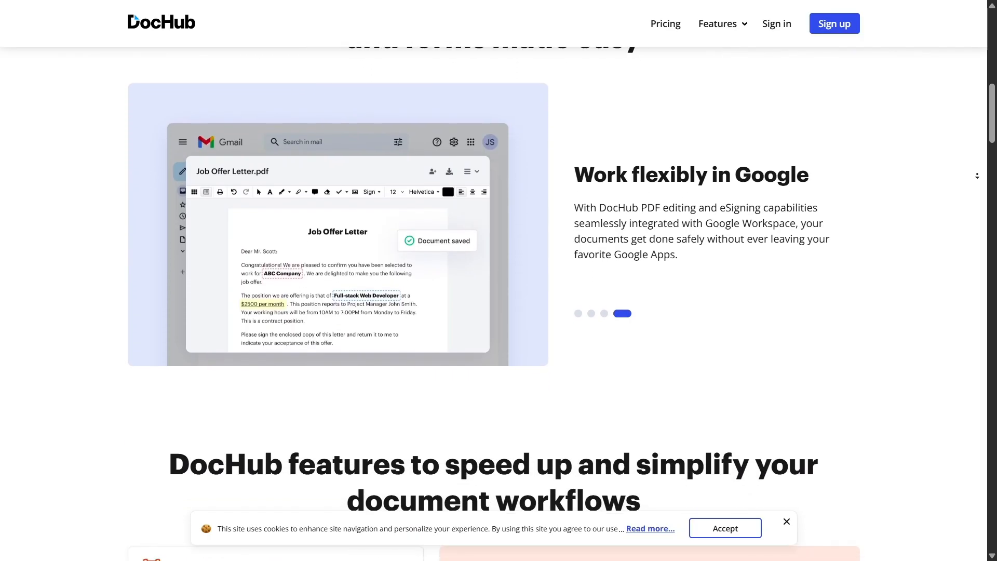
Step: Continue down the features list to the 'See all DocHub features' link
scroll(down, 3)
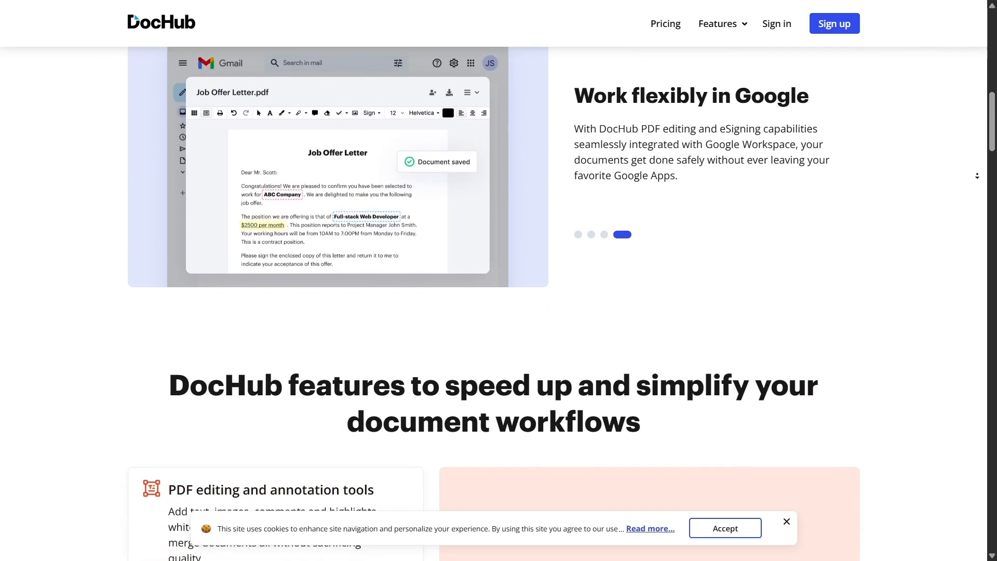
scroll(down, 3)
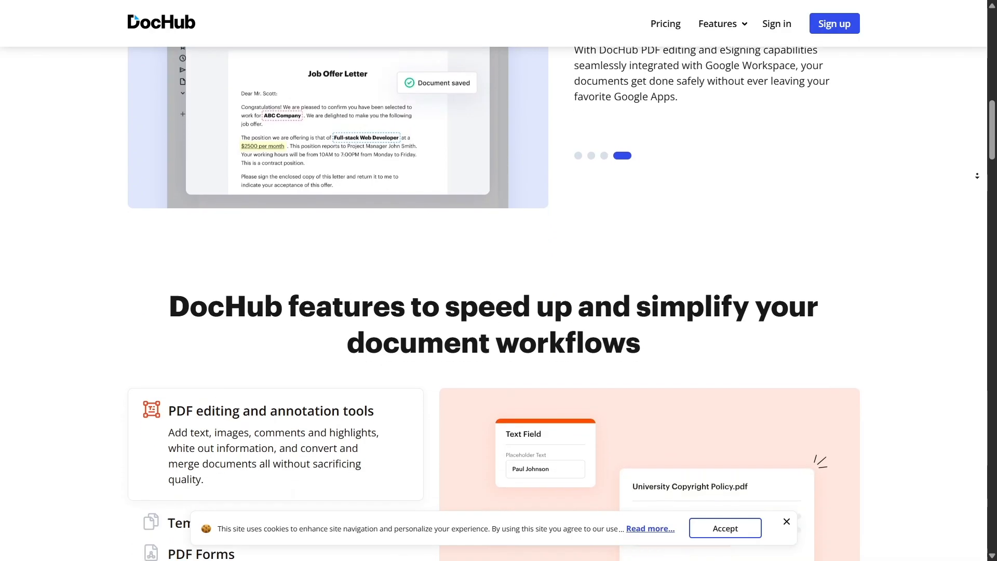
scroll(down, 3)
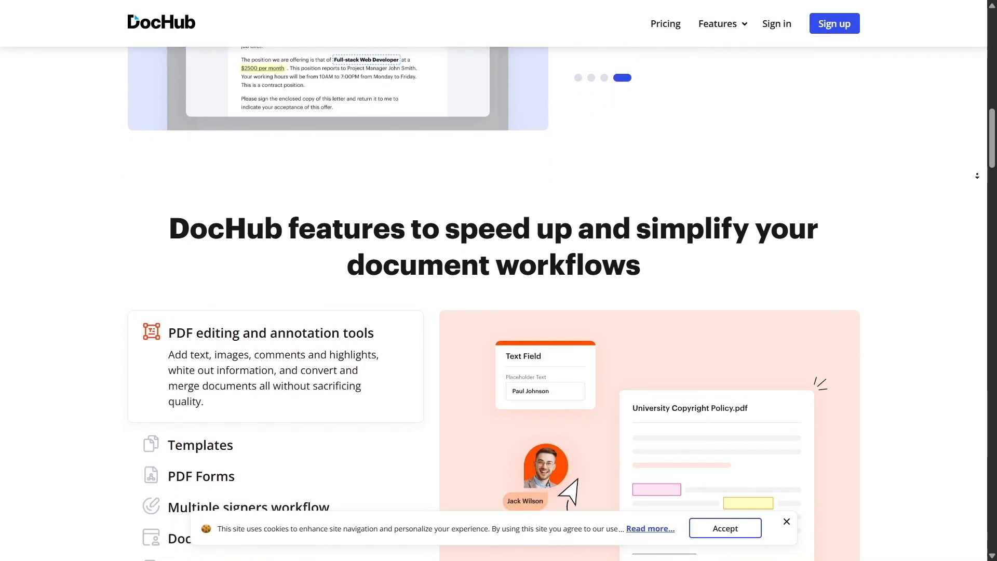
scroll(down, 3)
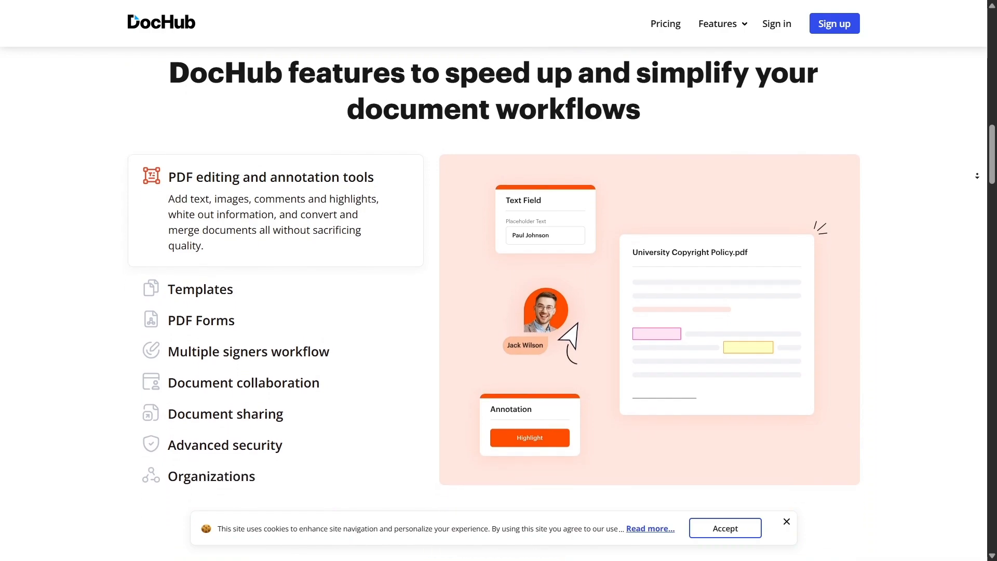
scroll(down, 3)
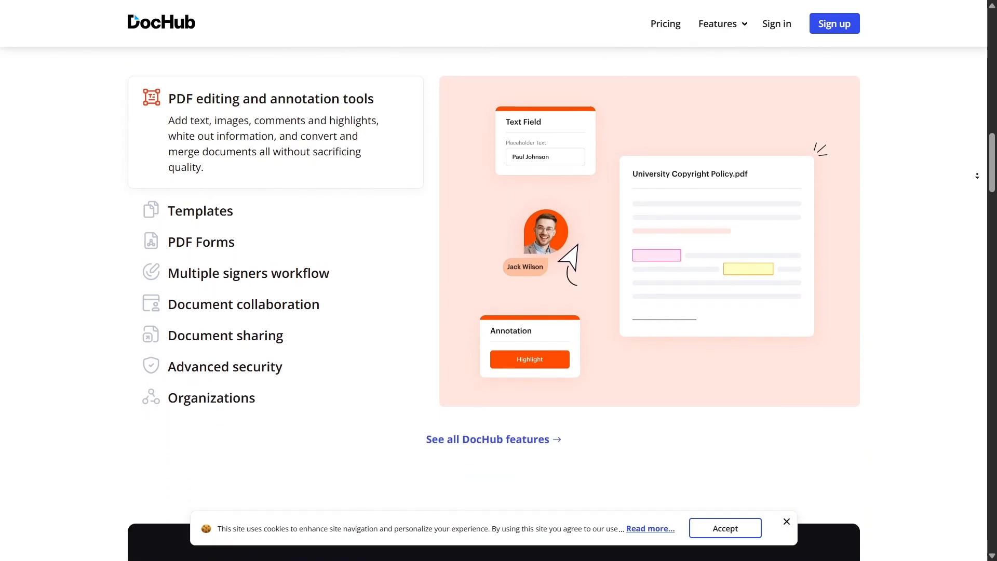
scroll(down, 3)
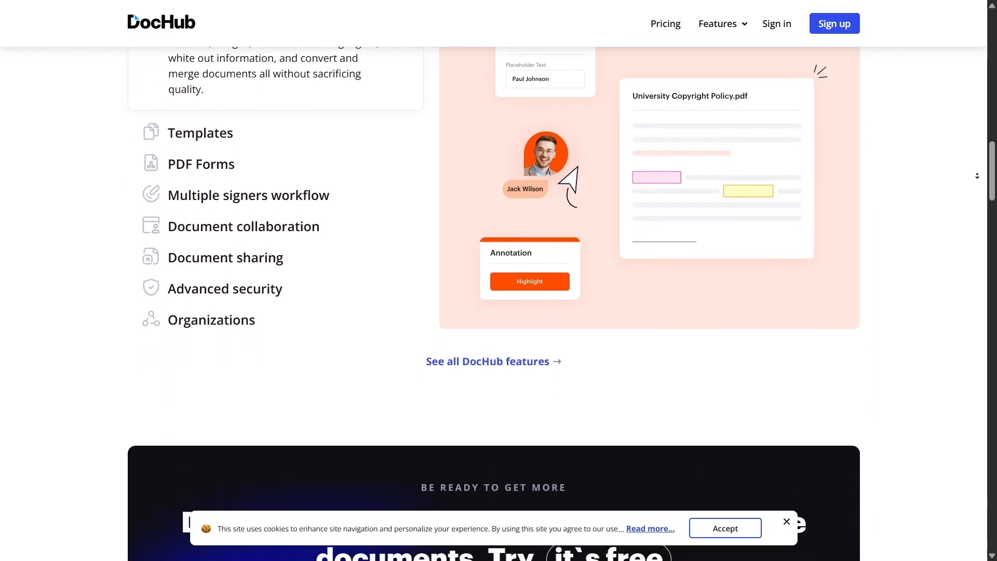
scroll(down, 3)
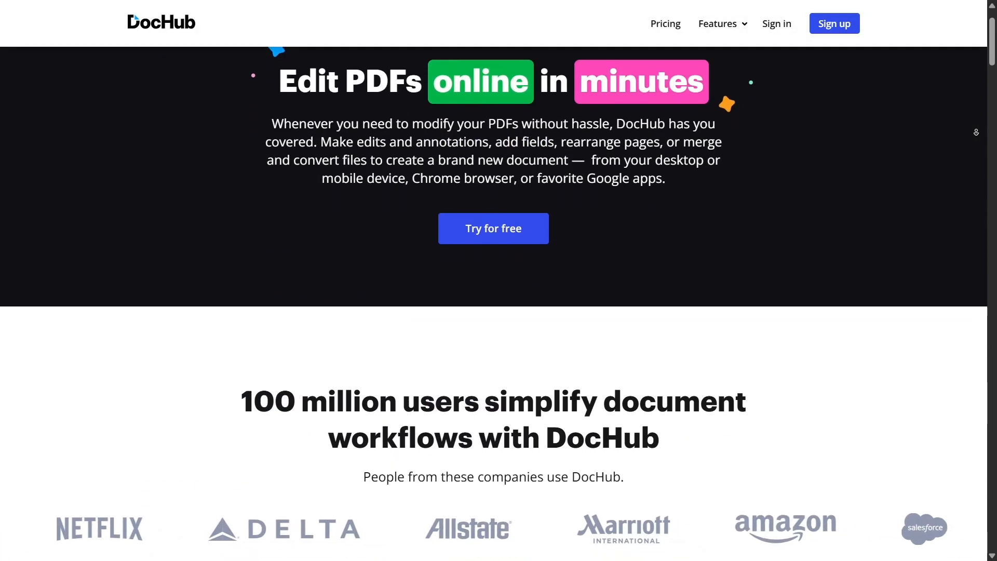
Step: Scroll the Edit PDFs online page past customer logos to 'Make document changes'
scroll(down, 3)
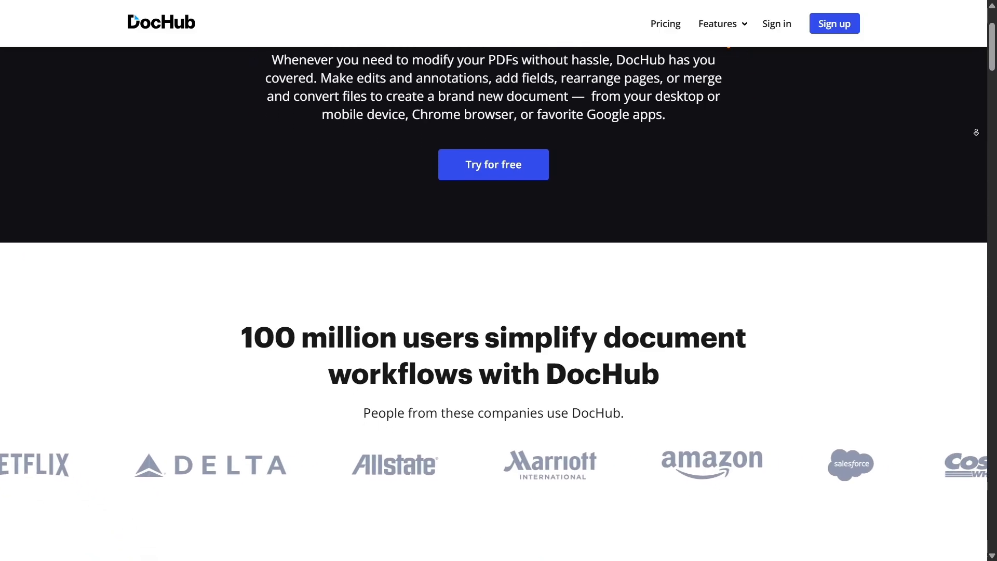
scroll(down, 3)
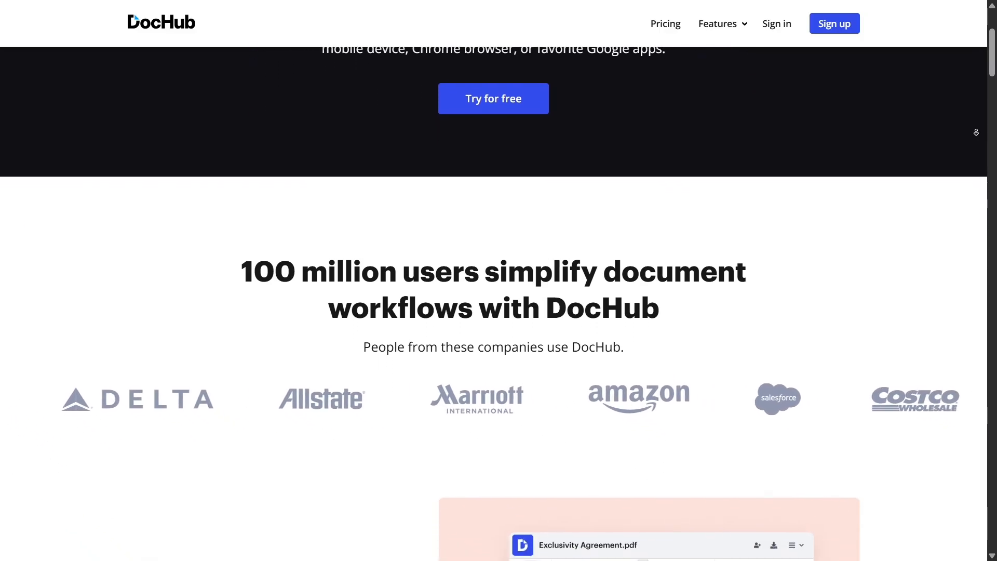
scroll(down, 3)
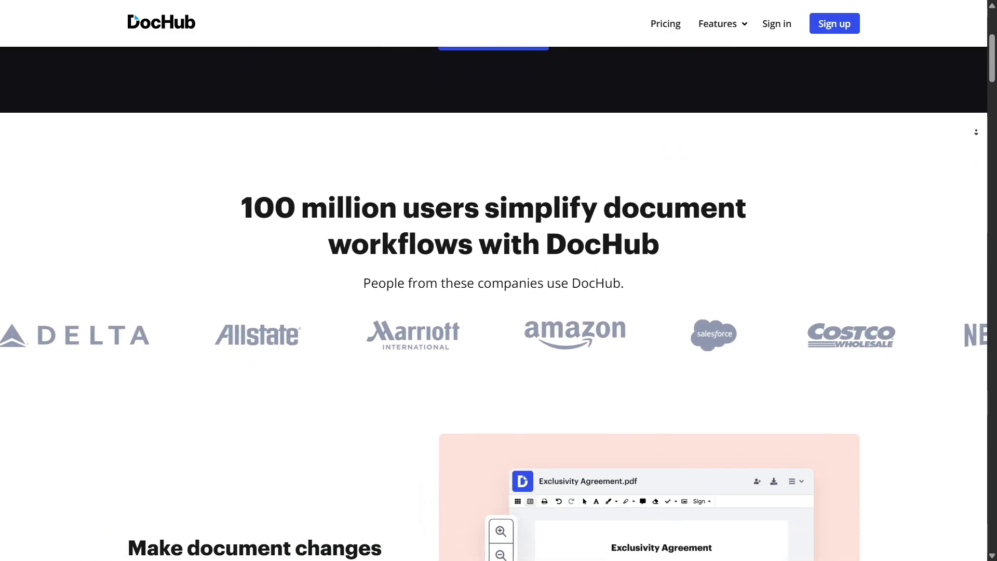
scroll(down, 3)
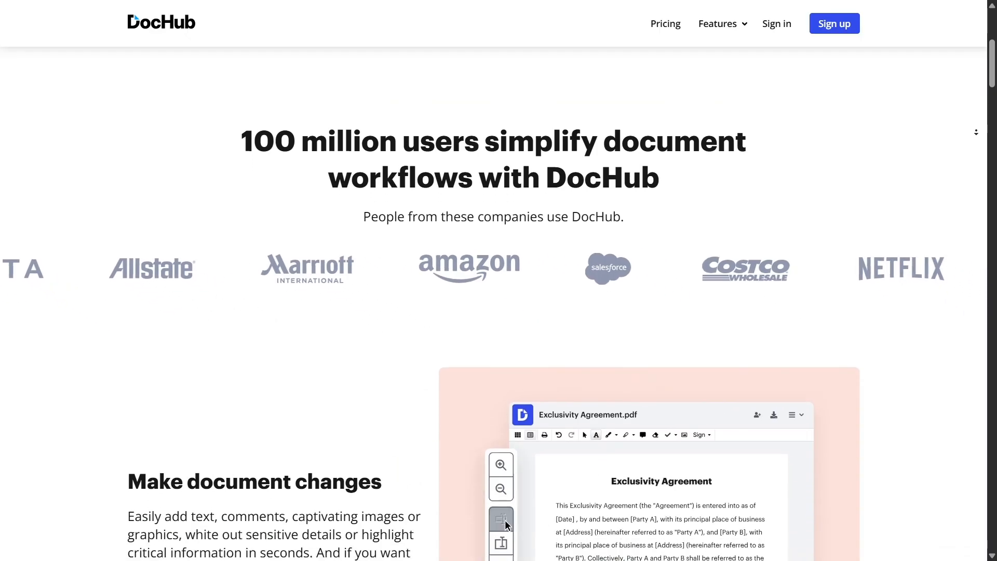
scroll(down, 3)
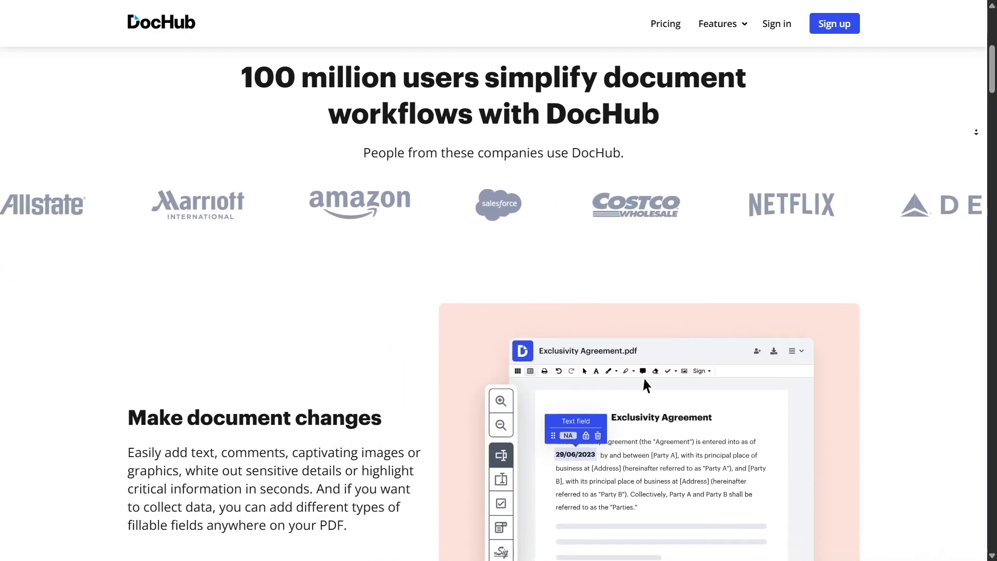
scroll(down, 3)
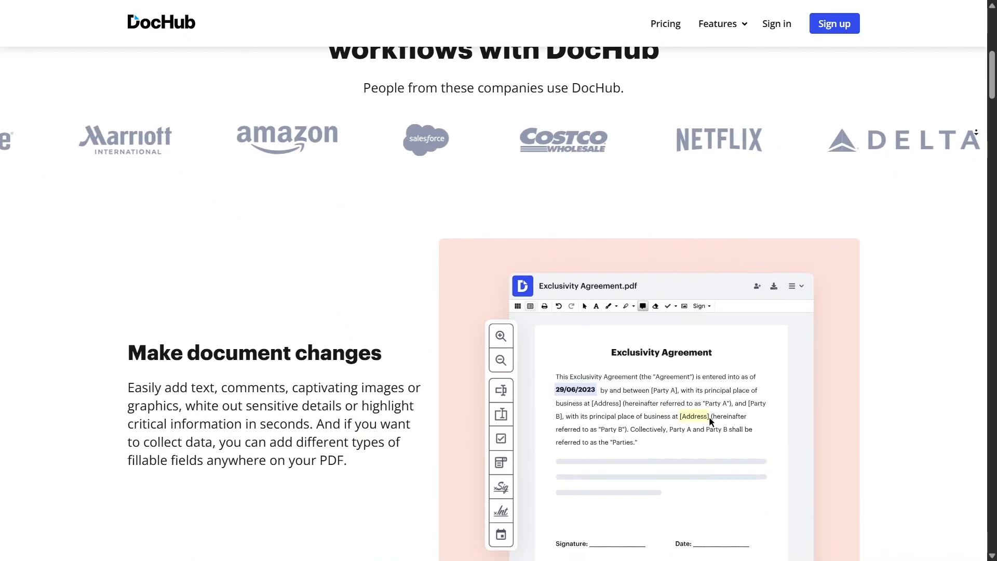
Step: Continue past the testimonial to the 'Organize PDFs without hassle' section
scroll(down, 3)
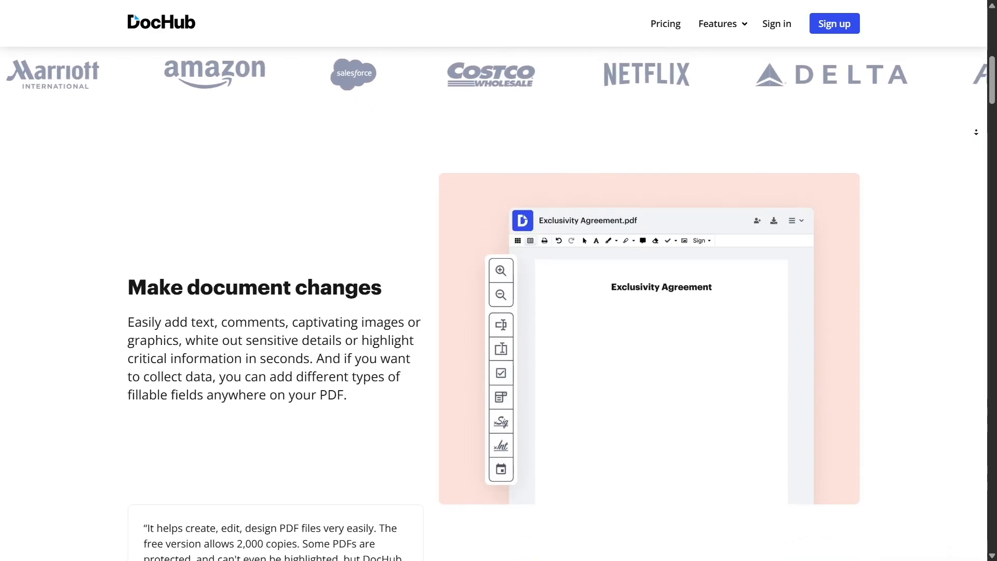
scroll(down, 3)
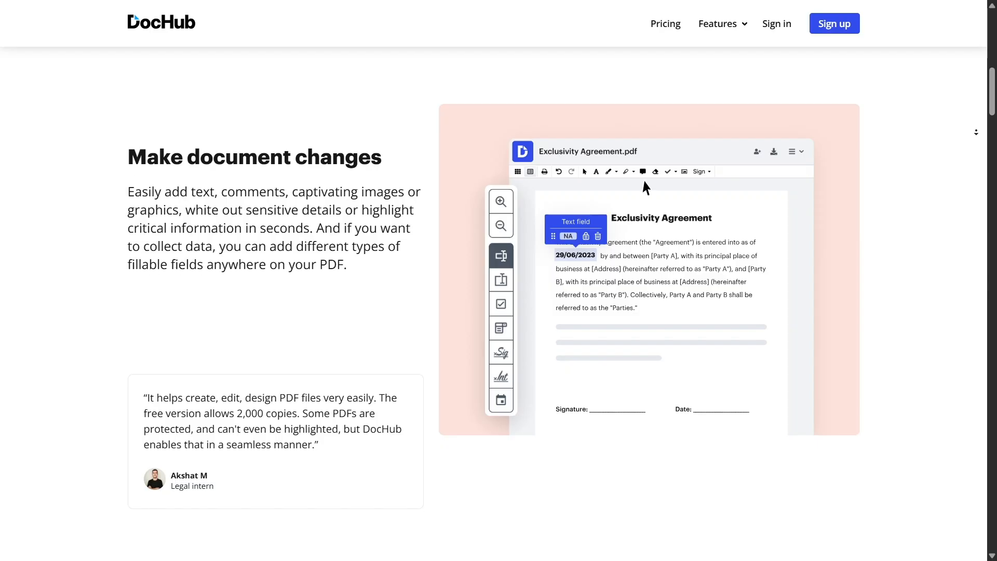
scroll(down, 3)
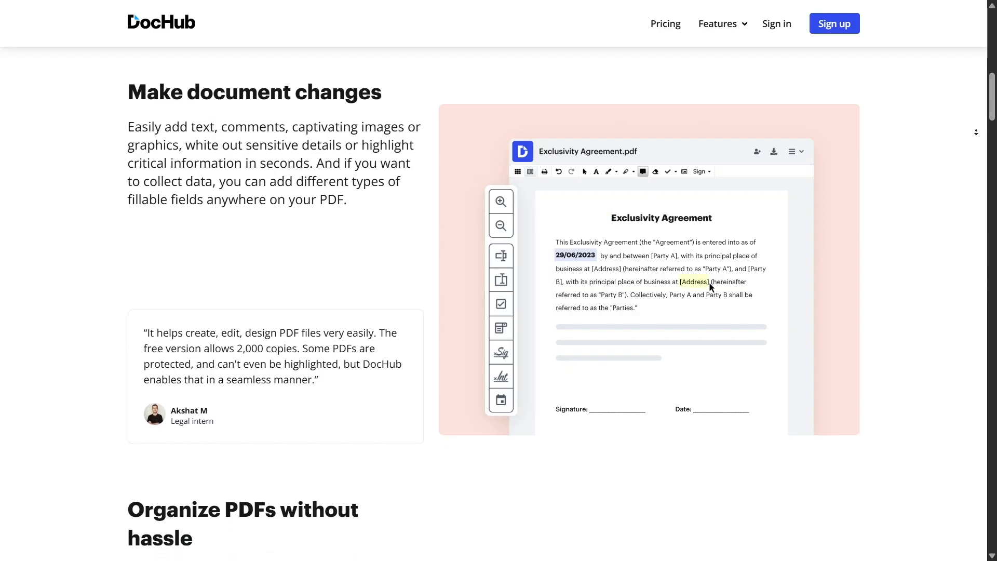
scroll(down, 3)
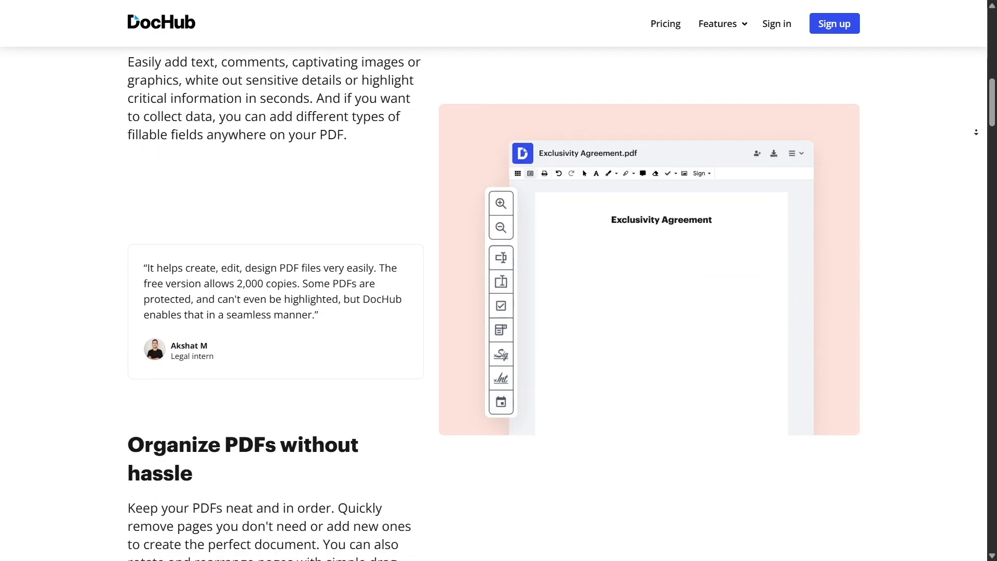
scroll(down, 3)
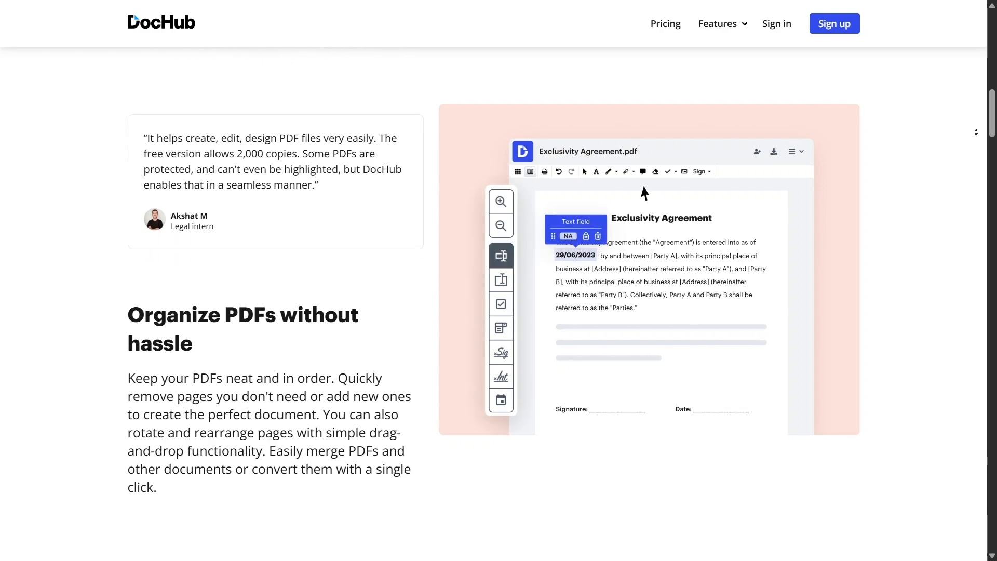
scroll(down, 3)
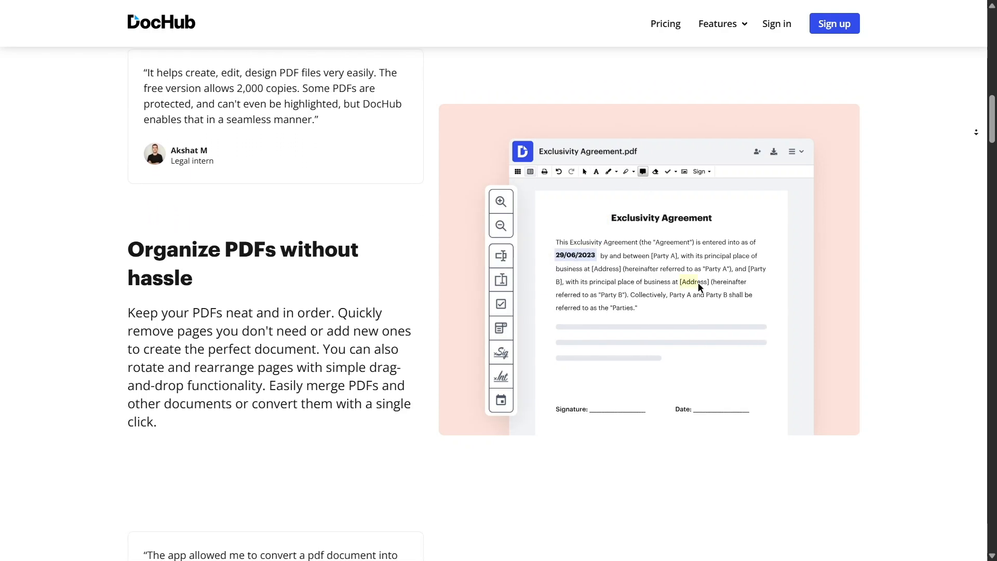
Step: Scroll past 'Organize PDFs without hassle' to 'Edit PDFs from Google apps'
scroll(down, 3)
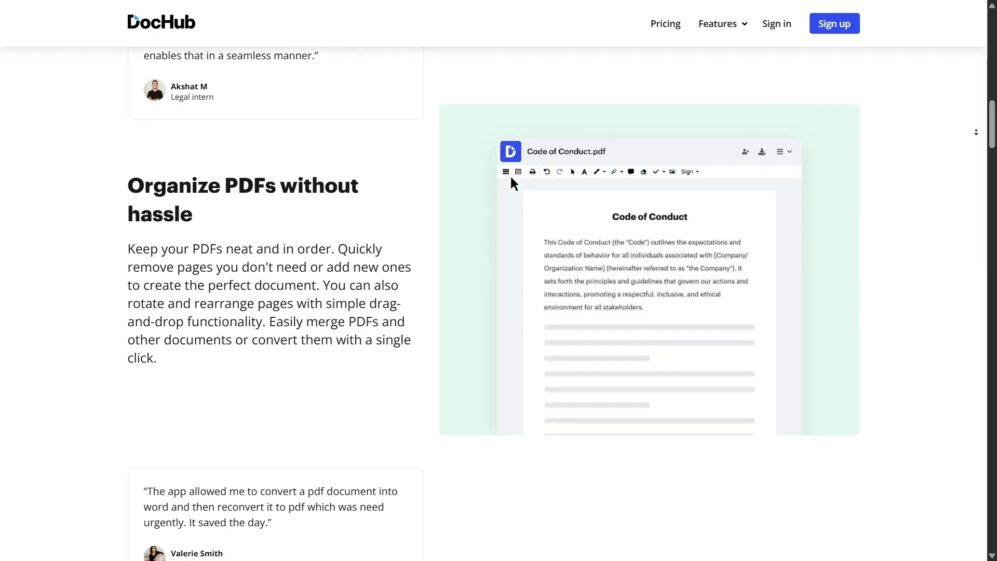
scroll(down, 3)
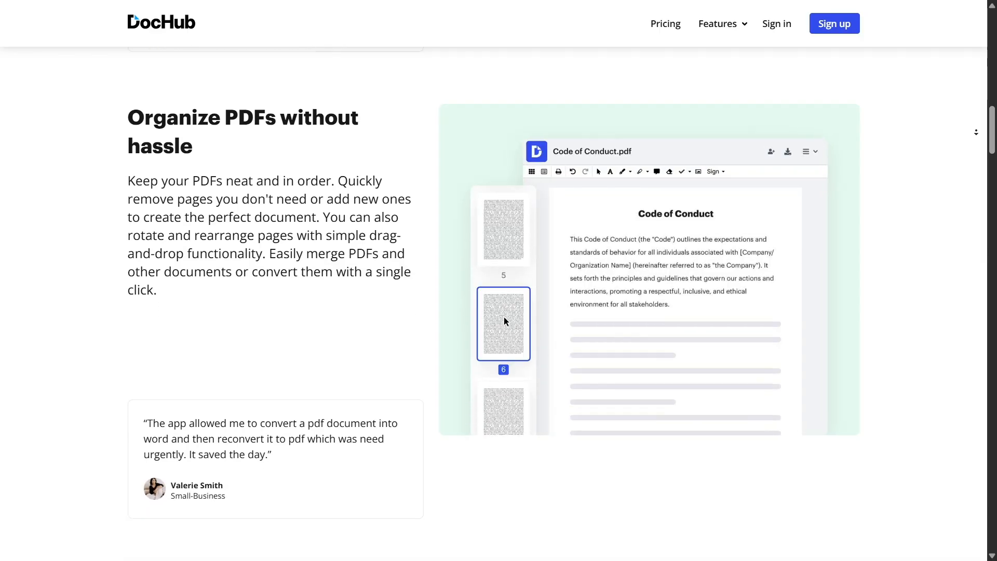
scroll(down, 3)
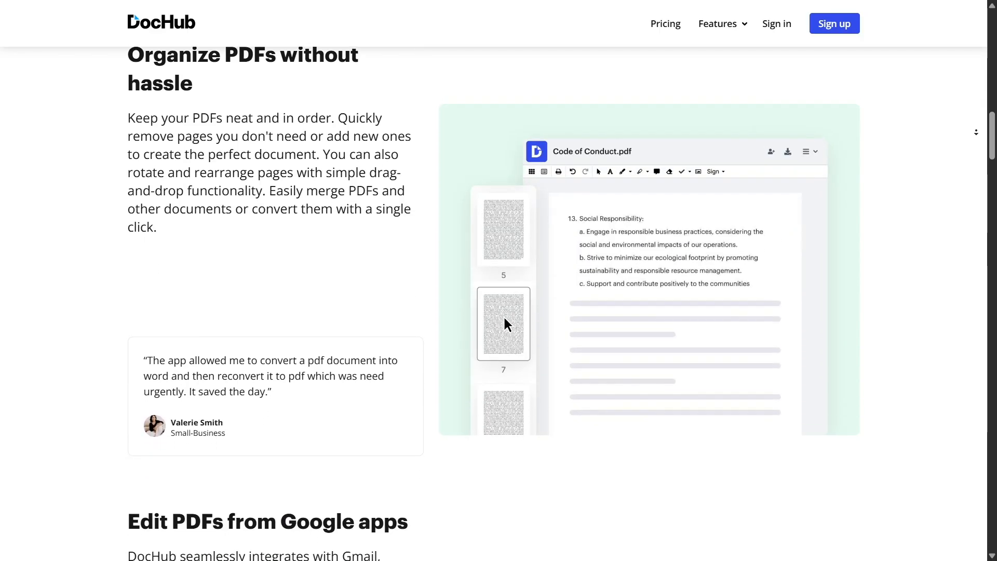
scroll(down, 3)
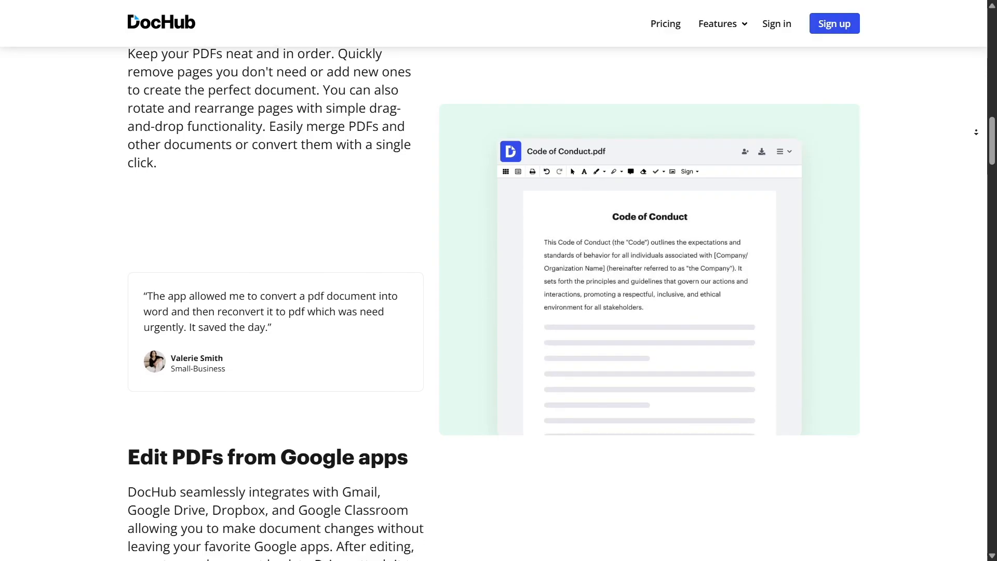
scroll(down, 3)
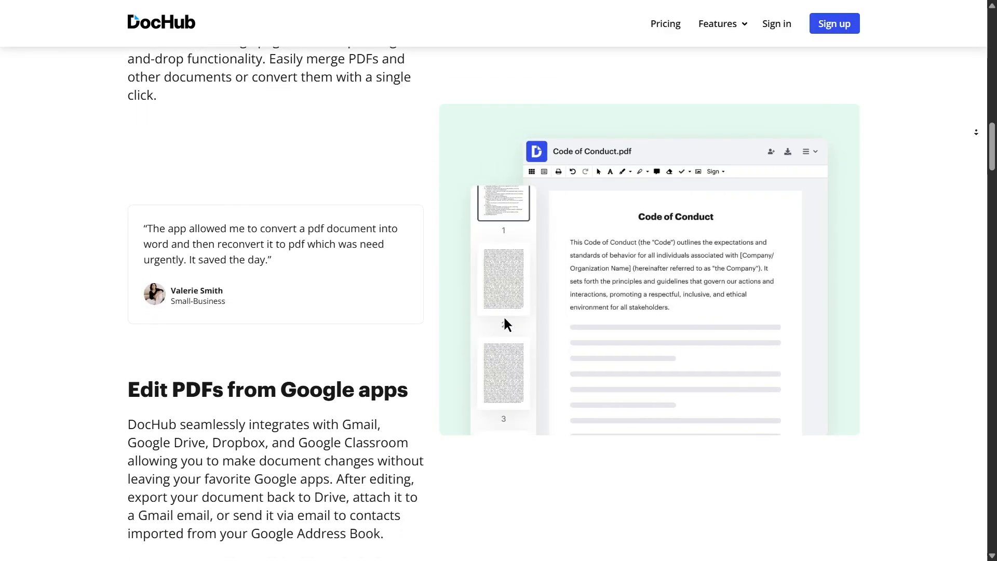
scroll(down, 3)
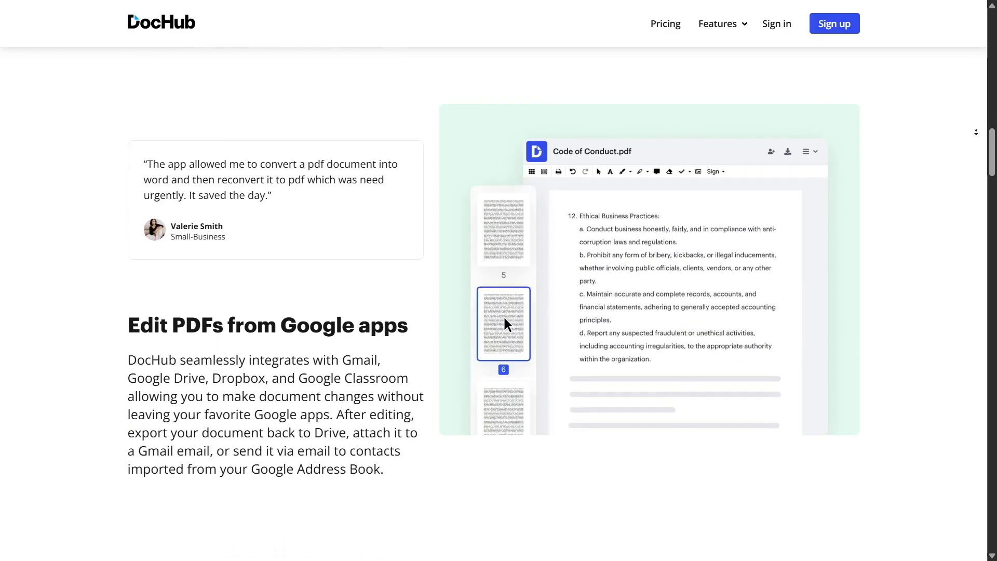
Step: Continue past the second testimonial to the 'Share, export, or download PDFs' section
scroll(down, 3)
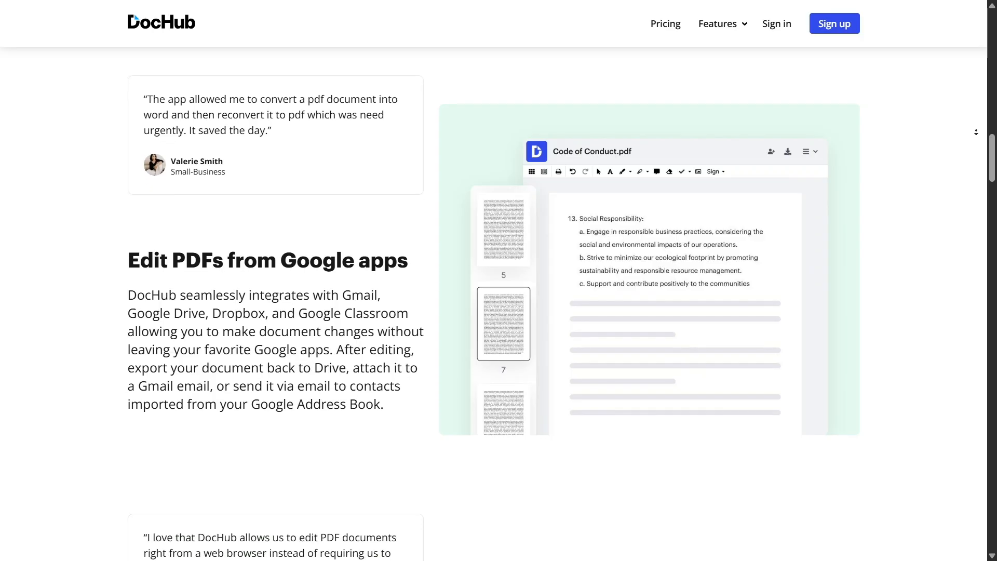
scroll(down, 3)
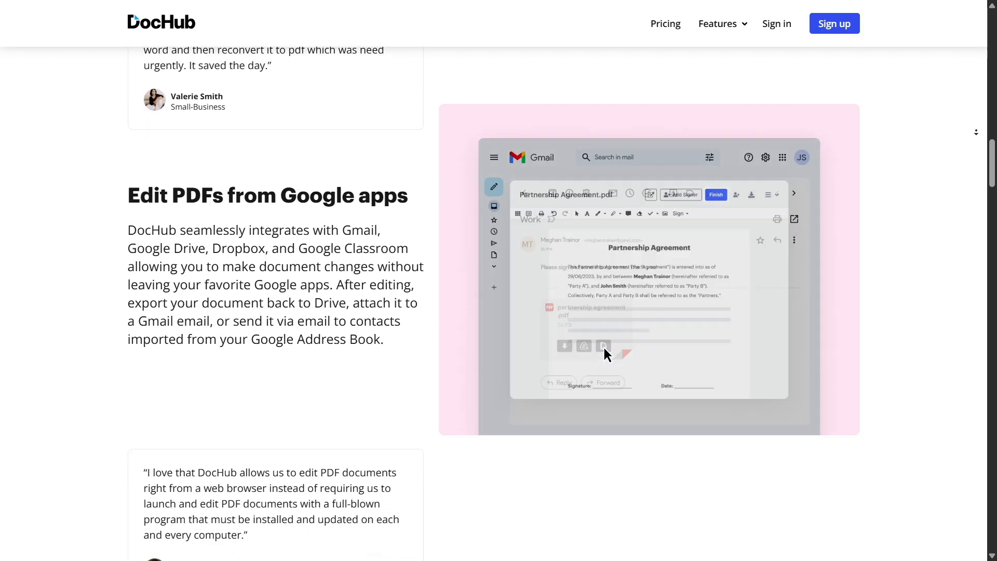
scroll(down, 3)
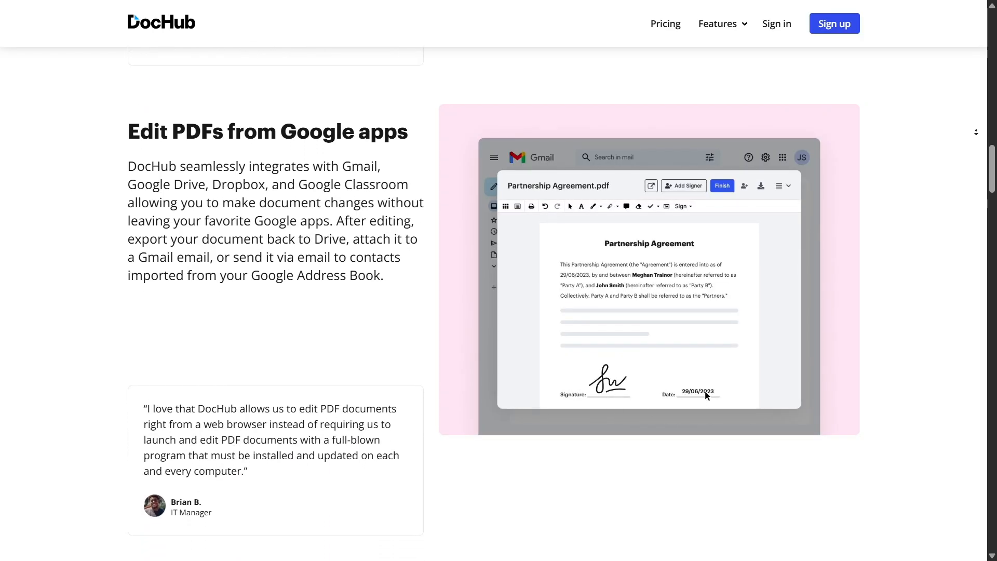
scroll(down, 3)
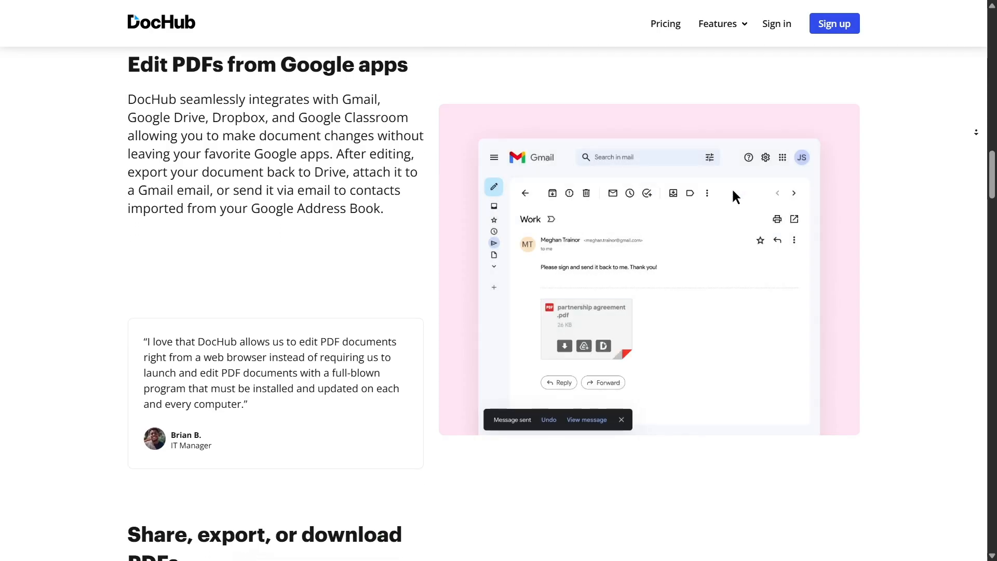
scroll(down, 3)
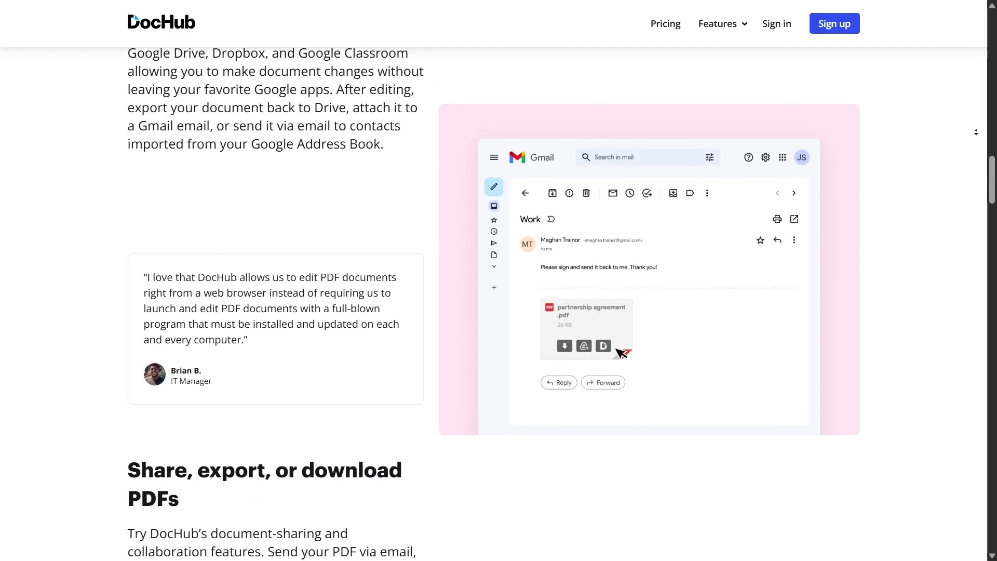
scroll(down, 3)
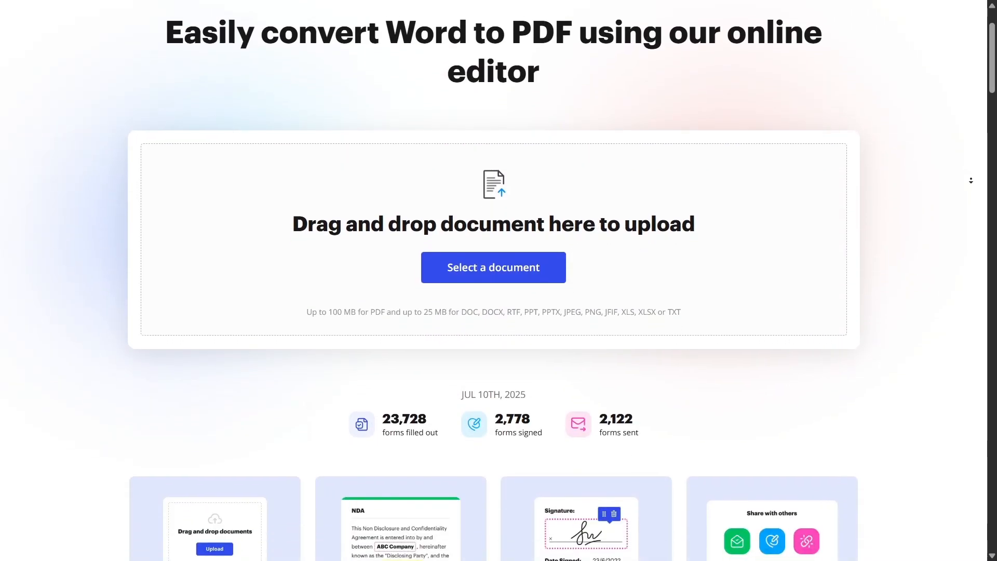
Step: Scroll down the feature page through the review ratings
scroll(down, 3)
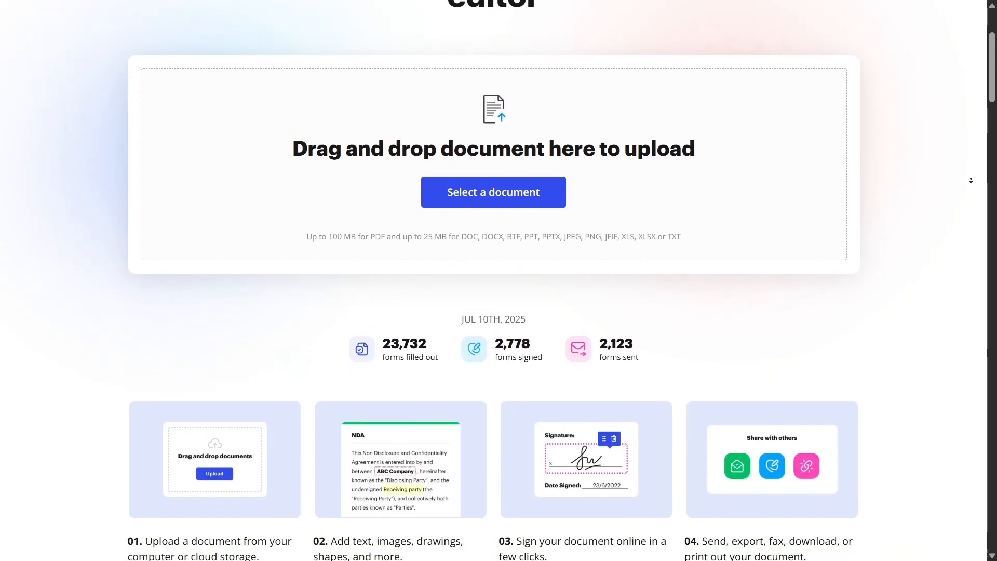
scroll(down, 3)
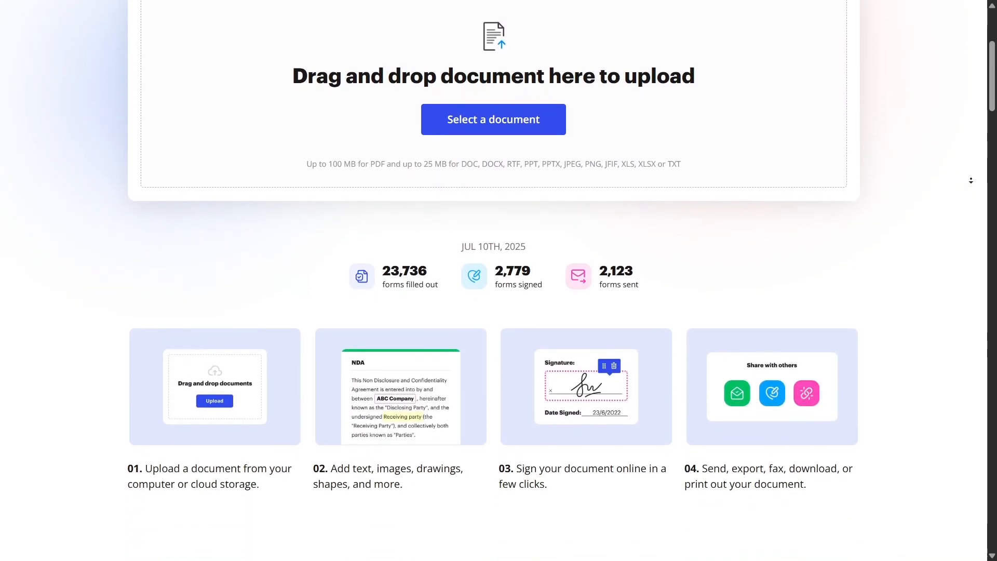
scroll(down, 3)
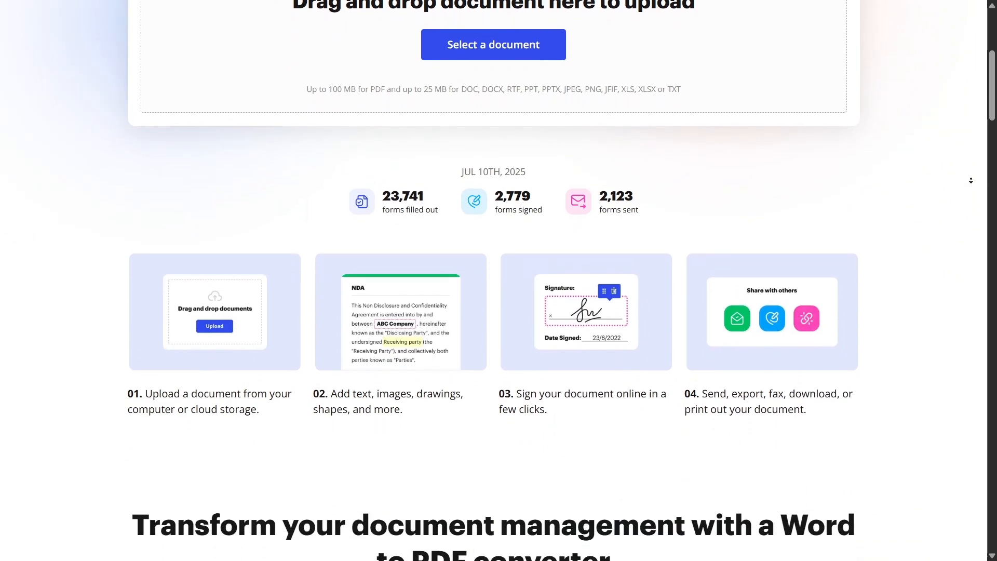
scroll(down, 3)
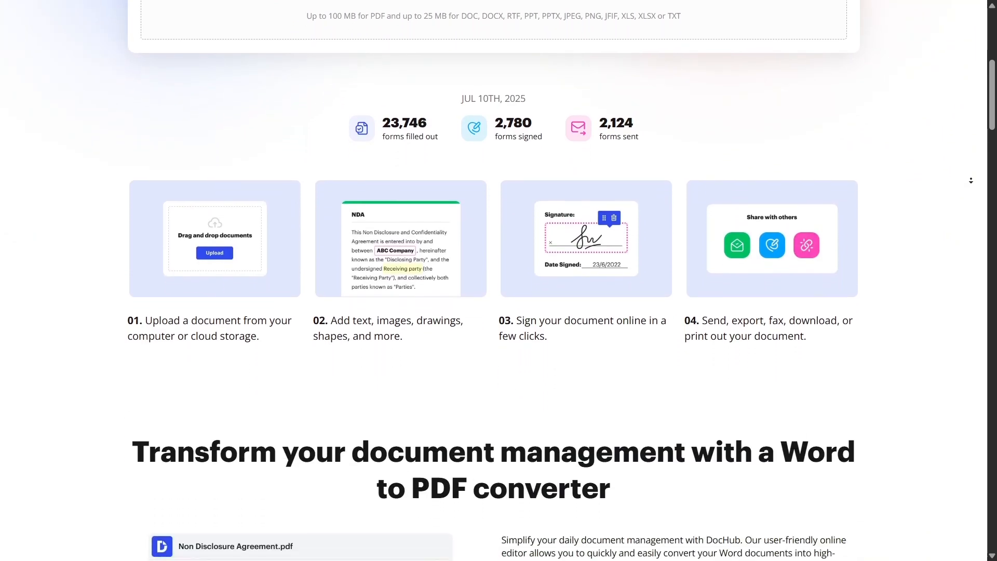
scroll(down, 3)
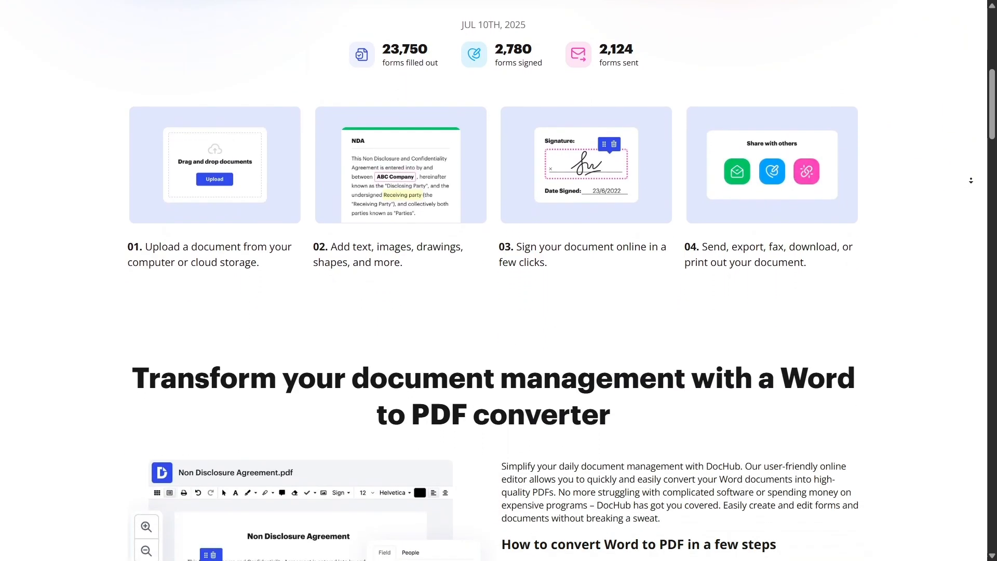
scroll(down, 3)
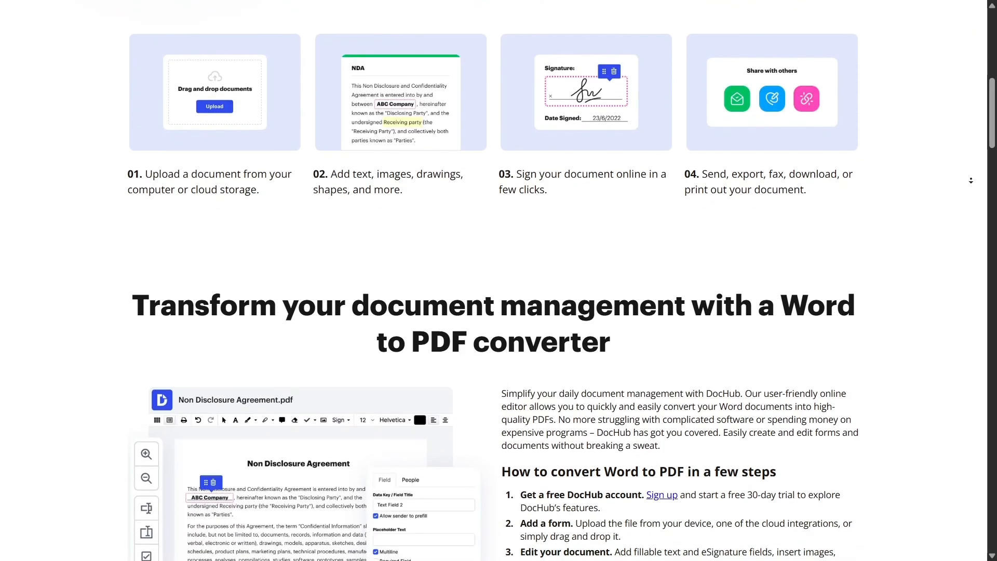
scroll(down, 3)
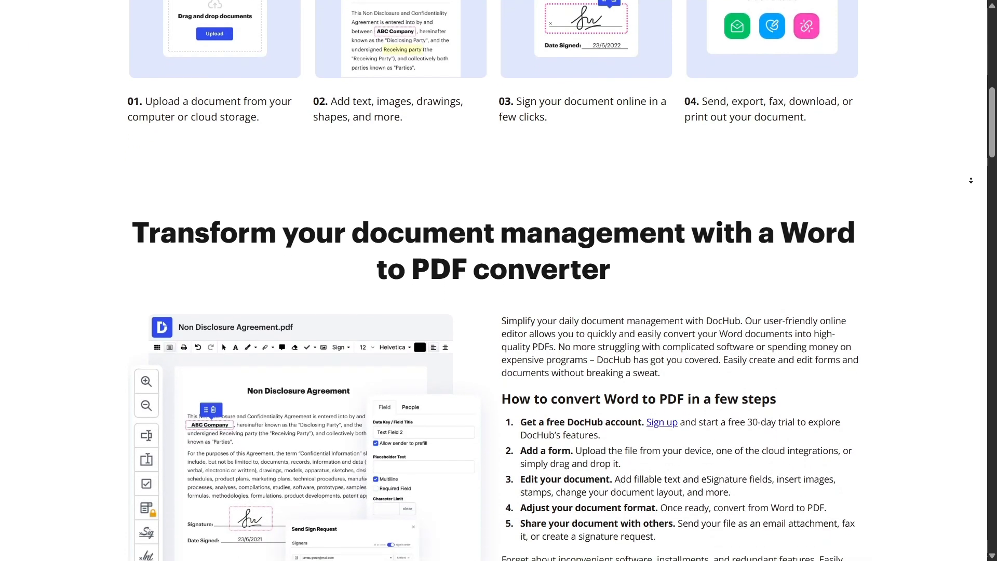
scroll(down, 3)
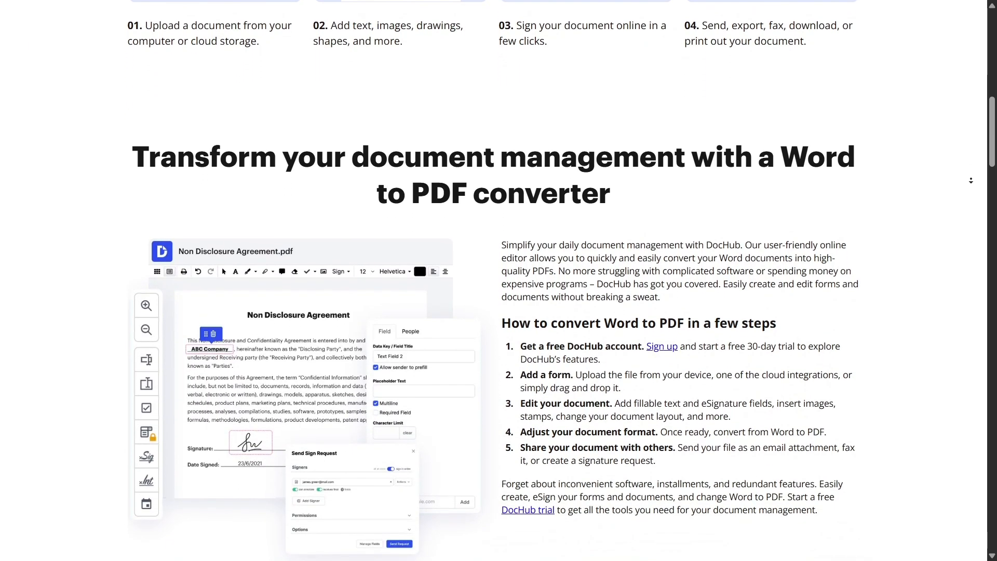
Step: Continue past the Google Workspace add-on banner to the Related features links
scroll(down, 3)
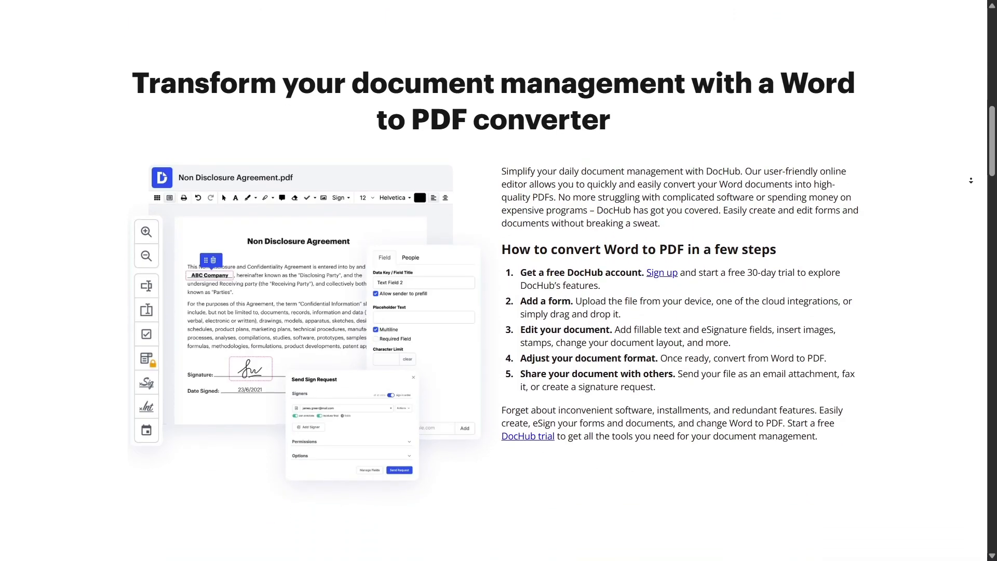
scroll(down, 3)
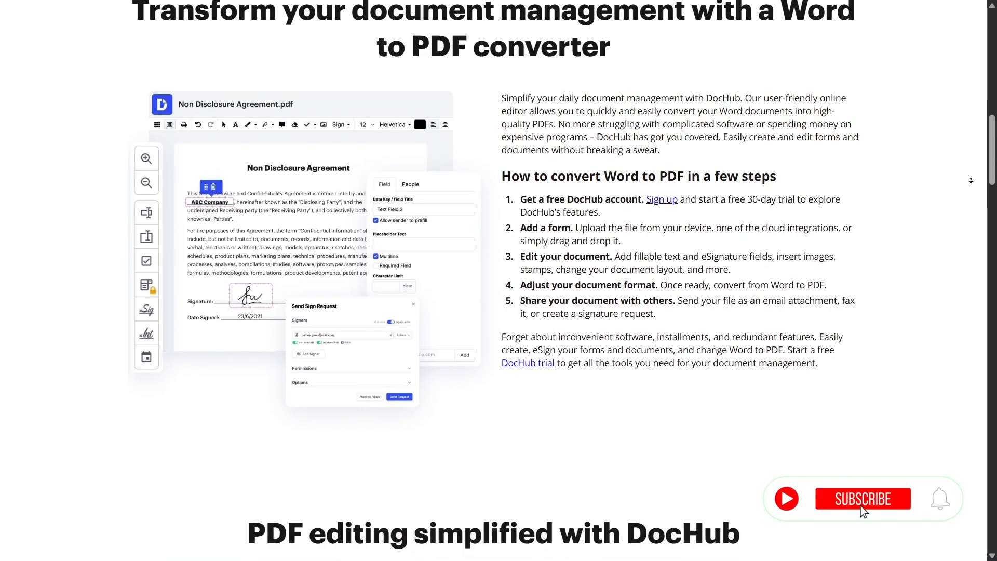
scroll(down, 3)
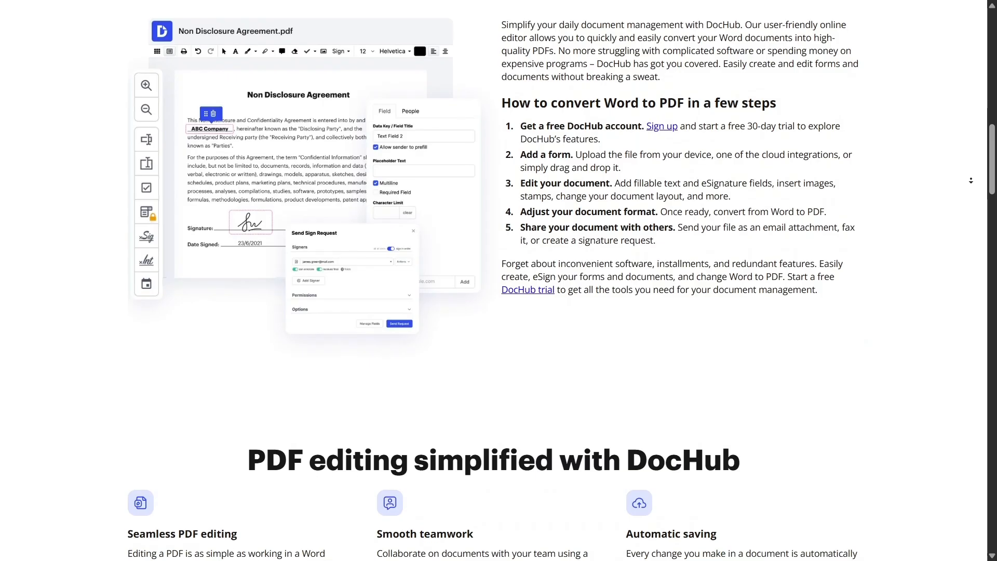
scroll(down, 3)
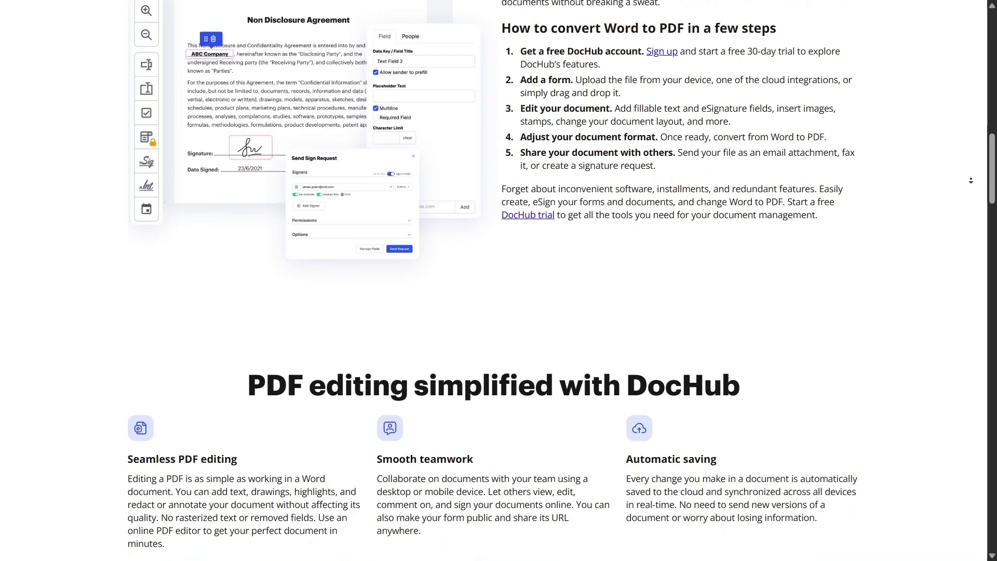
scroll(down, 3)
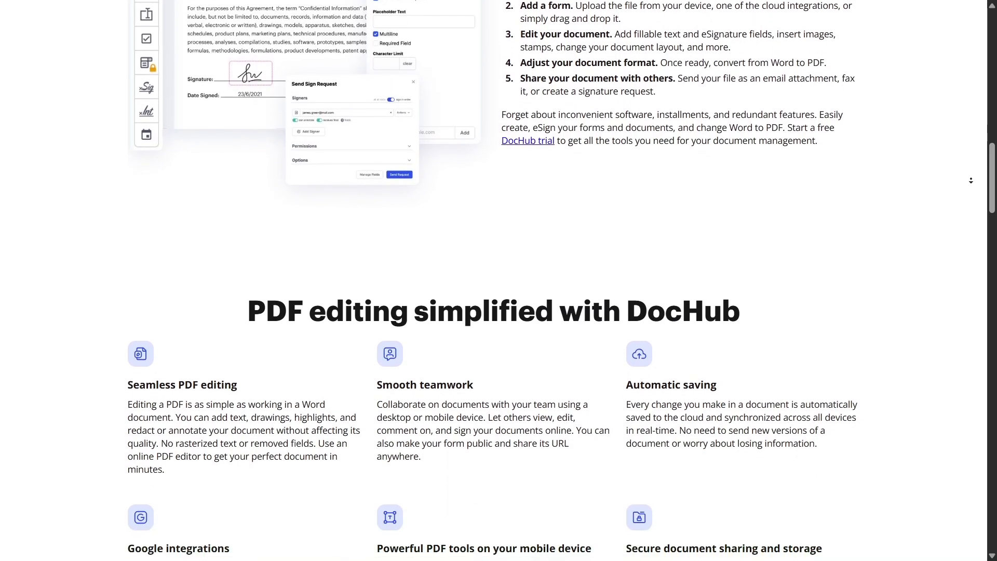
scroll(down, 3)
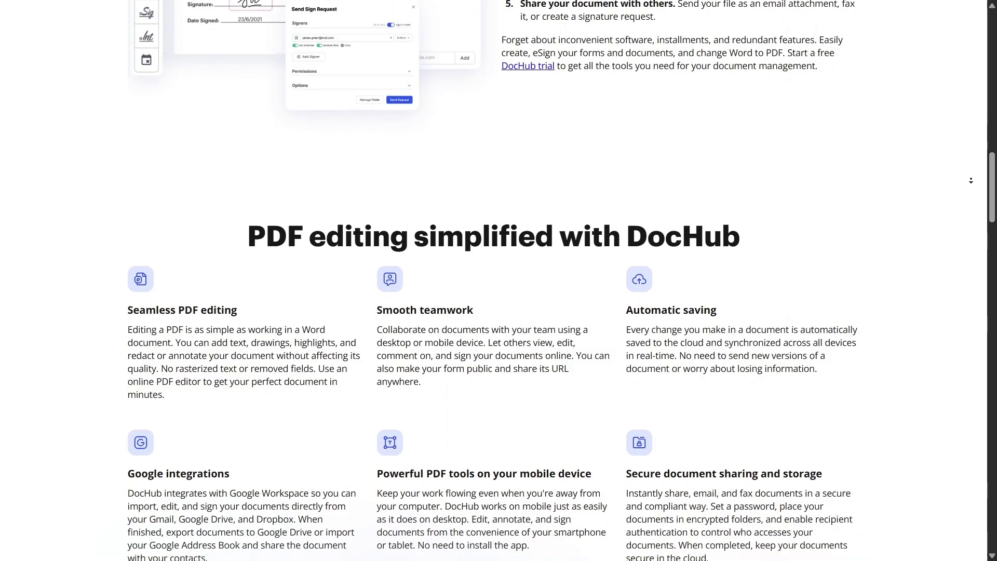
scroll(down, 3)
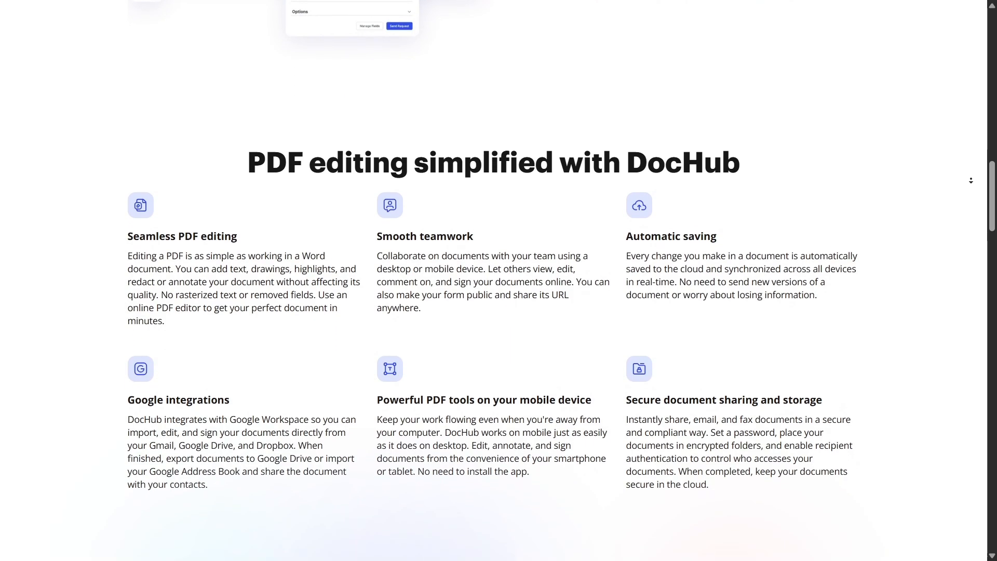
scroll(down, 3)
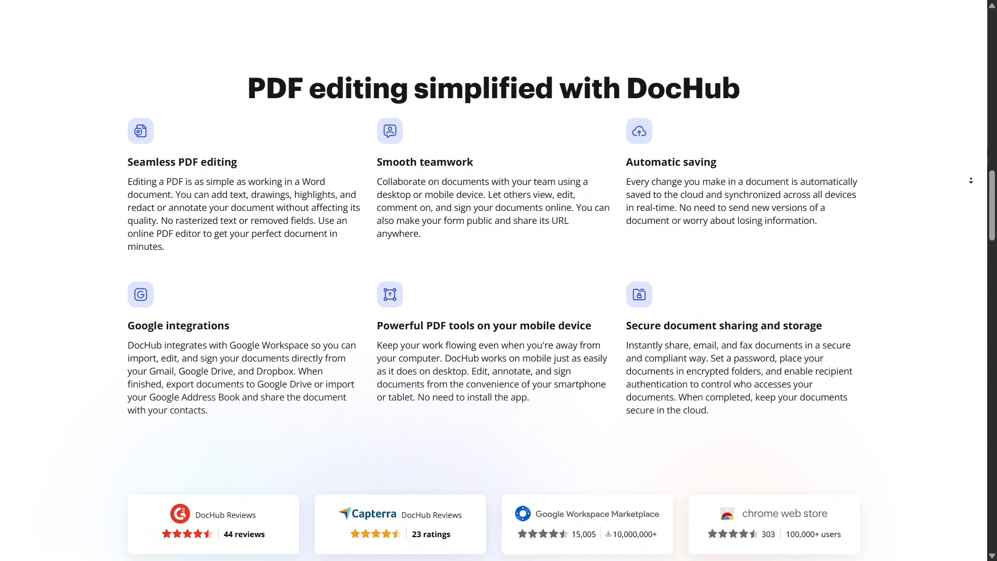
Step: Scroll on to the 'Effortlessly convert TXT to PDF' page and its upload area
scroll(down, 3)
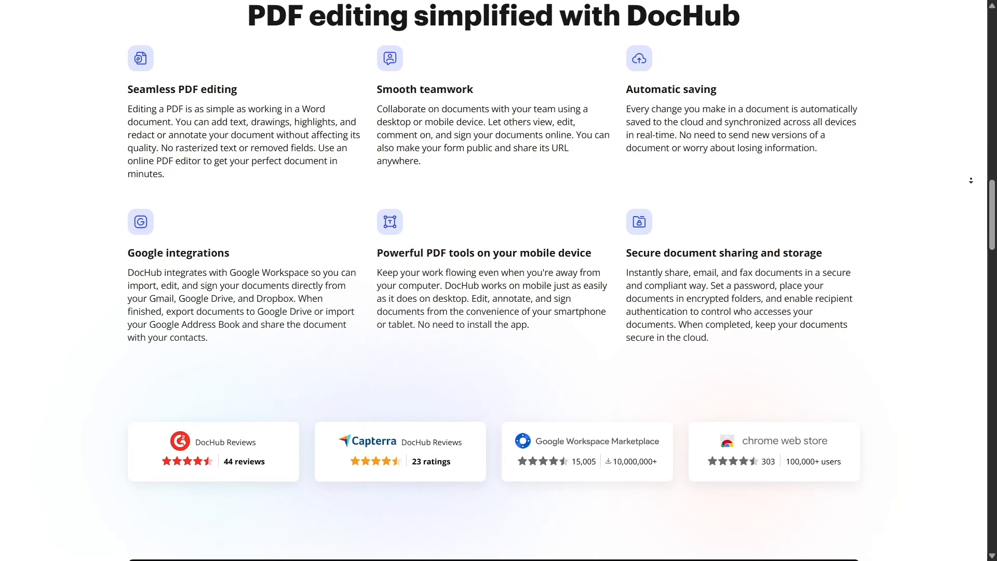
scroll(down, 3)
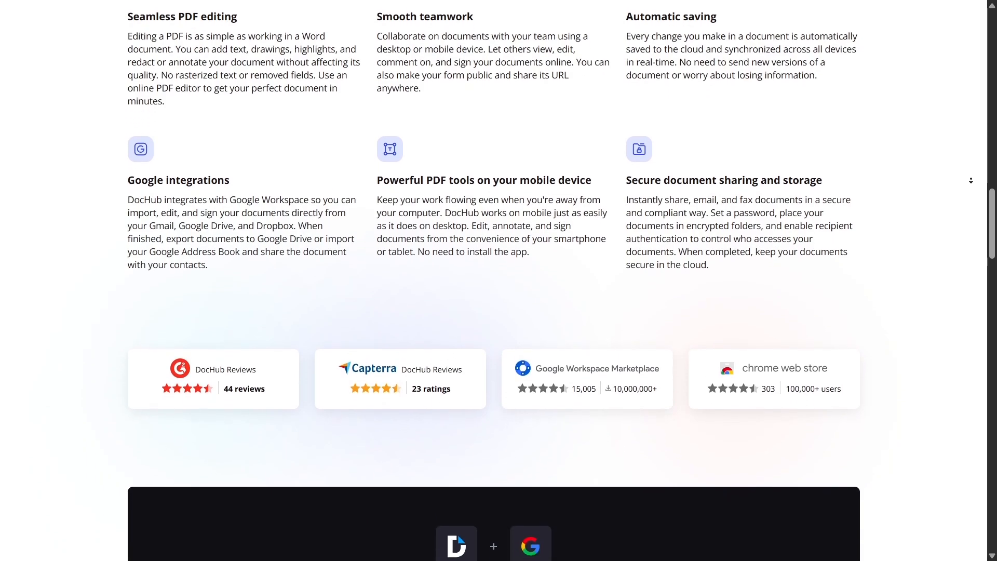
scroll(down, 3)
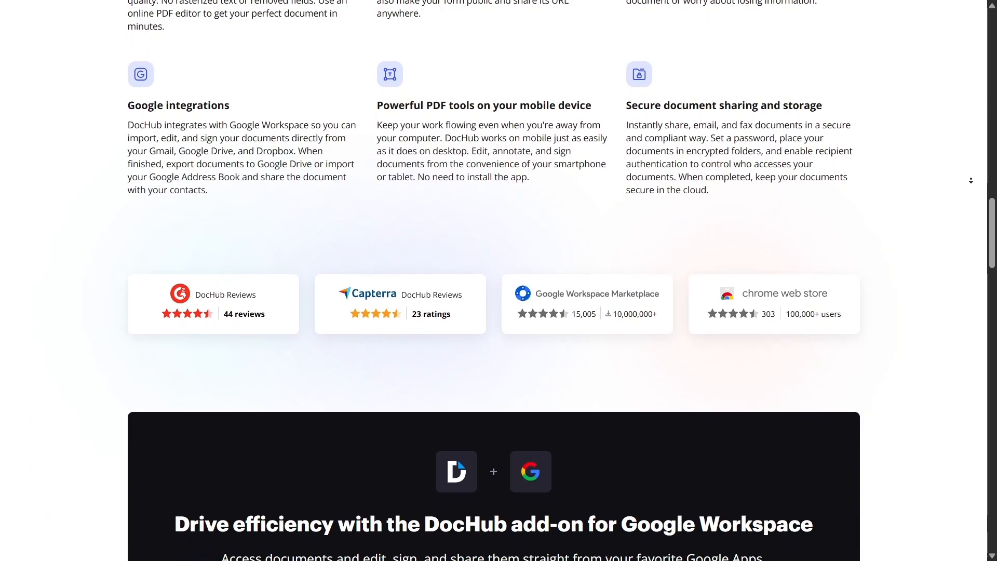
scroll(down, 3)
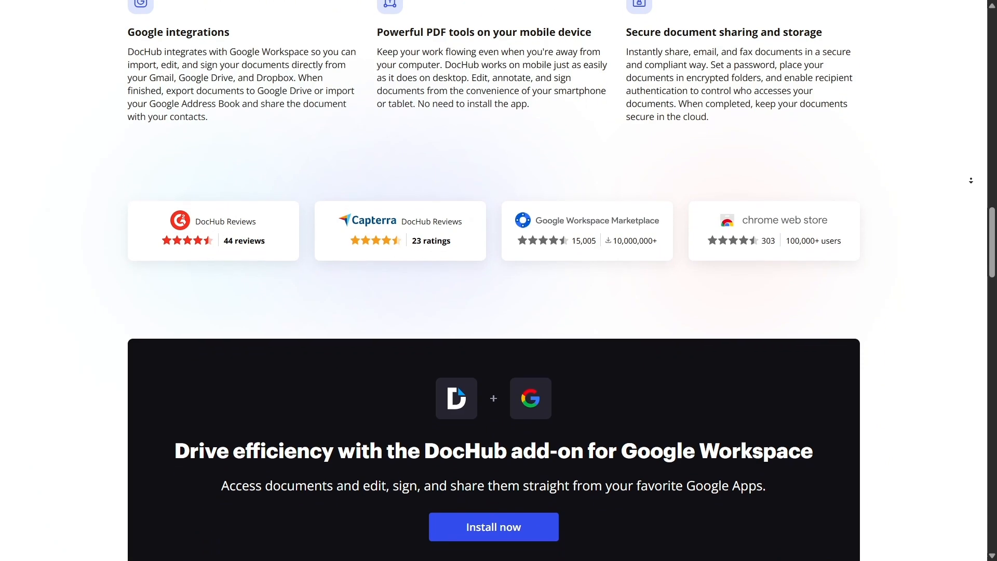
scroll(down, 3)
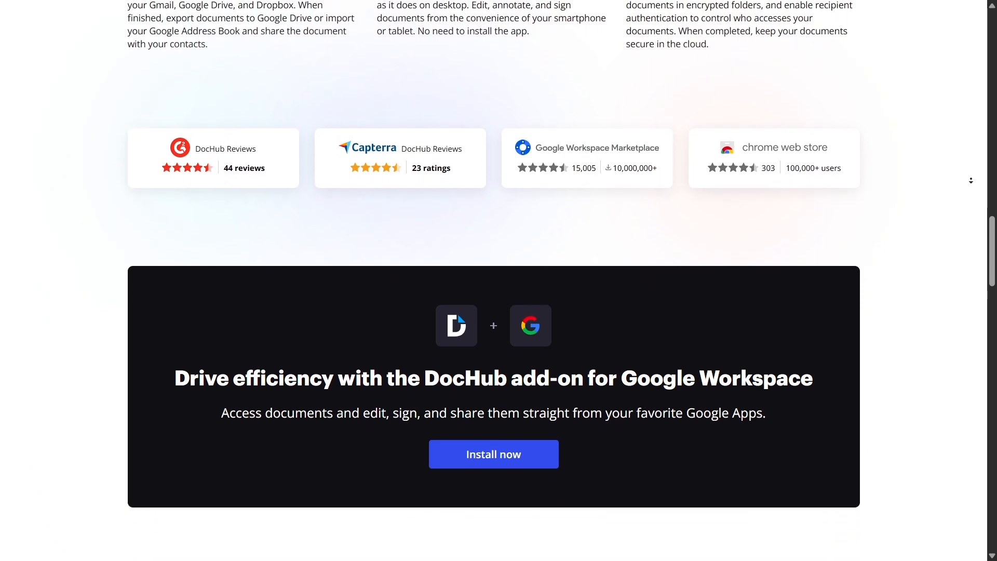
scroll(down, 3)
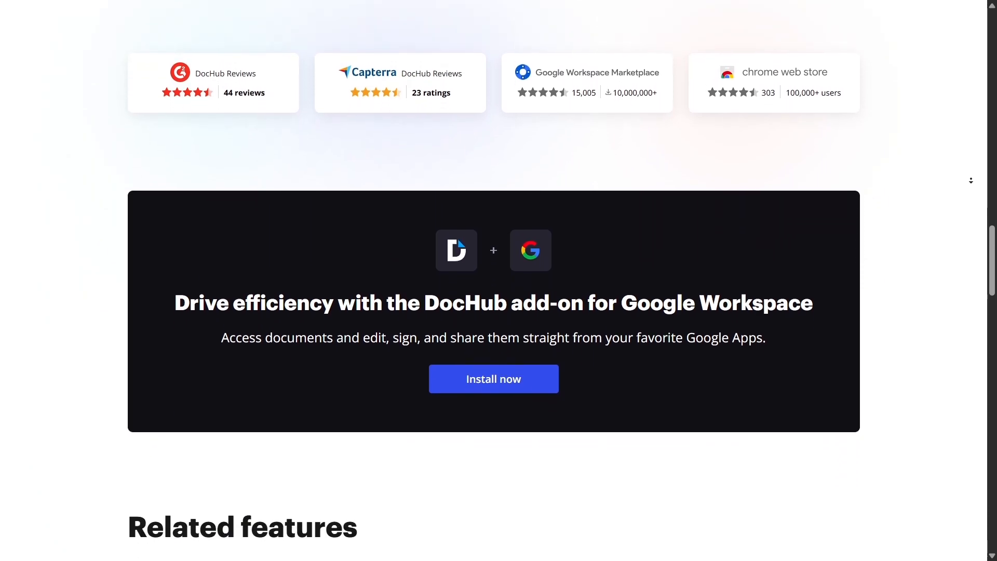
scroll(down, 3)
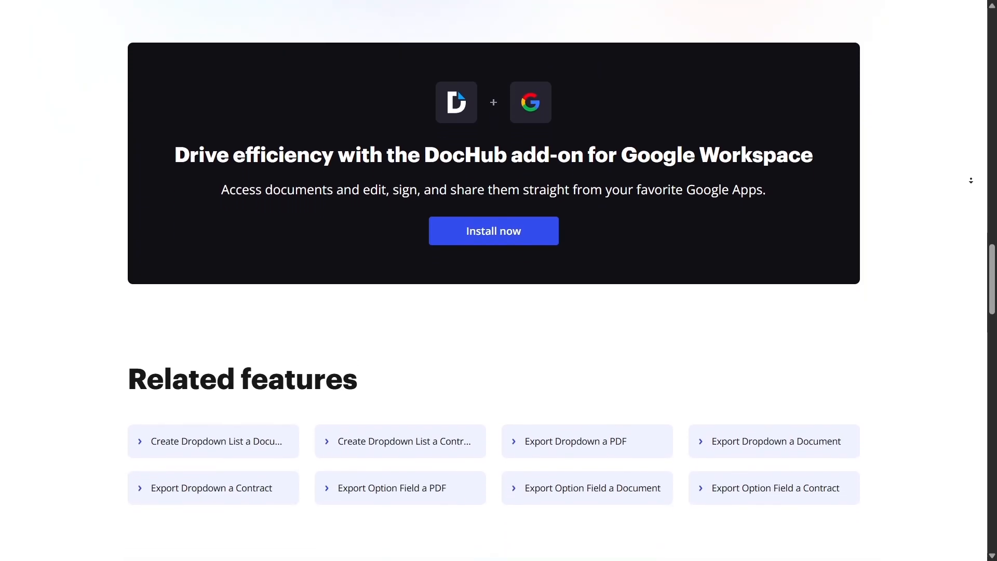
scroll(down, 3)
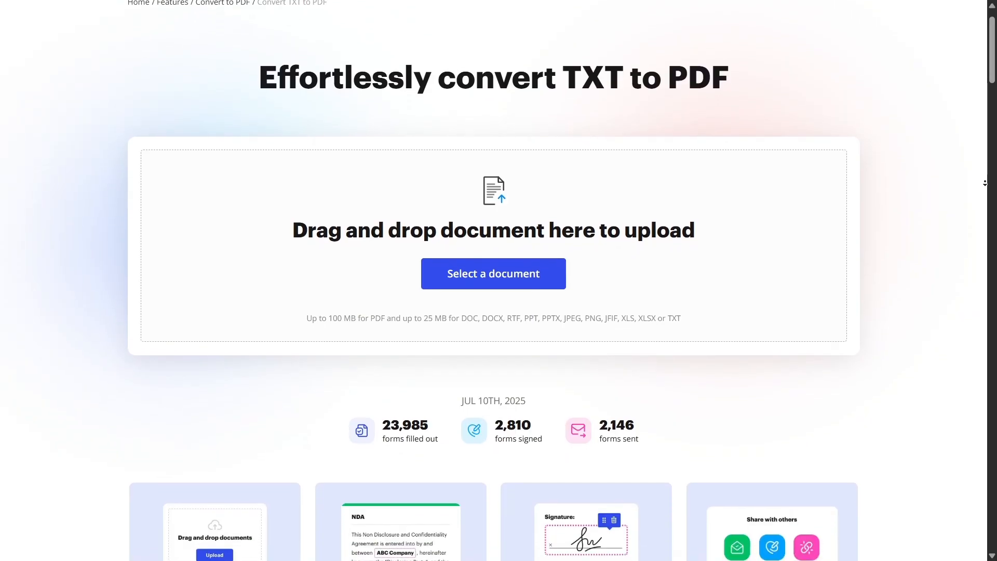
Step: Scroll the TXT to PDF page past the upload box and usage stats
scroll(down, 3)
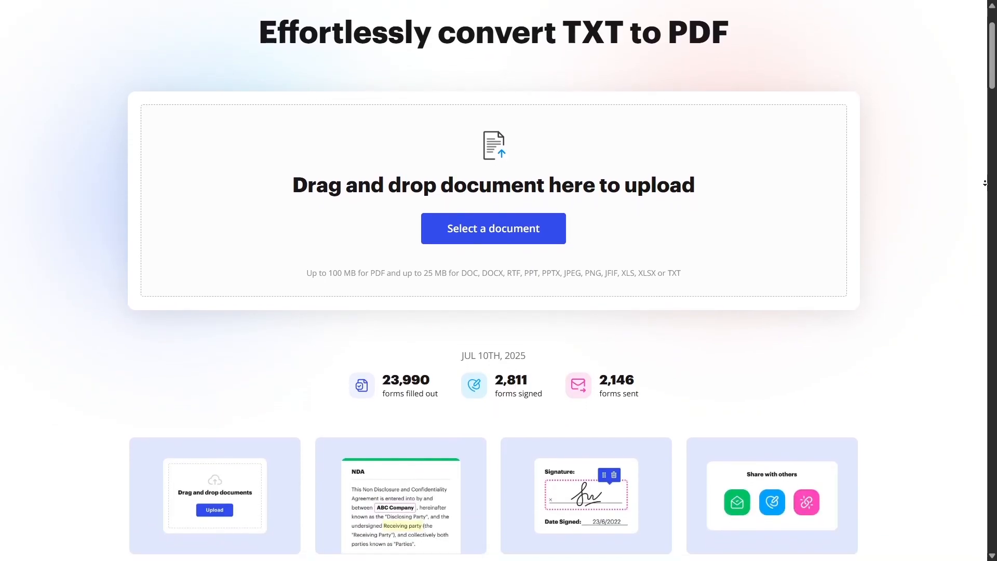
scroll(down, 3)
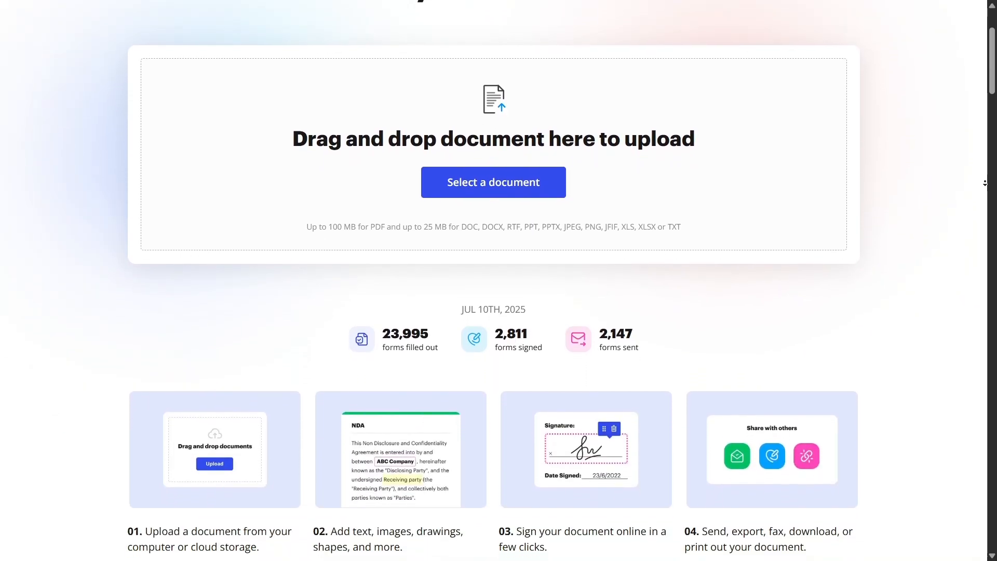
scroll(down, 3)
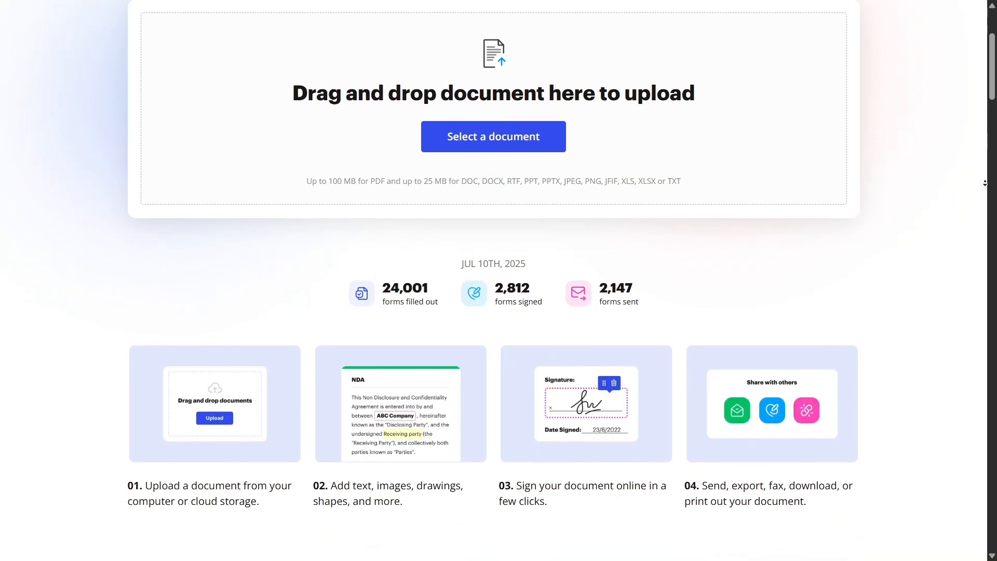
scroll(down, 3)
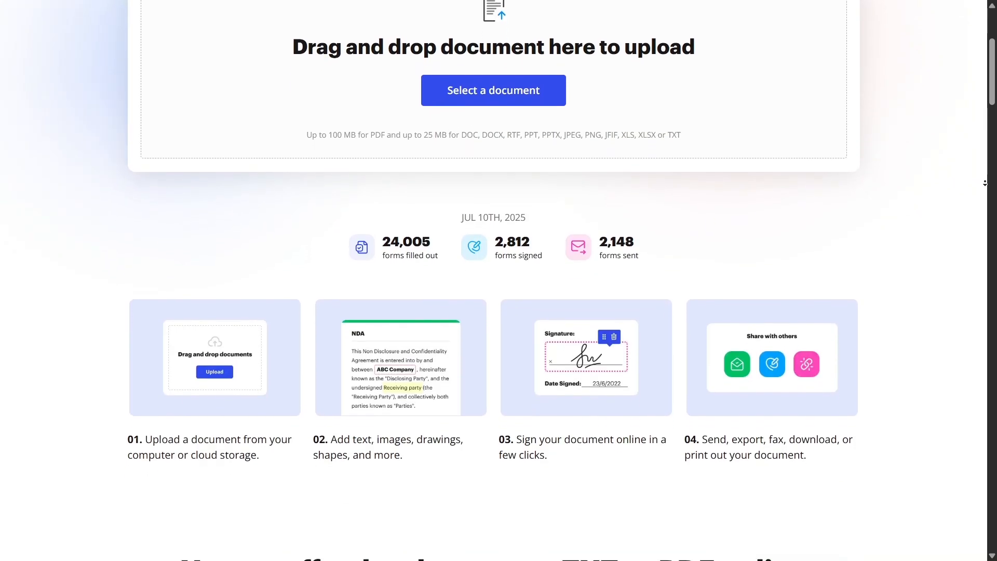
scroll(down, 3)
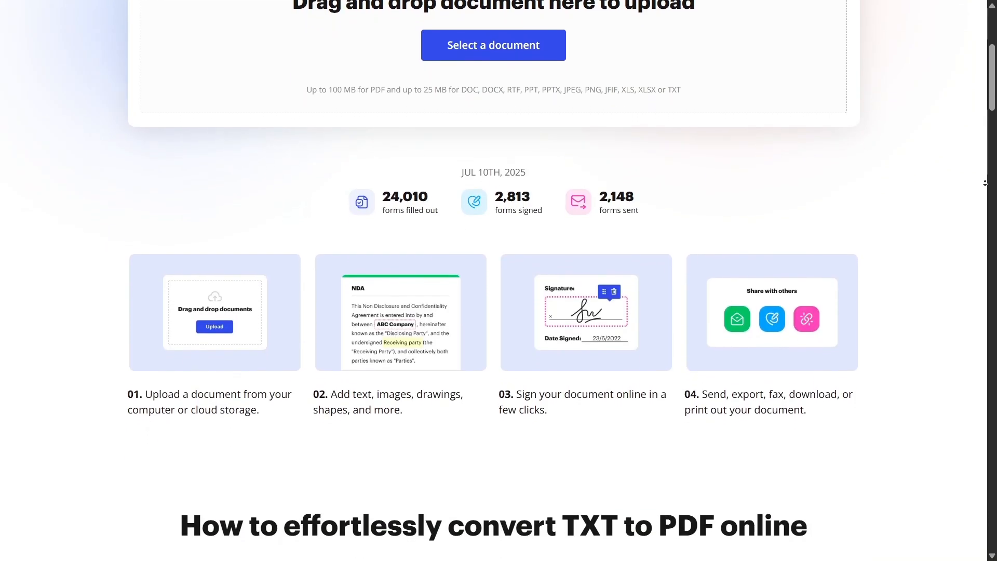
scroll(down, 3)
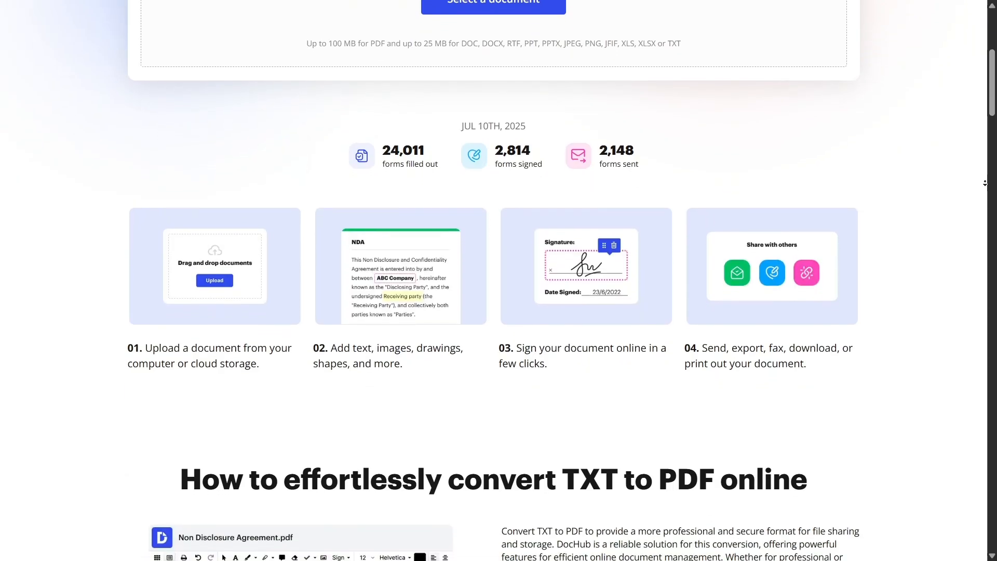
scroll(down, 3)
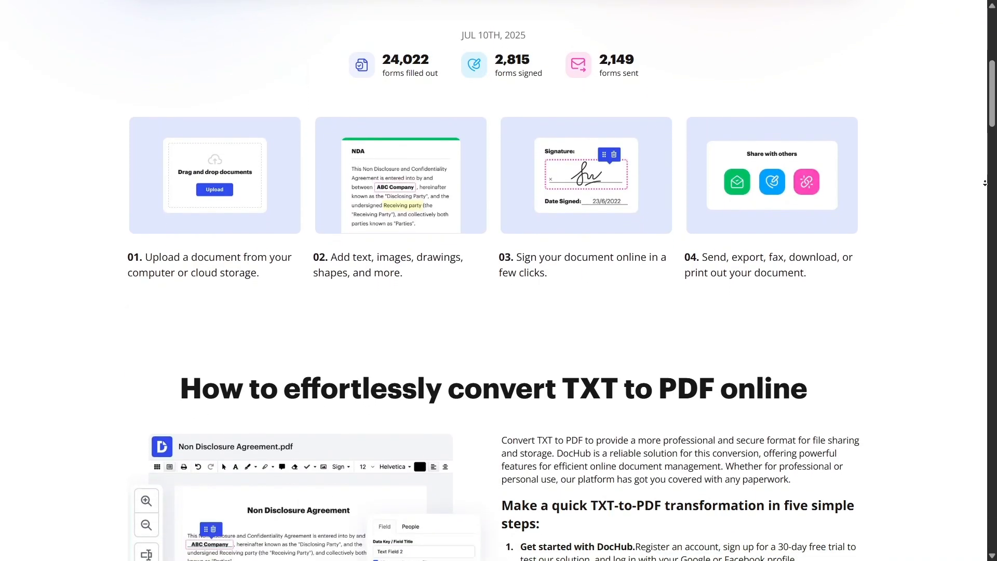
Step: Continue to the five-step 'How to effortlessly convert TXT to PDF online' guide
scroll(down, 3)
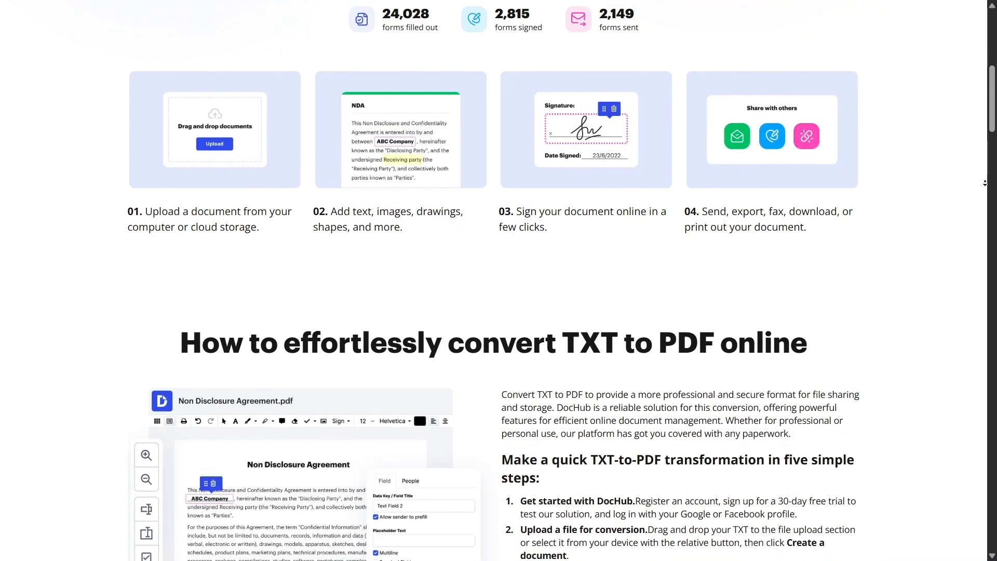
scroll(down, 3)
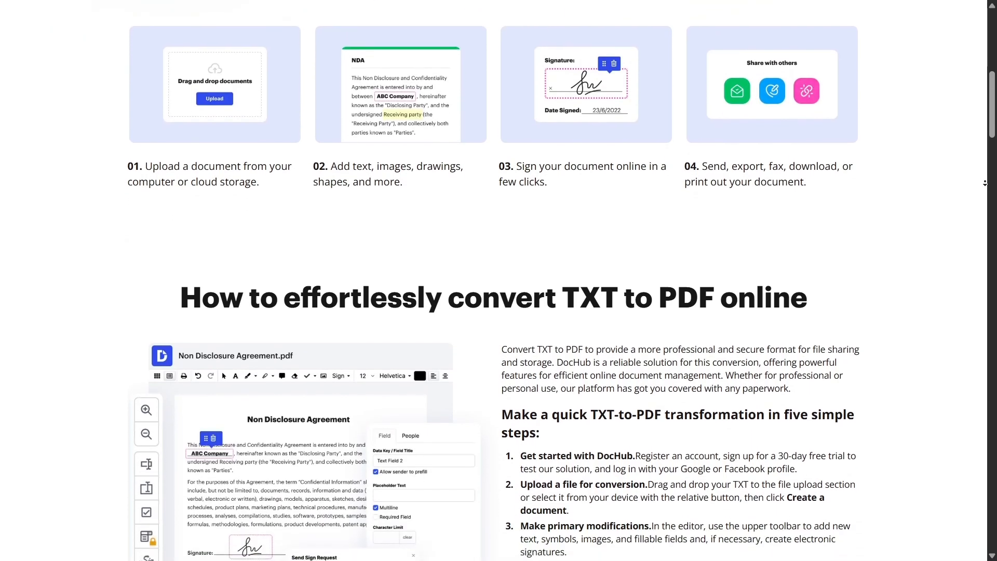
scroll(down, 3)
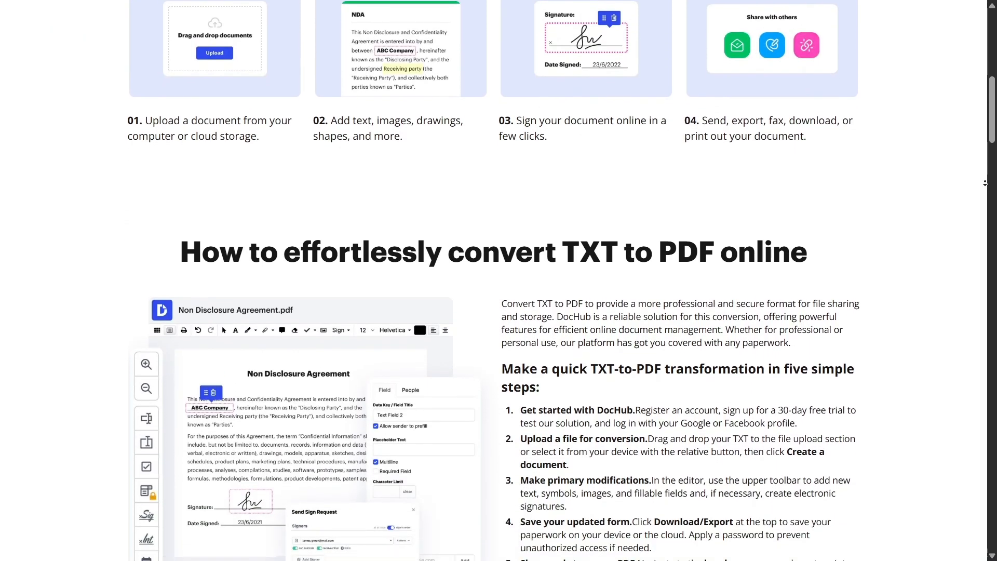
scroll(down, 3)
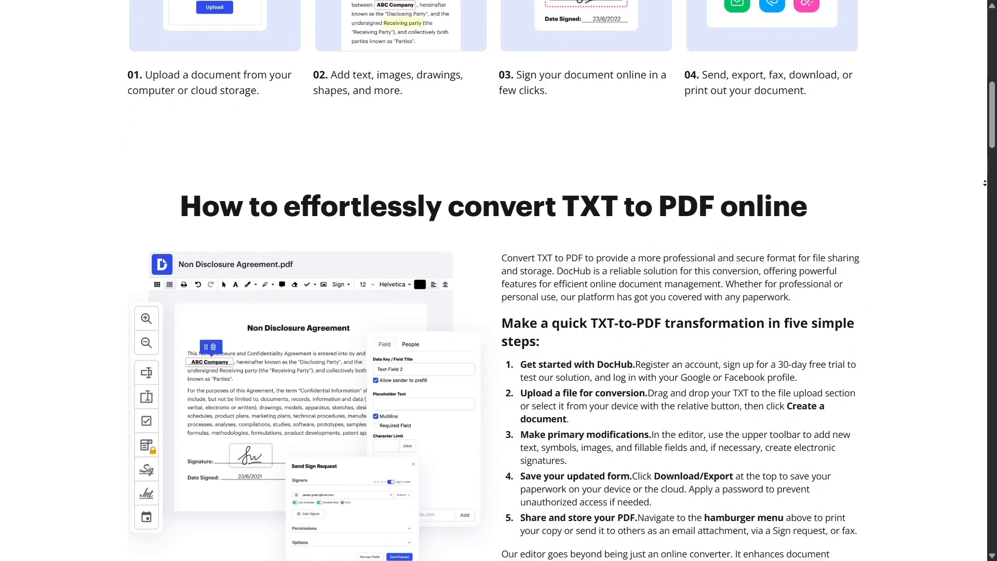
scroll(down, 3)
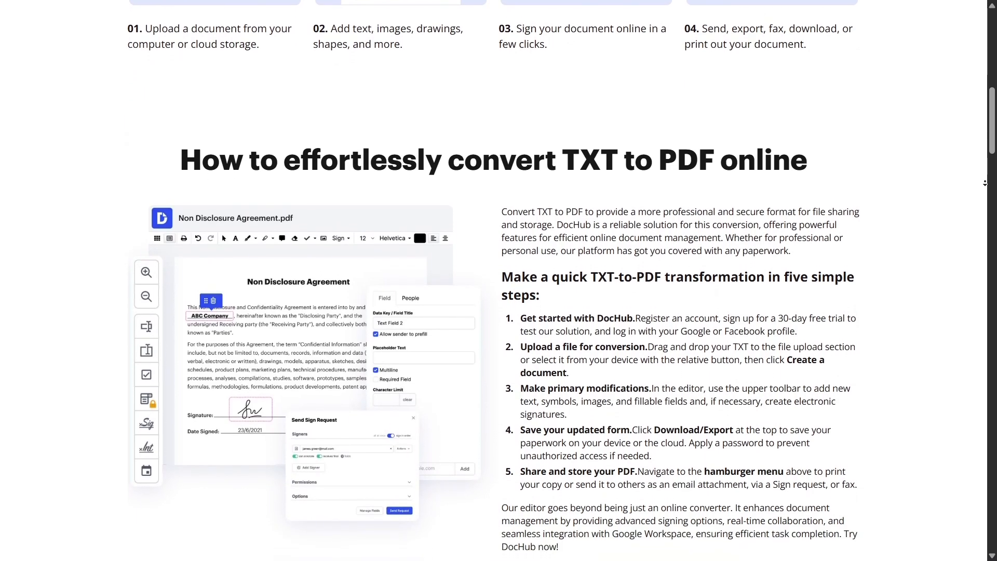
scroll(down, 3)
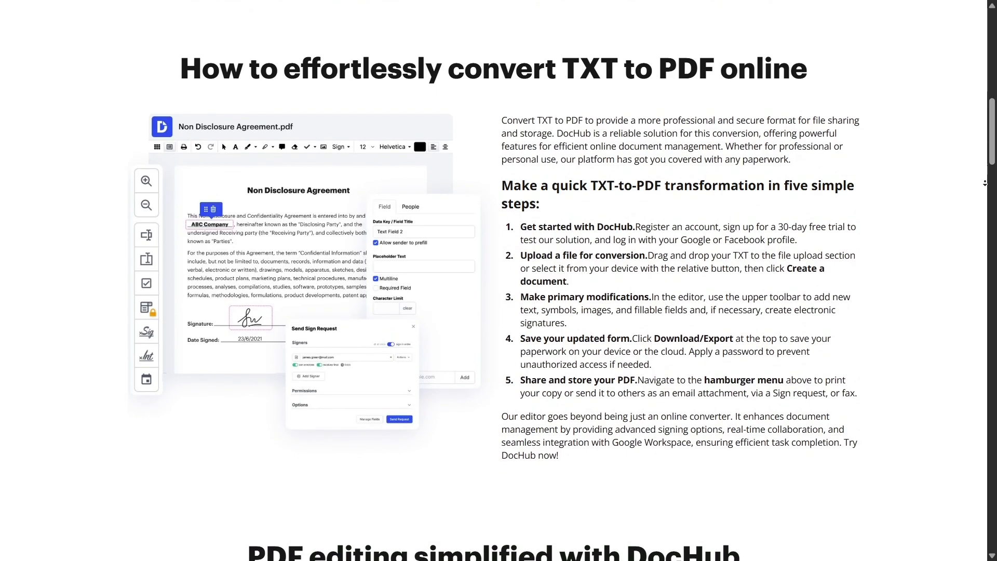
scroll(down, 3)
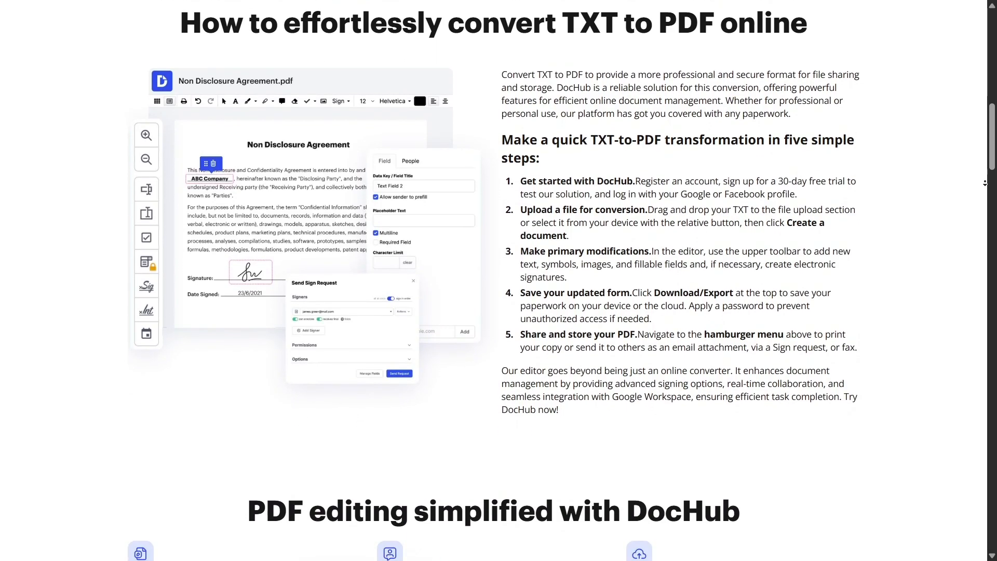
Step: Scroll past the 'Edit and sign PDF for free' banner to 'Try more PDF tools'
scroll(down, 3)
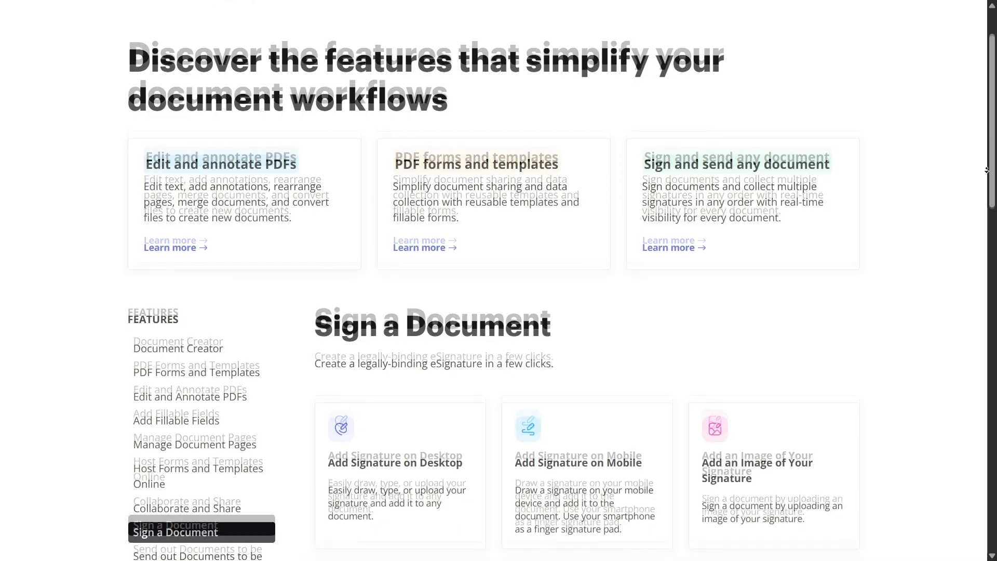
scroll(down, 3)
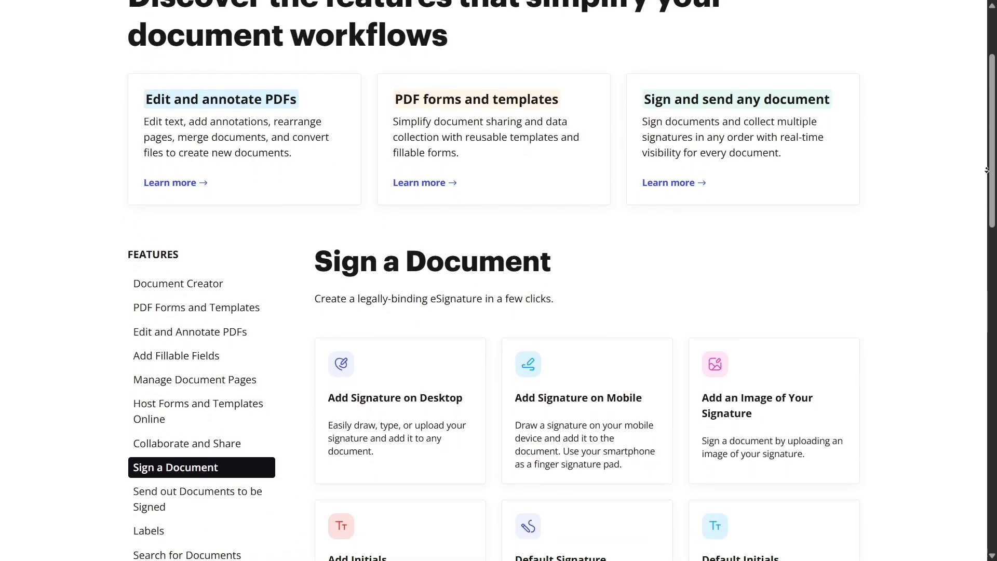
scroll(down, 3)
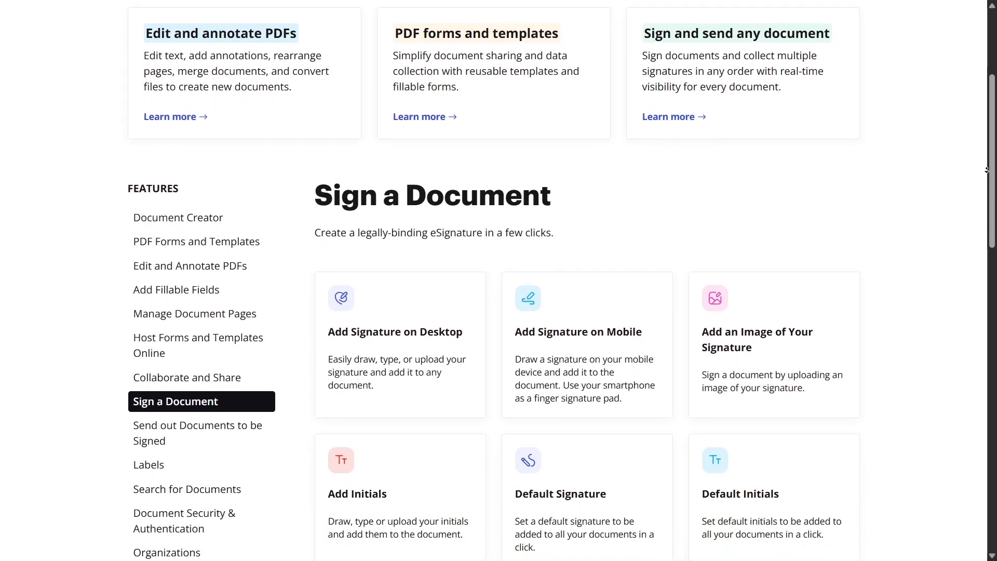
scroll(down, 3)
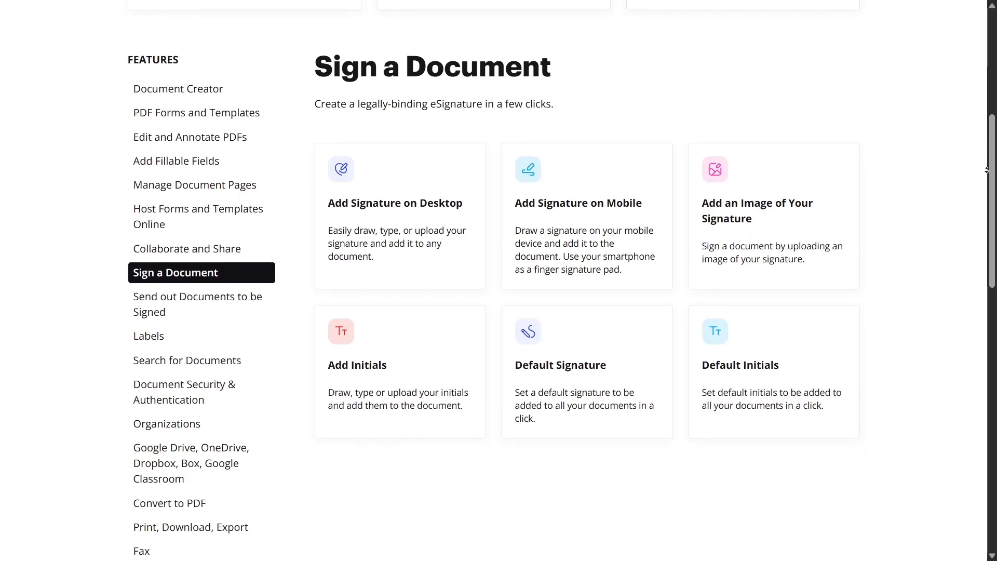
scroll(down, 3)
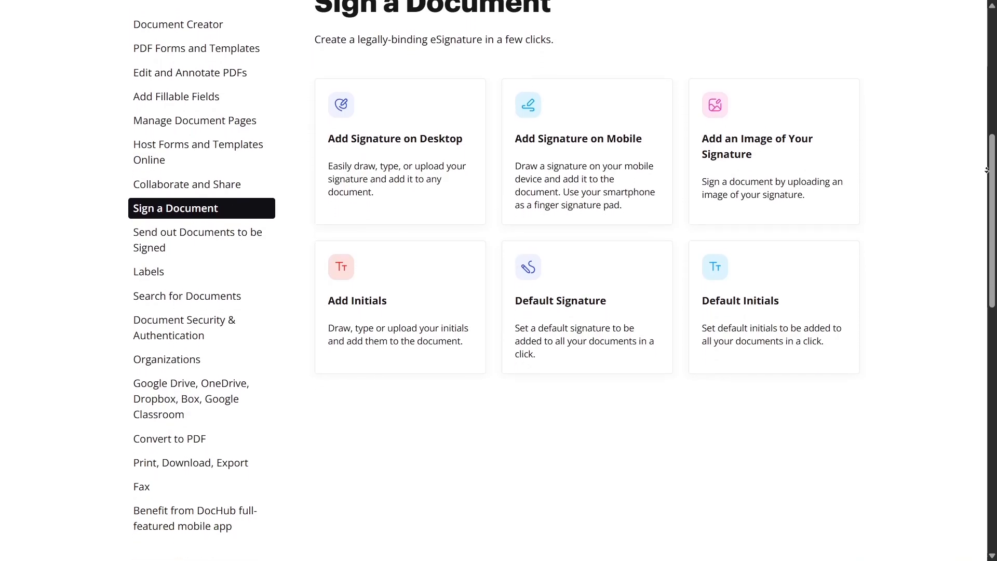
scroll(down, 3)
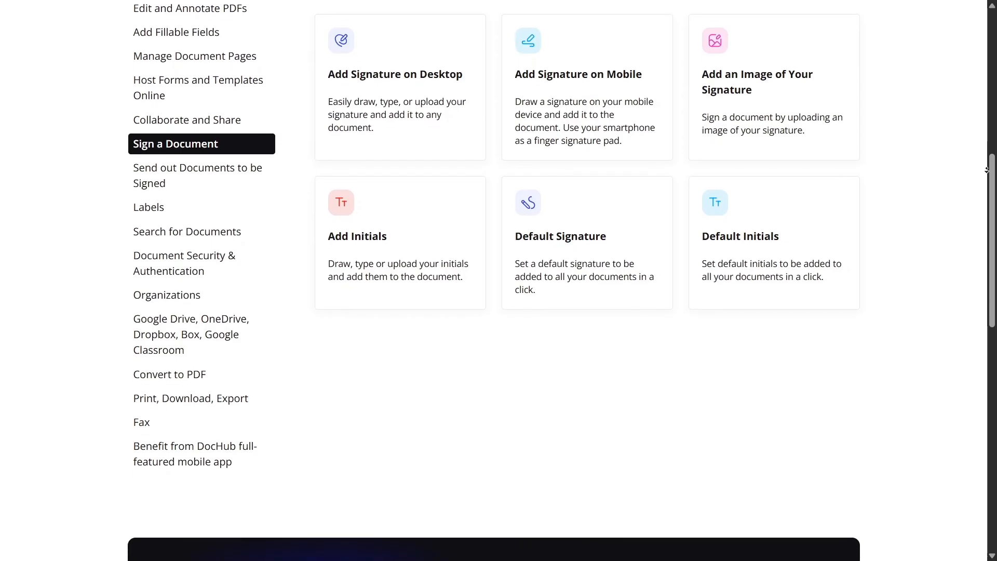
scroll(down, 3)
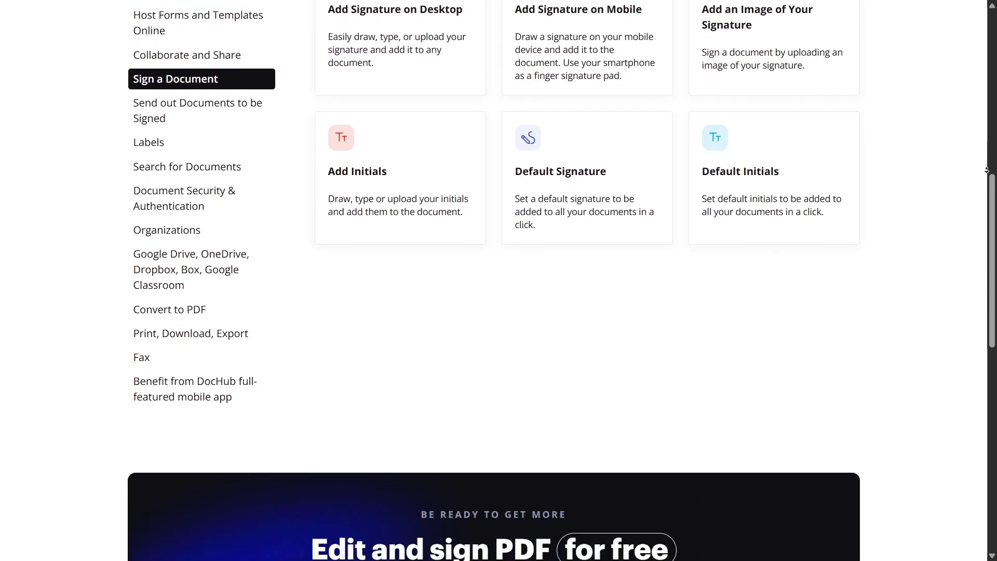
Step: Continue through the PDF tools catalogue to the Password Protect Document page's upload area
scroll(down, 3)
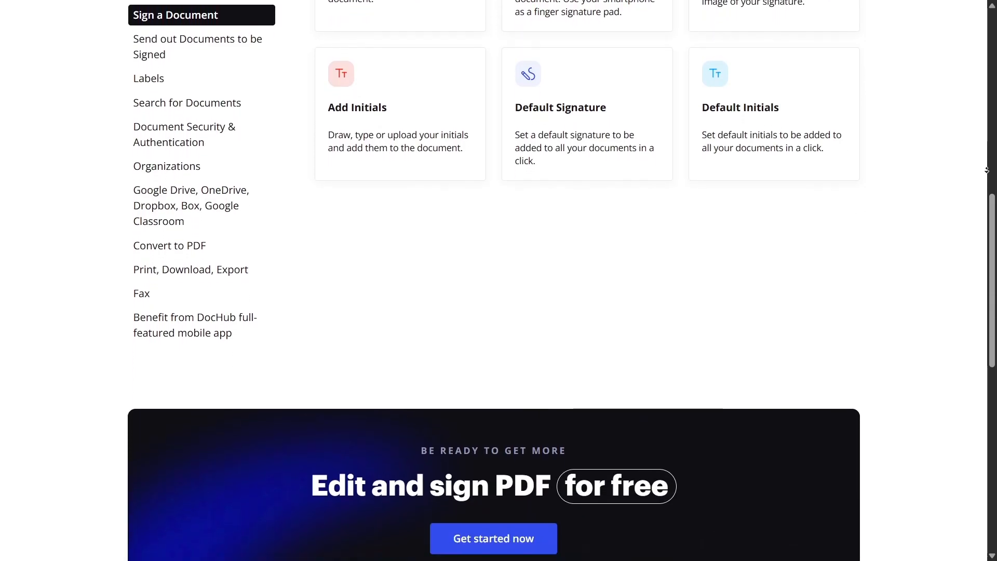
scroll(down, 3)
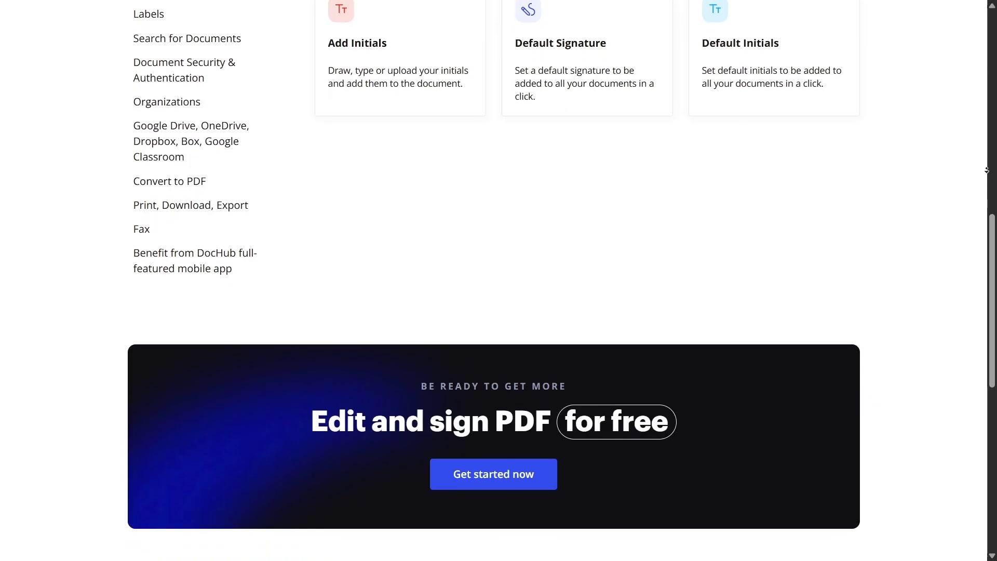
scroll(down, 3)
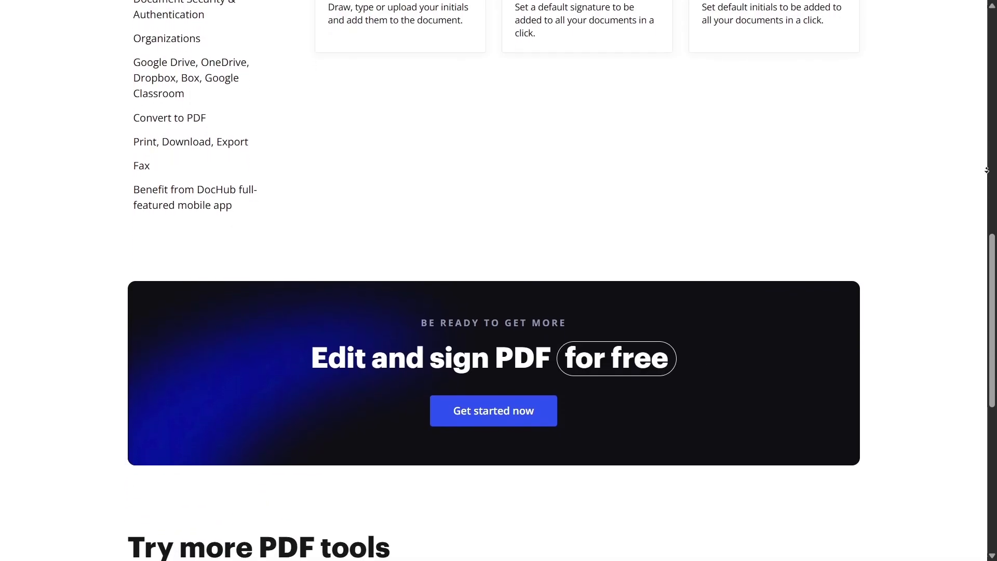
scroll(down, 3)
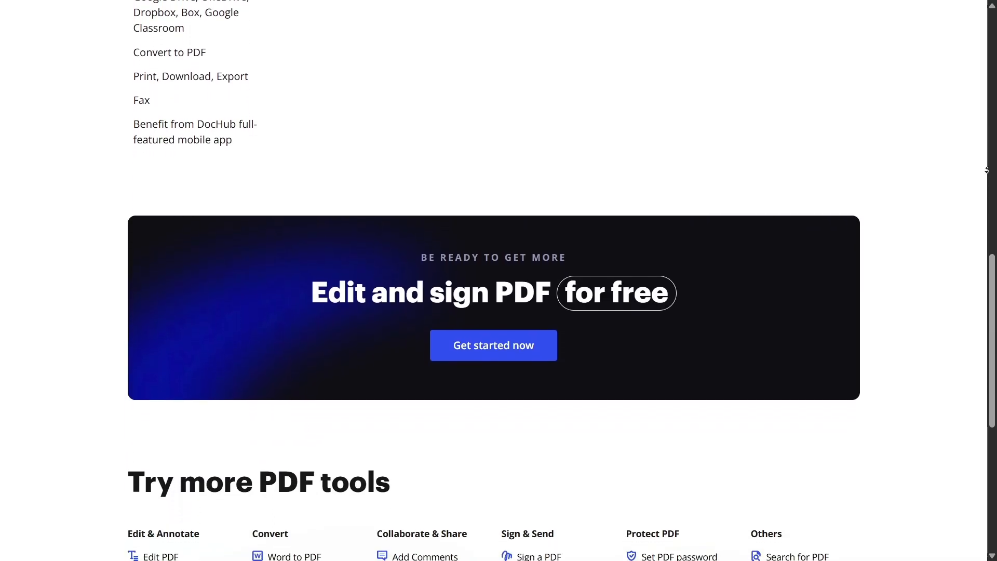
scroll(down, 3)
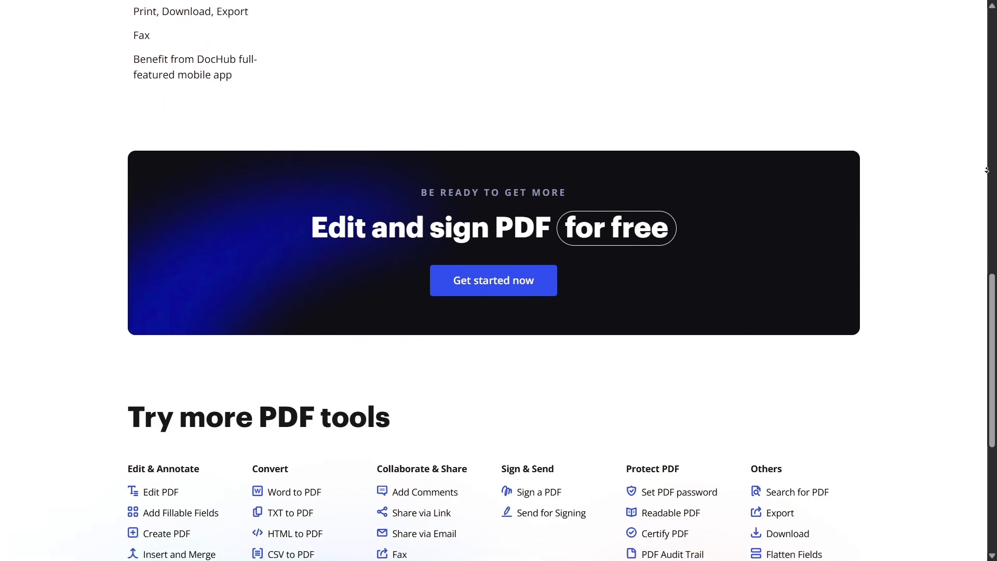
scroll(down, 3)
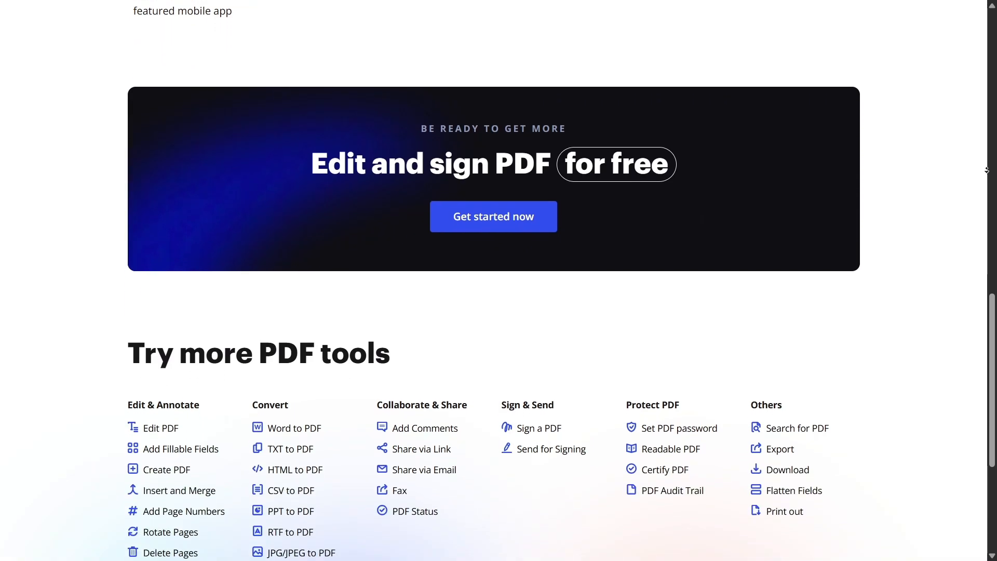
scroll(down, 3)
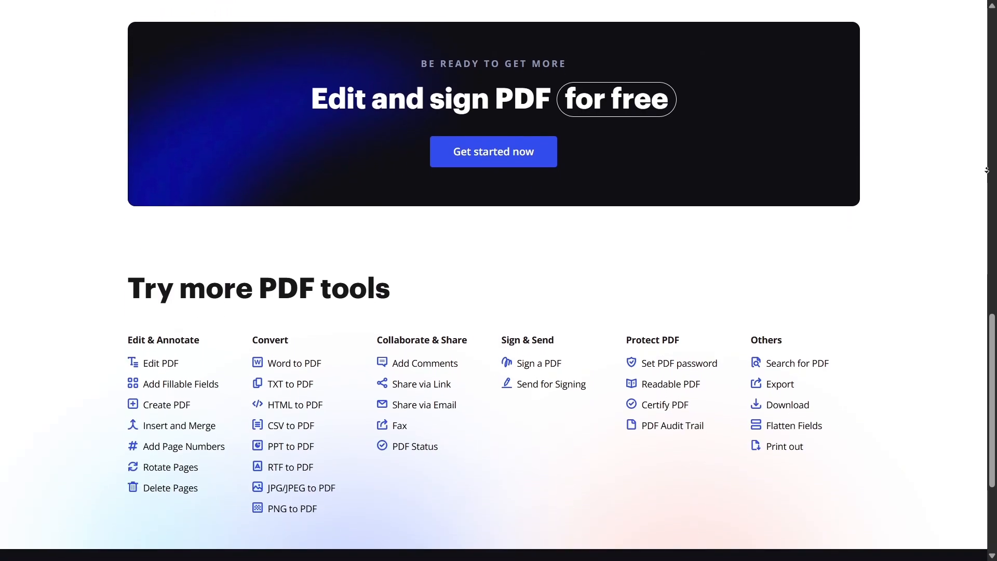
scroll(down, 3)
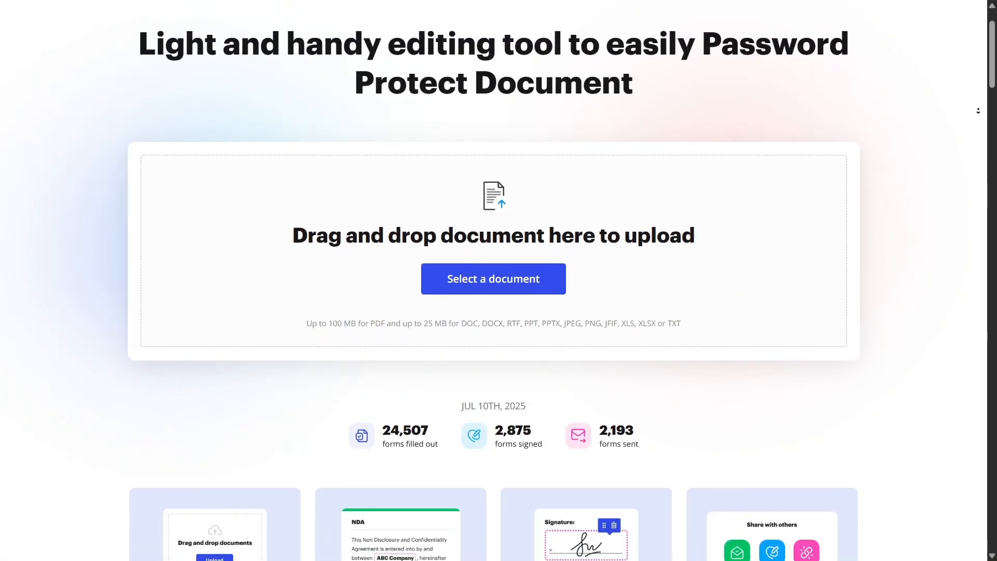
Step: Scroll the Password Protect Document page through its five-step guide
scroll(down, 3)
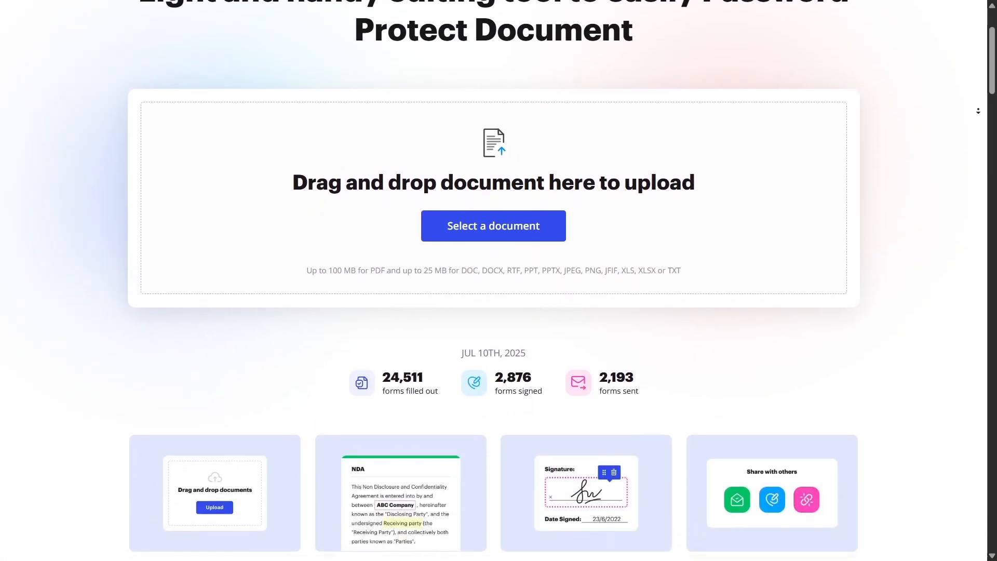
scroll(down, 3)
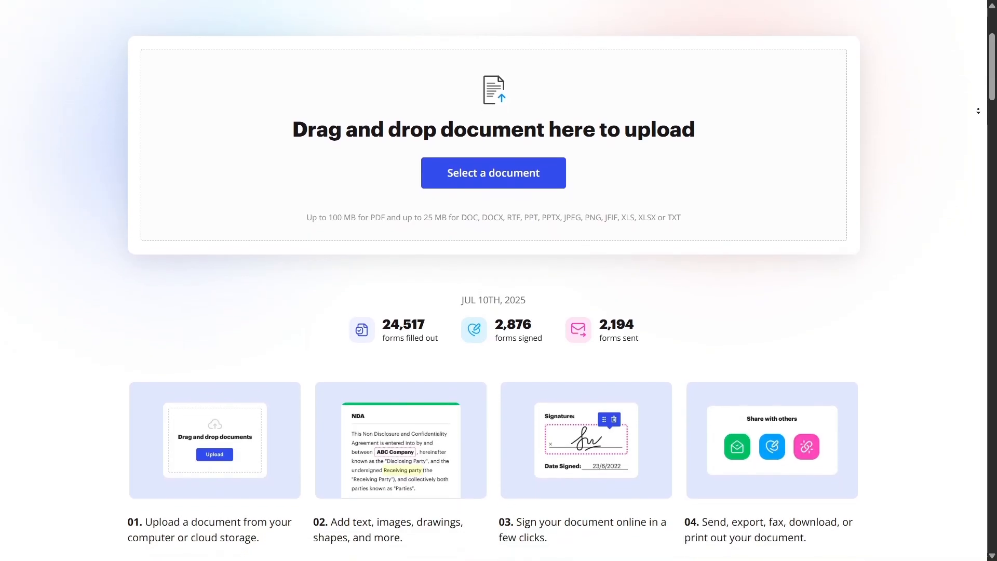
scroll(down, 3)
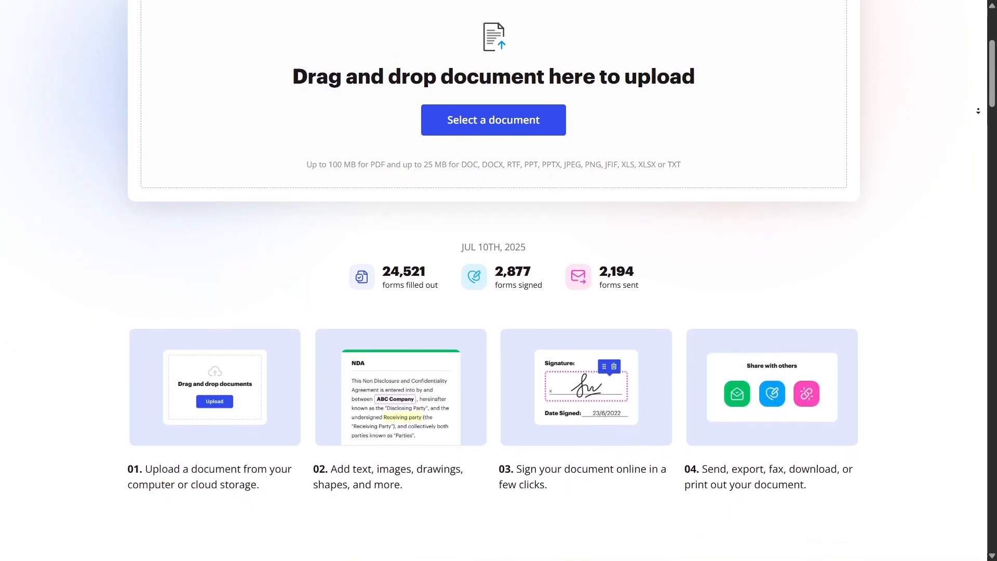
scroll(down, 3)
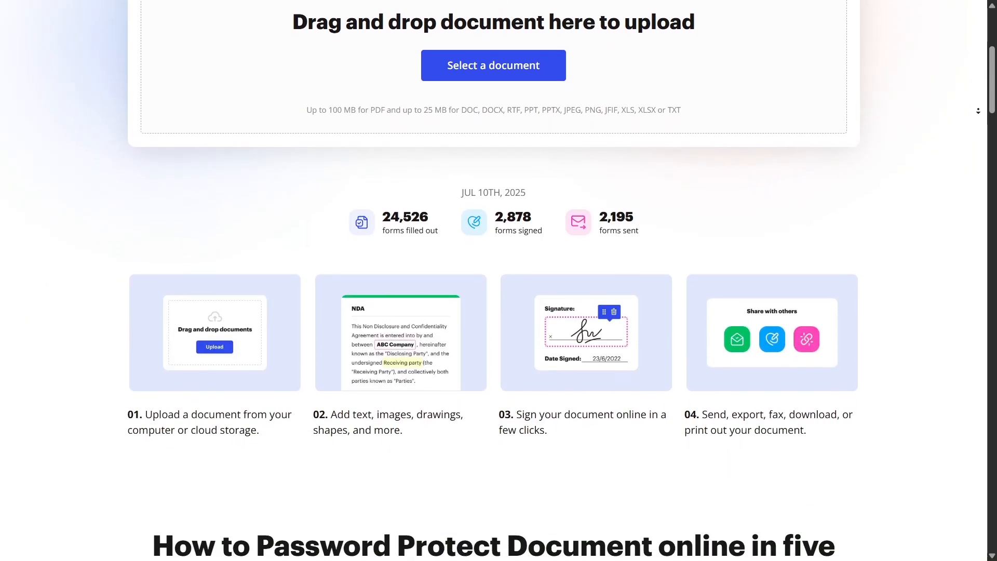
scroll(down, 3)
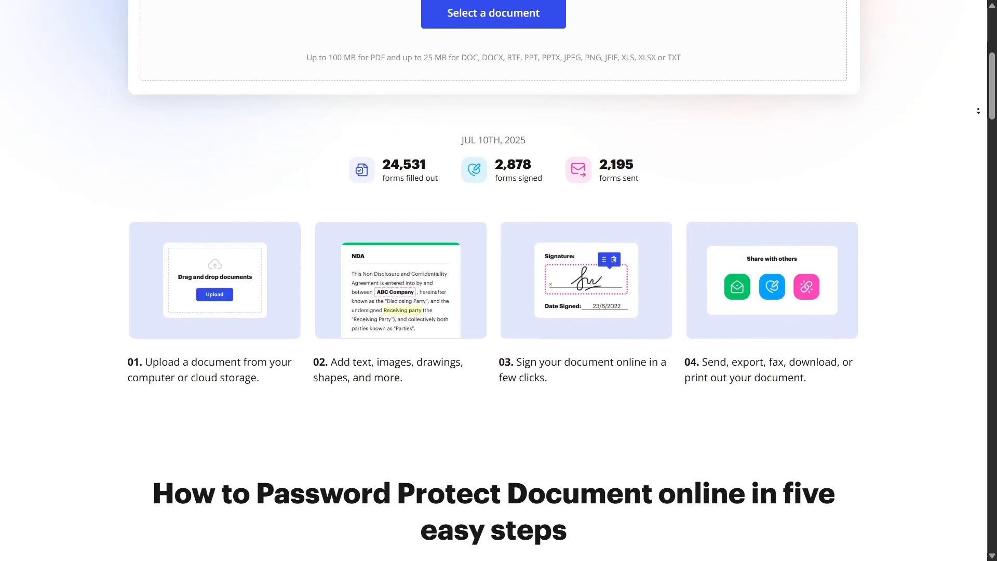
scroll(down, 3)
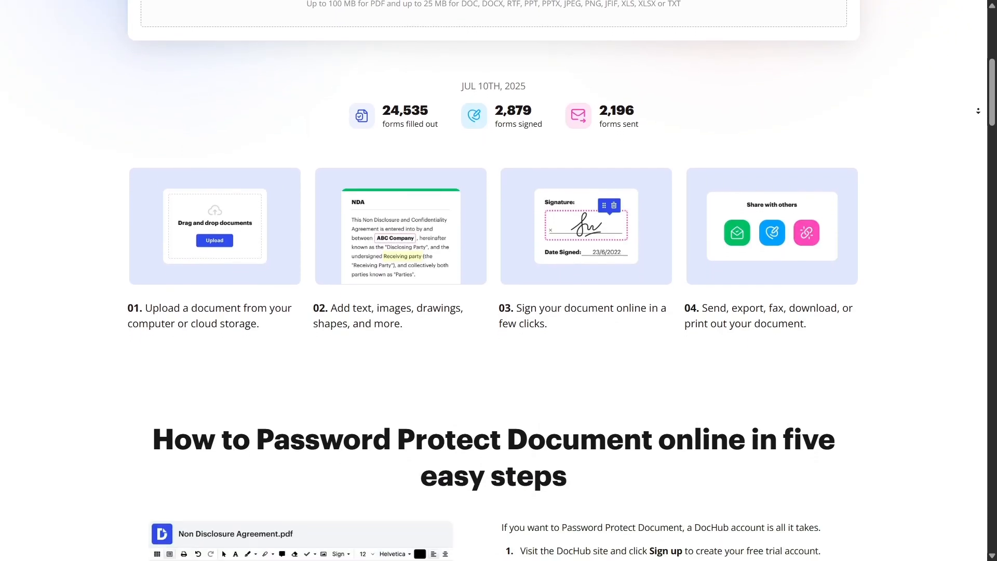
scroll(down, 3)
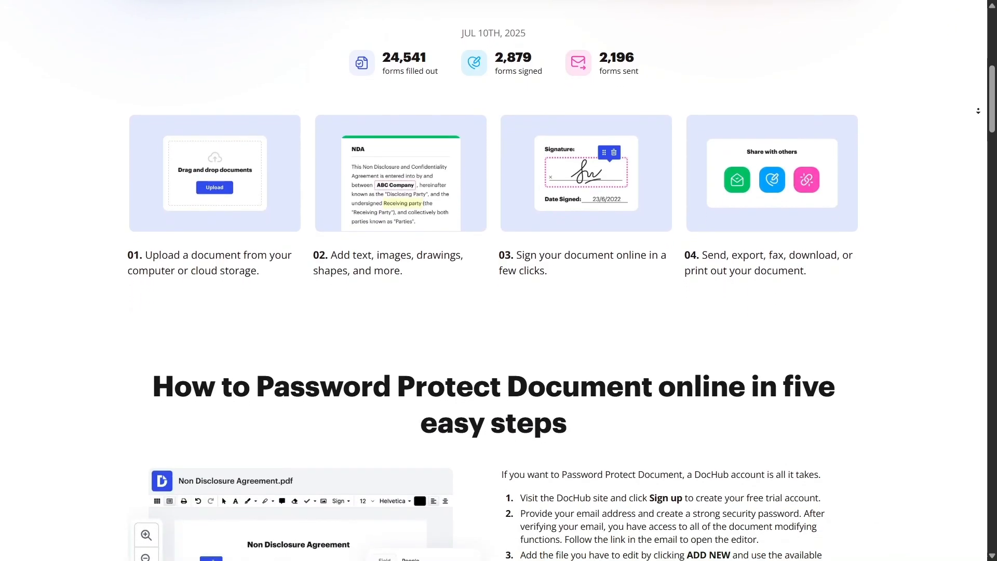
Step: Continue to the 'PDF editing simplified with DocHub' feature overview
scroll(down, 3)
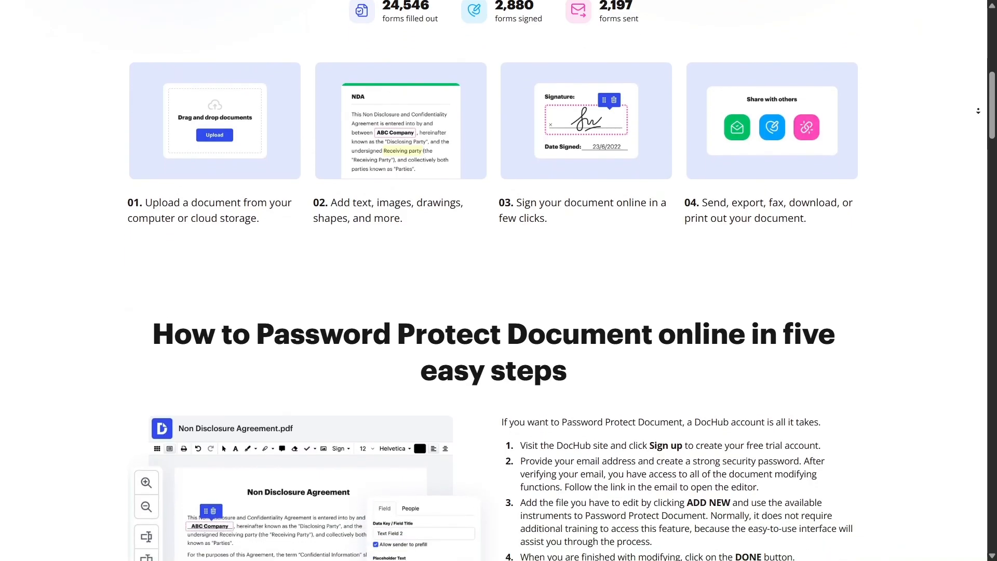
scroll(down, 3)
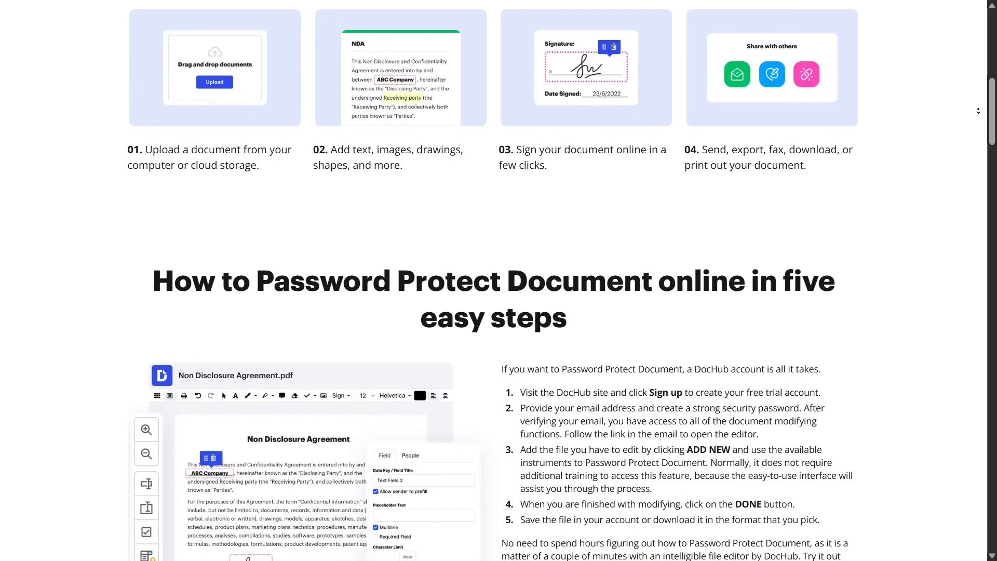
scroll(down, 3)
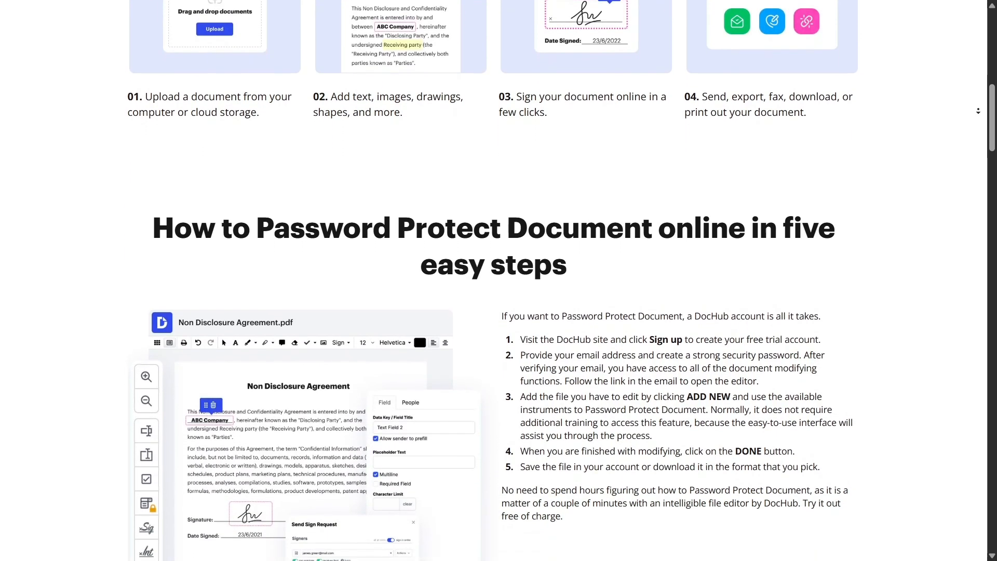
scroll(down, 3)
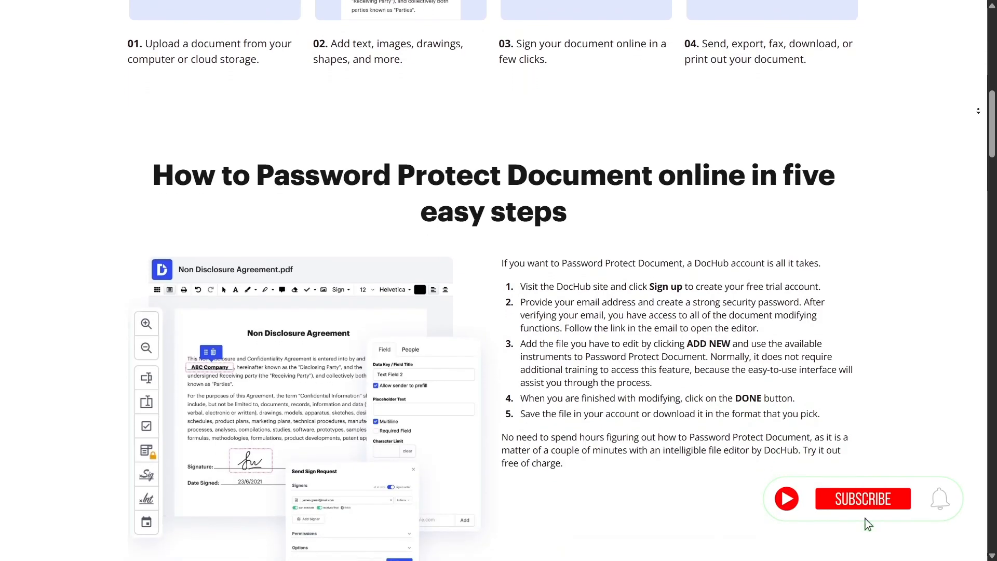
scroll(down, 3)
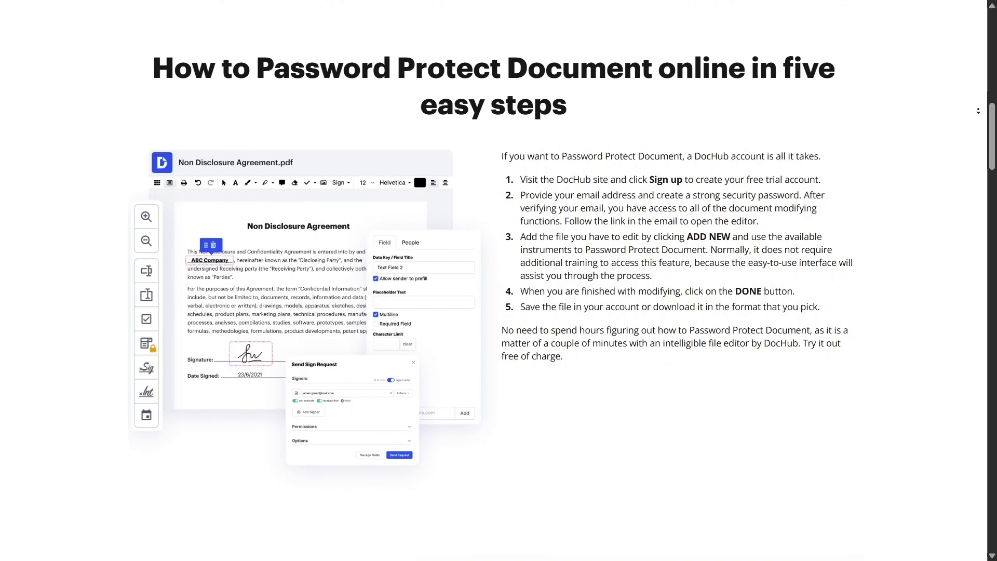
scroll(down, 3)
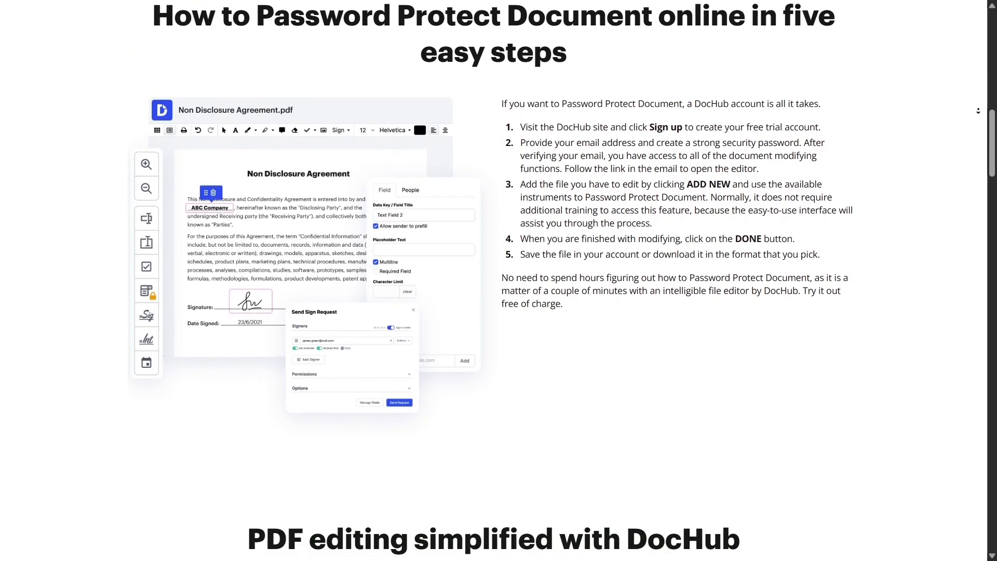
scroll(down, 3)
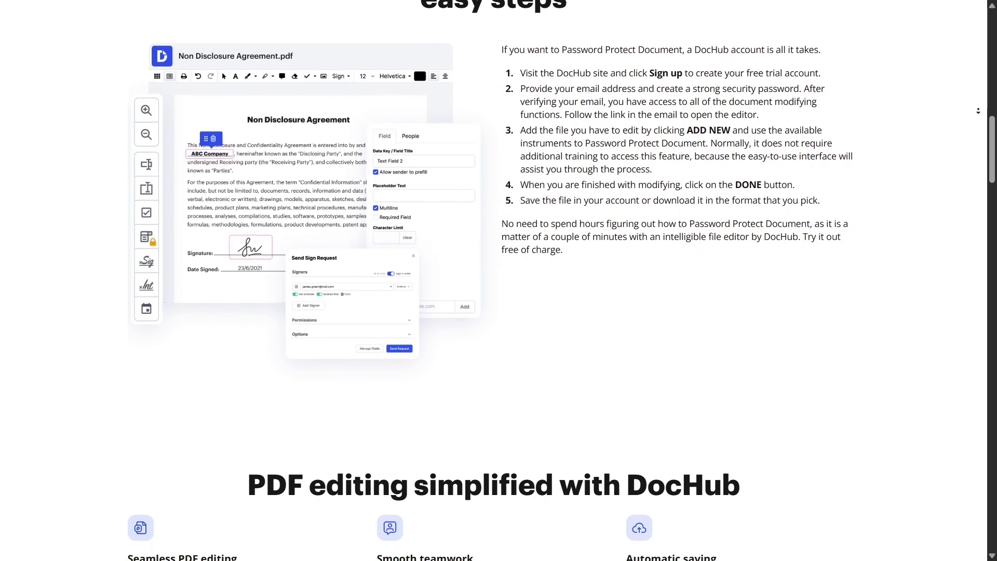
Step: Scroll on to the 'Send PDF via Shareable Link' page and its upload area
scroll(down, 3)
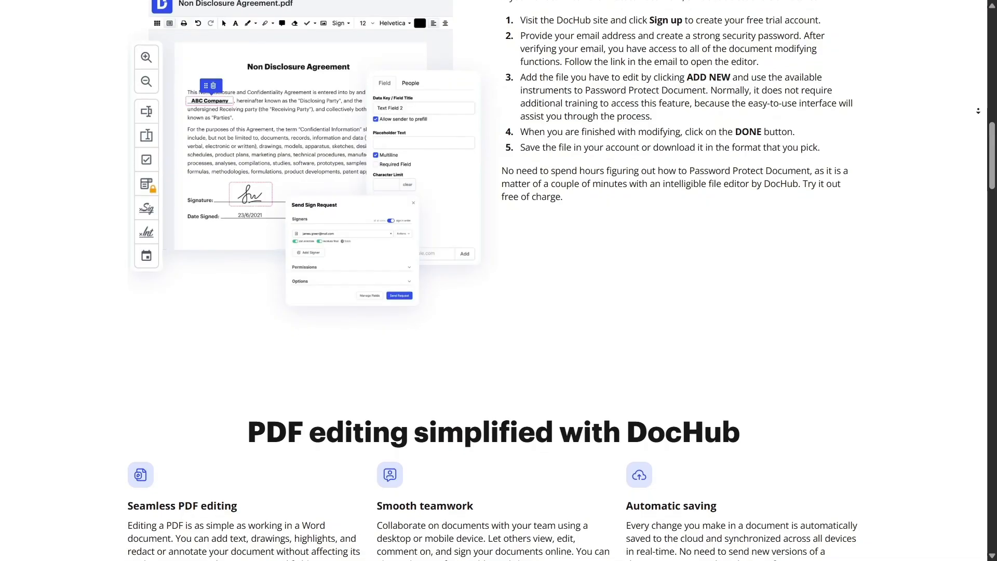
scroll(down, 3)
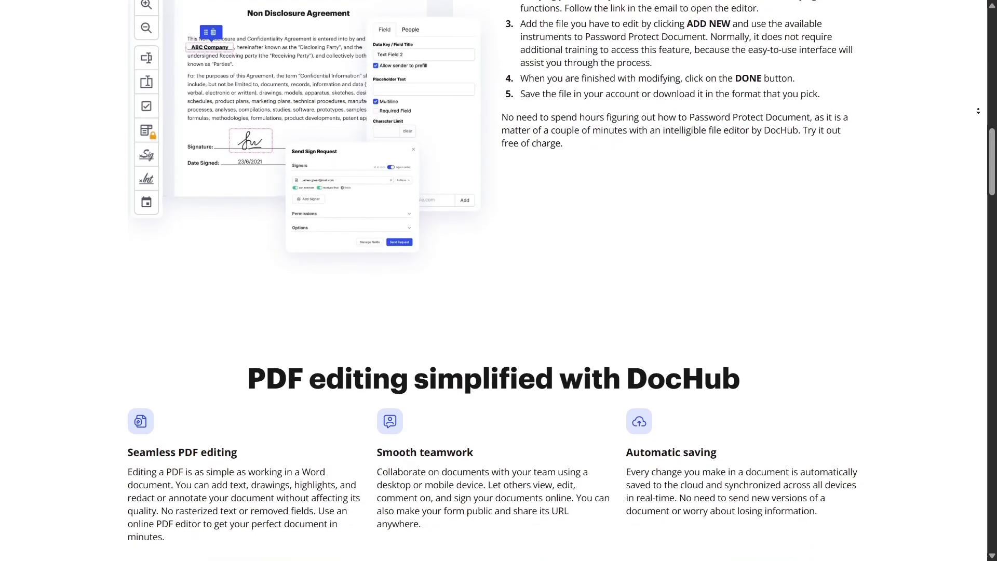
scroll(down, 3)
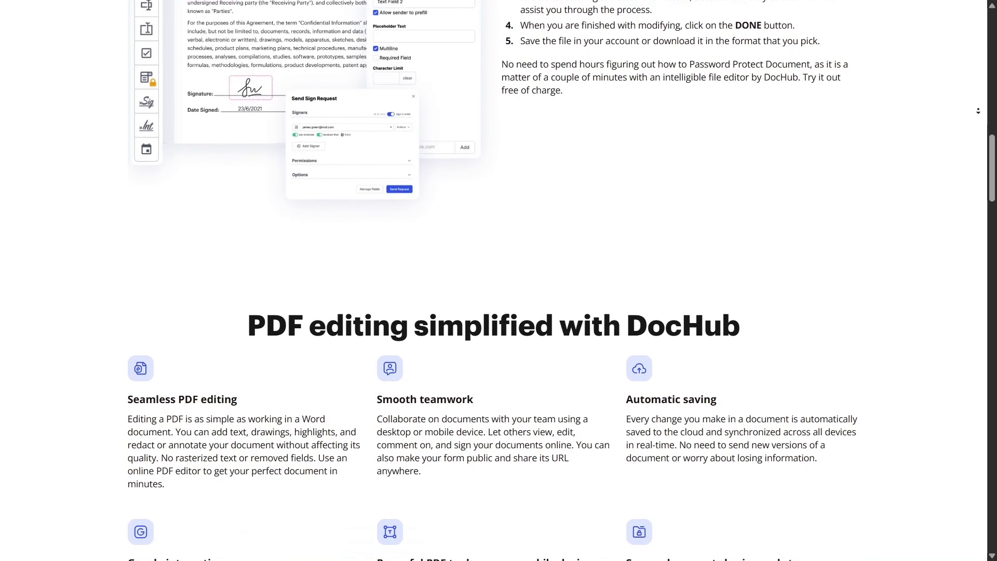
scroll(down, 3)
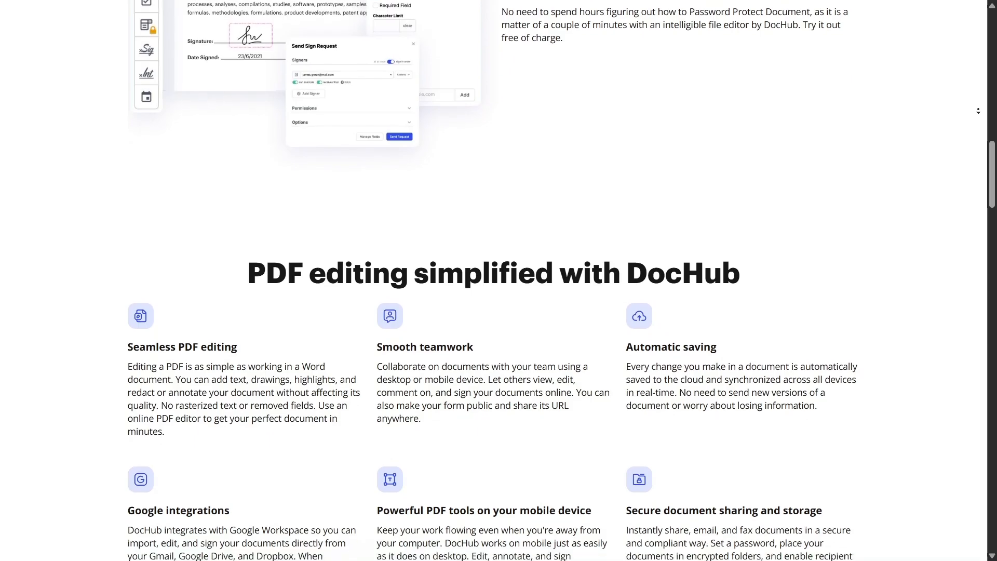
scroll(down, 3)
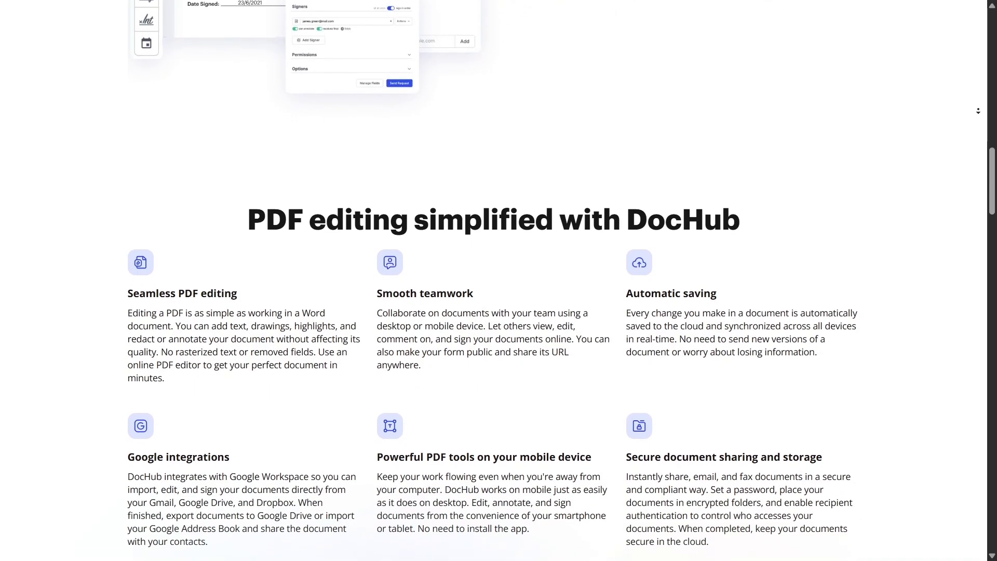
scroll(down, 3)
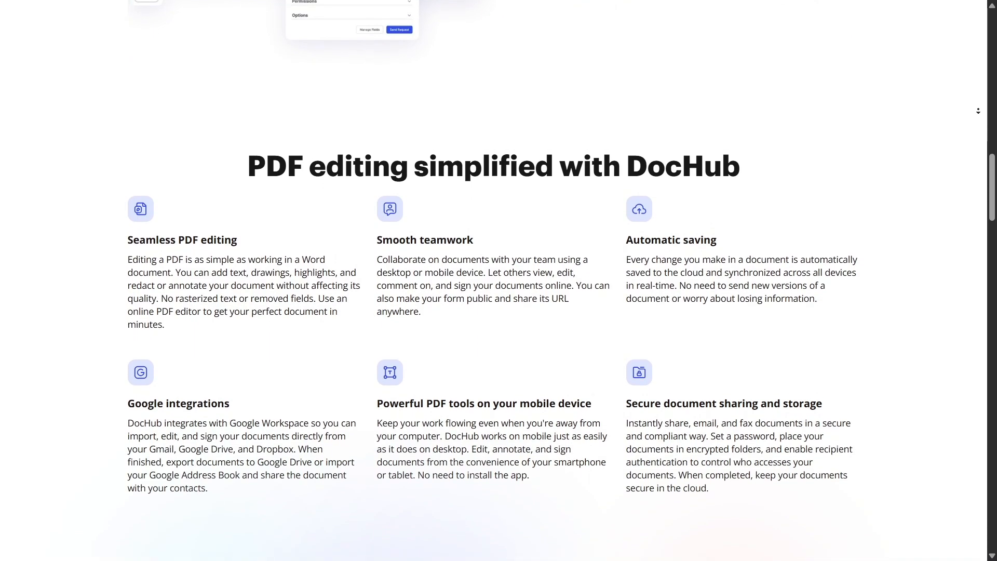
scroll(down, 3)
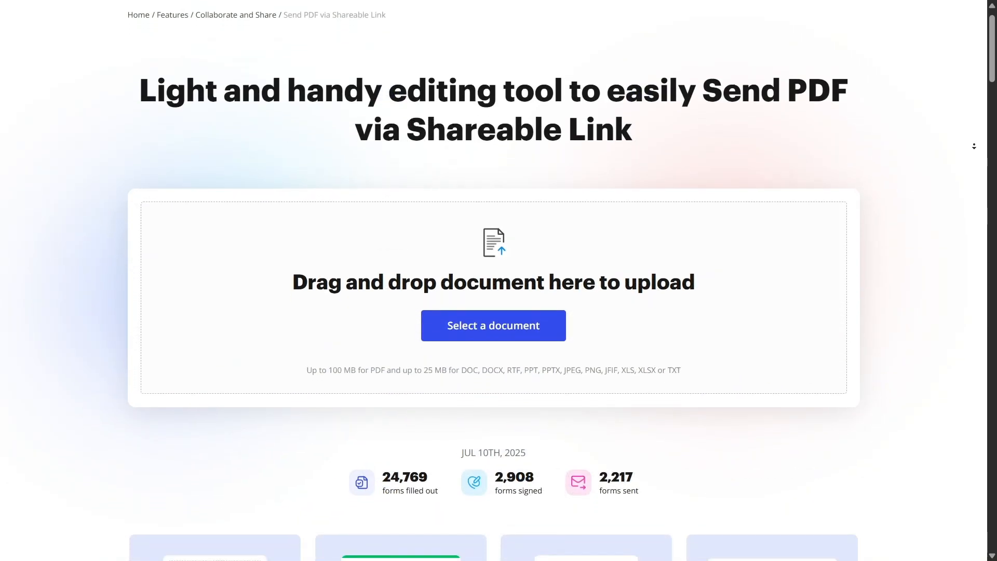
Step: Scroll the Send PDF via Shareable Link page through its five-step guide
scroll(down, 3)
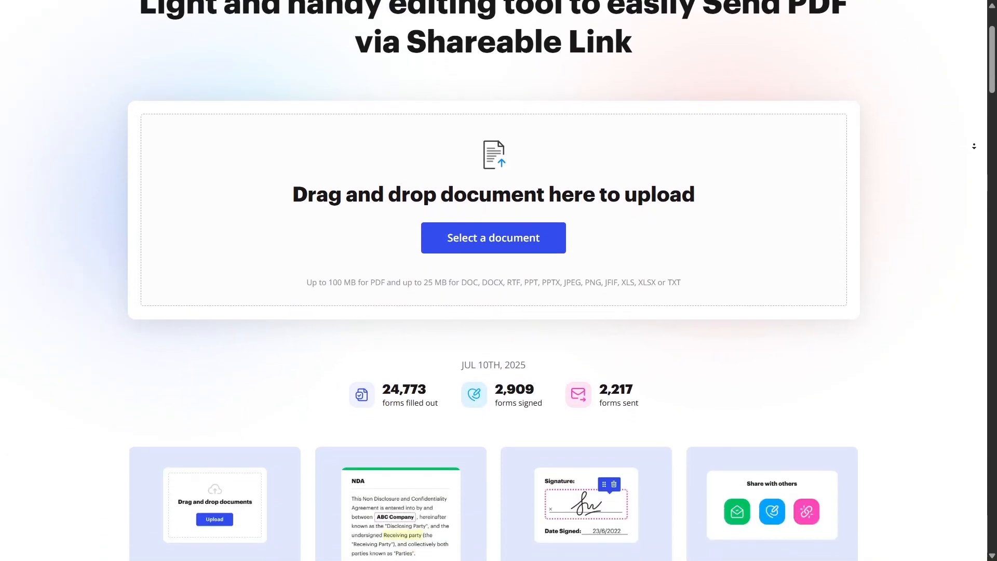
scroll(down, 3)
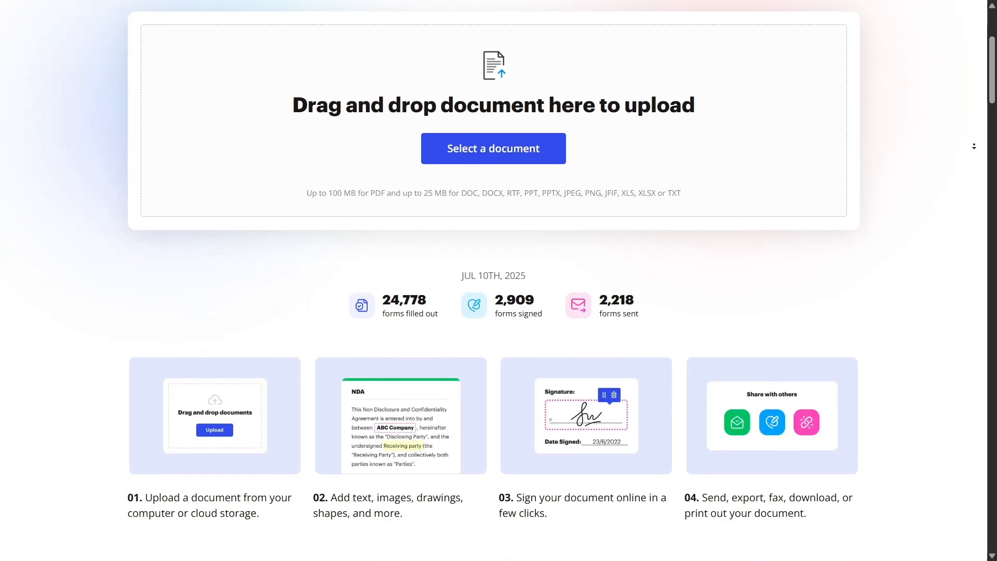
scroll(down, 3)
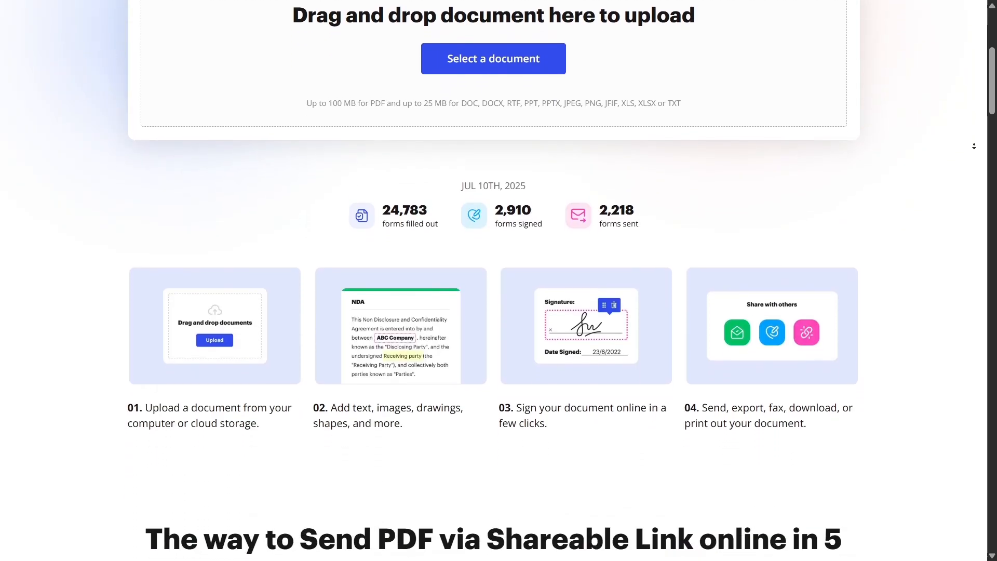
scroll(down, 3)
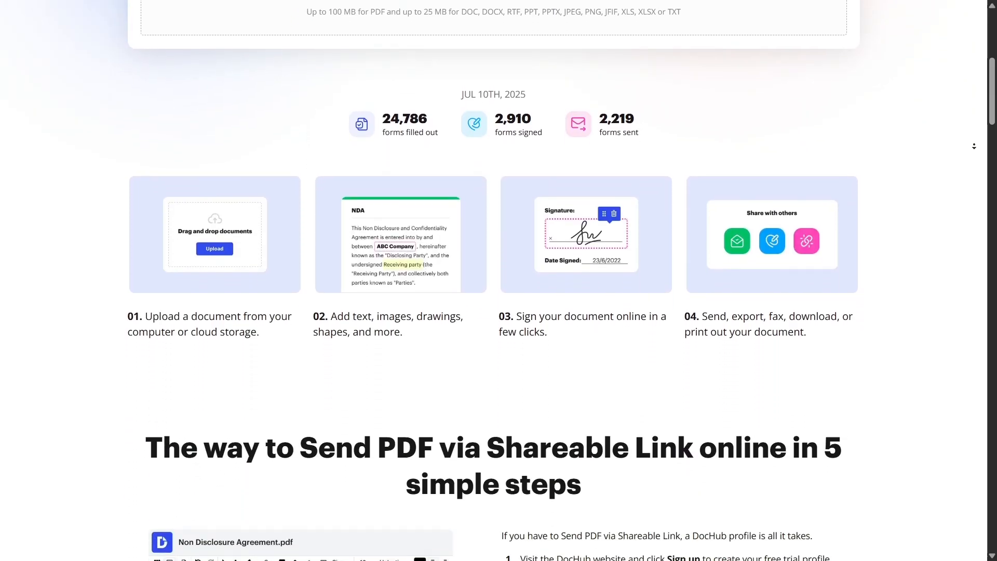
scroll(down, 3)
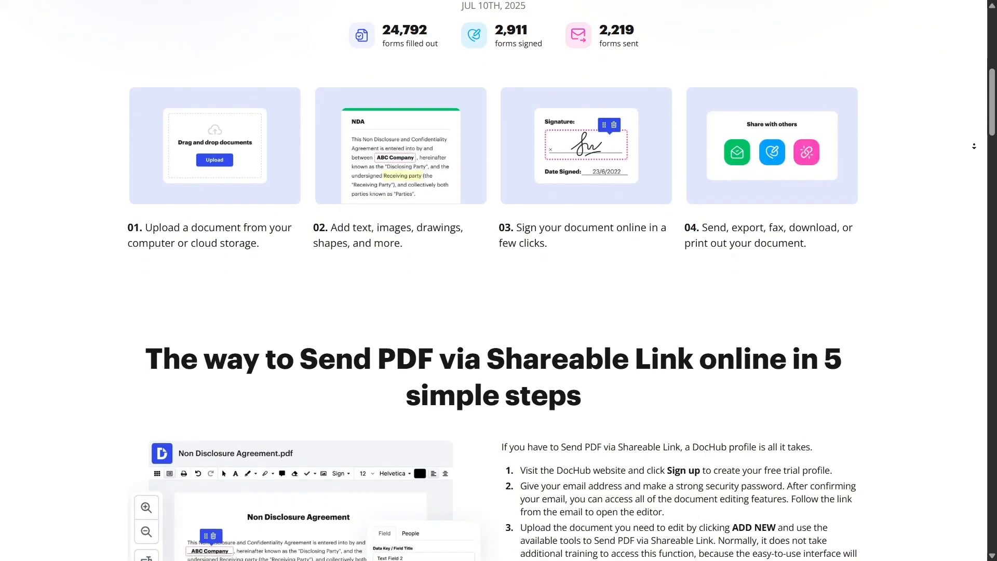
scroll(down, 3)
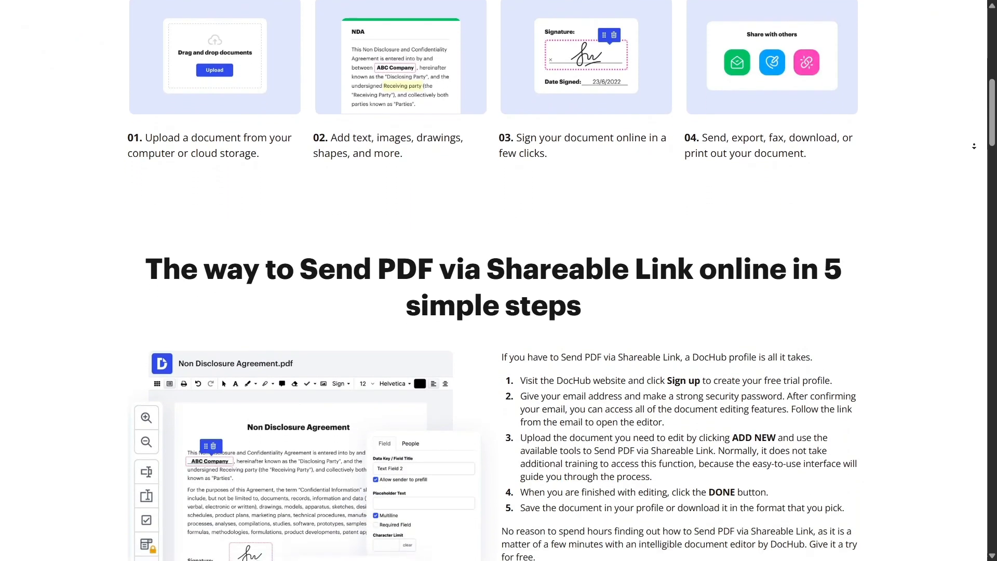
scroll(down, 3)
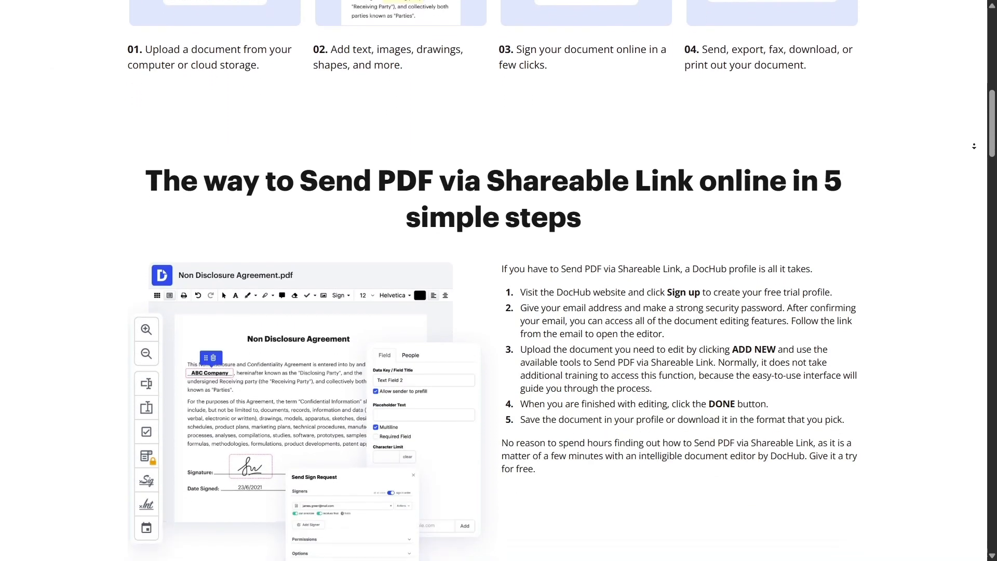
Step: Continue past the feature list until the Merge PDF page begins loading
scroll(down, 3)
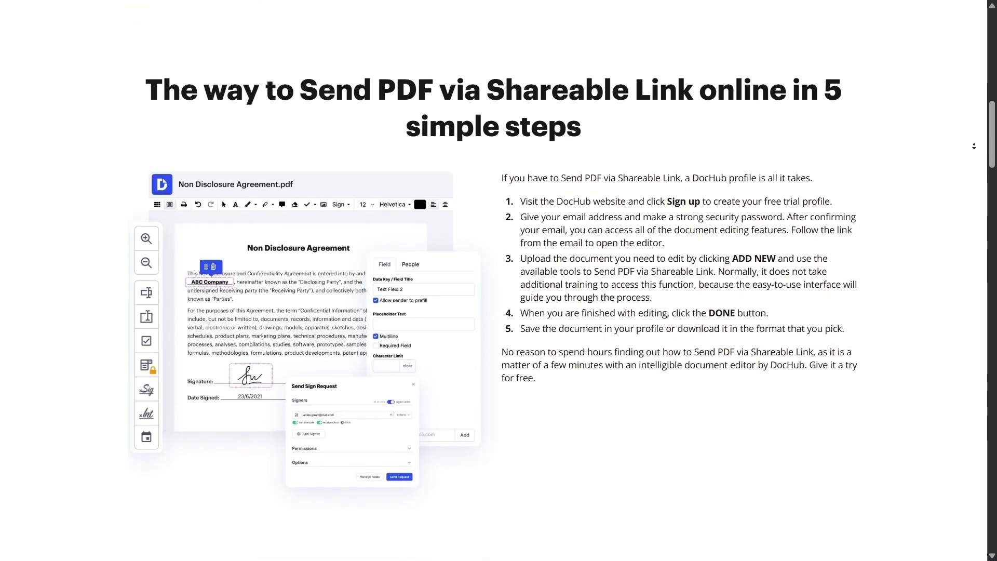
scroll(down, 3)
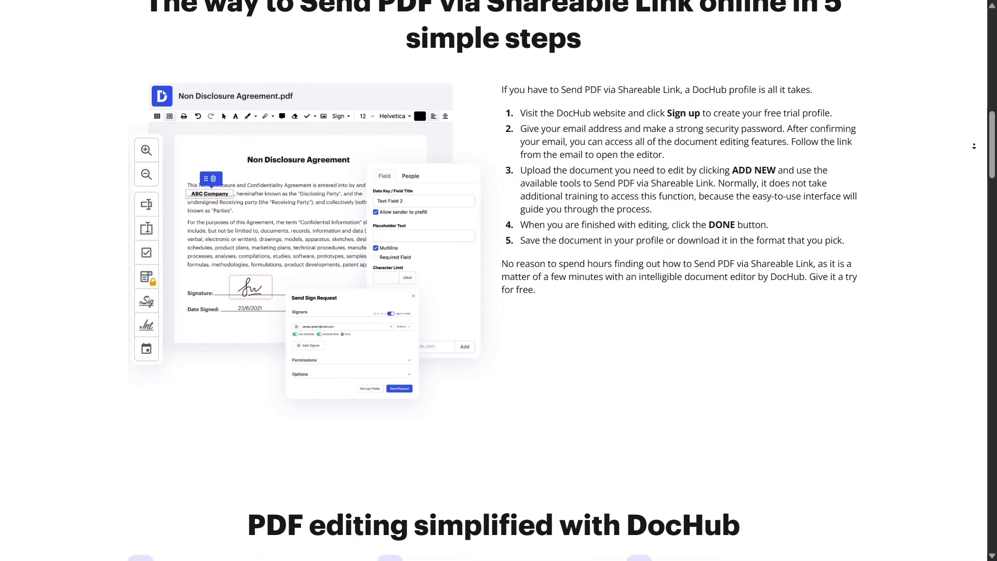
scroll(down, 3)
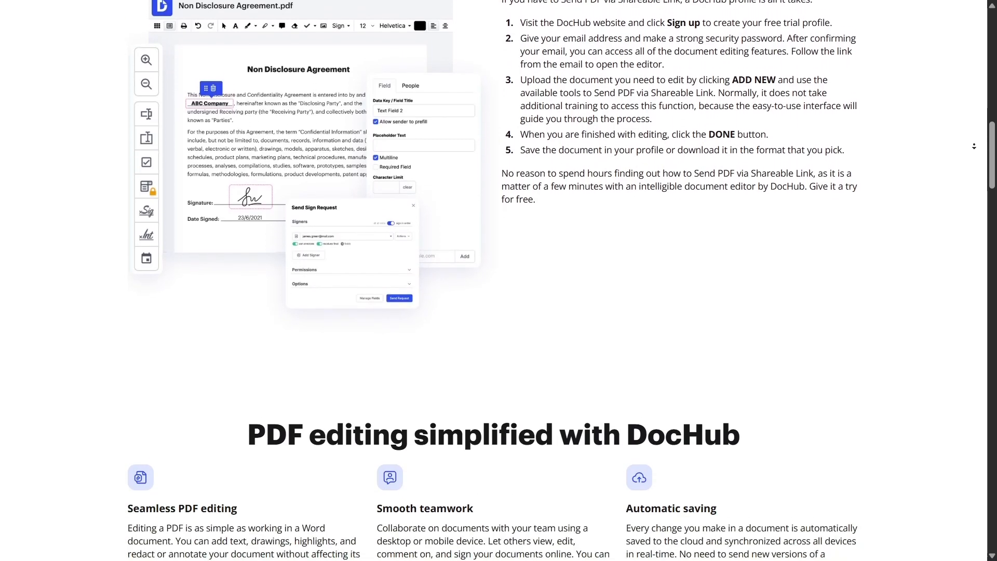
scroll(down, 3)
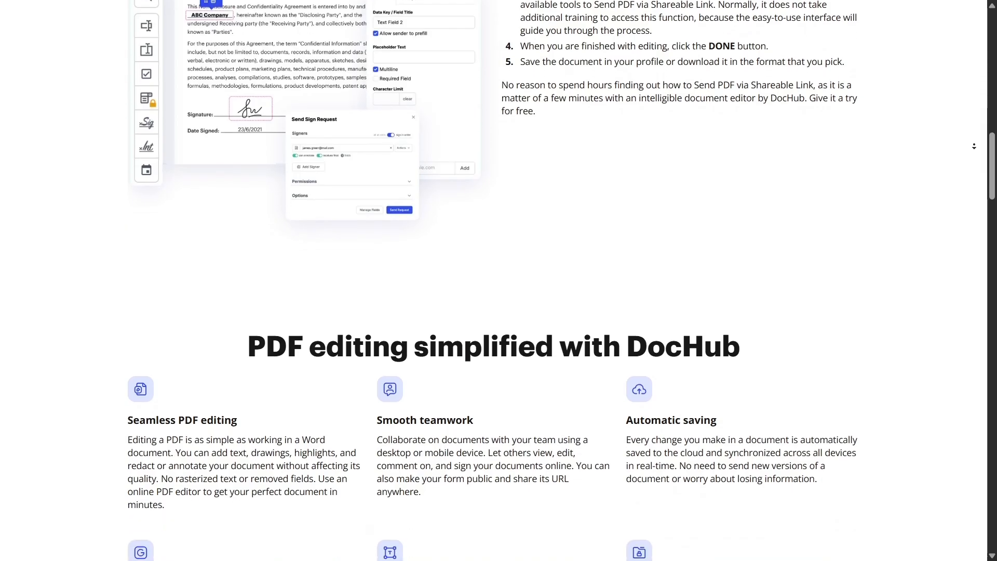
scroll(down, 3)
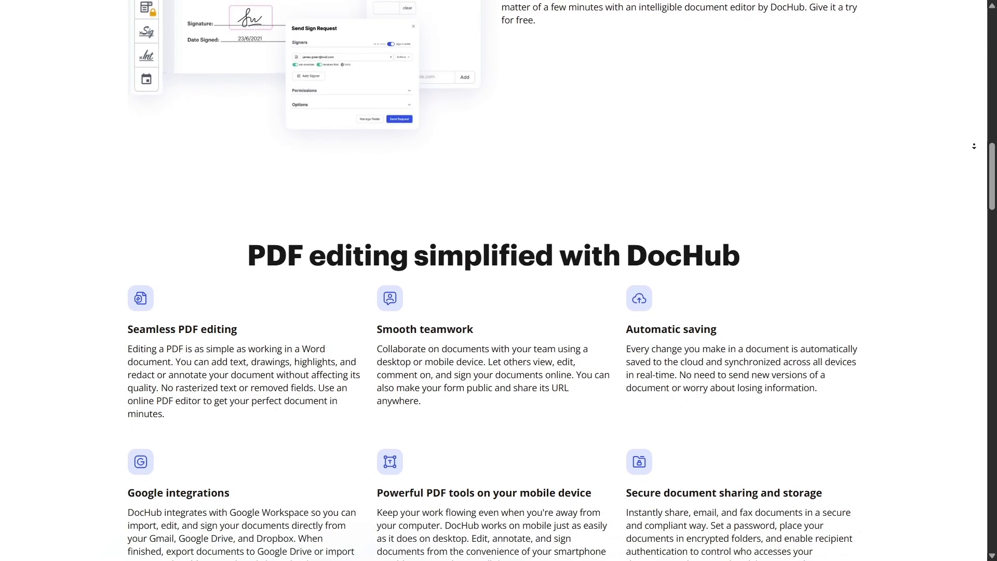
scroll(down, 3)
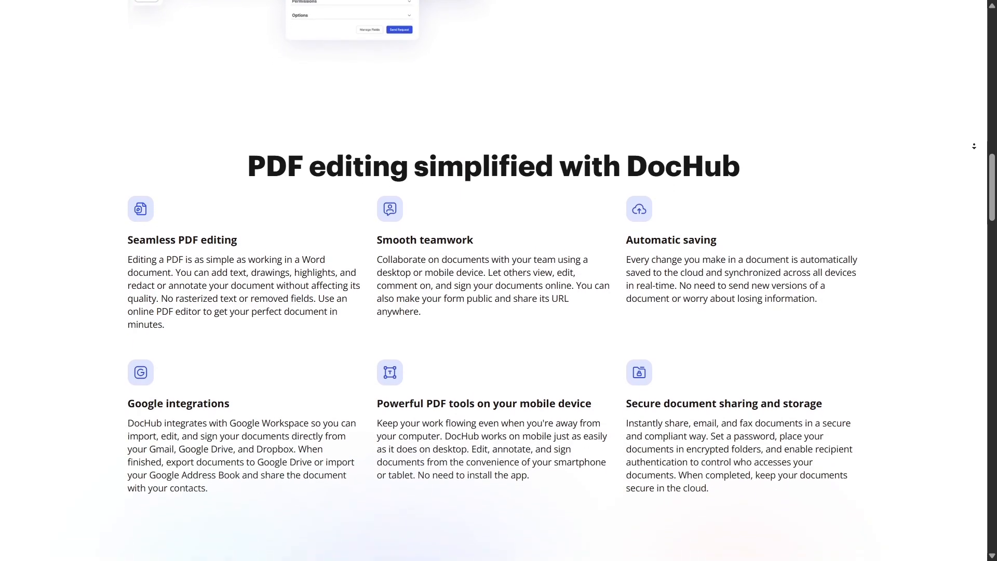
scroll(down, 3)
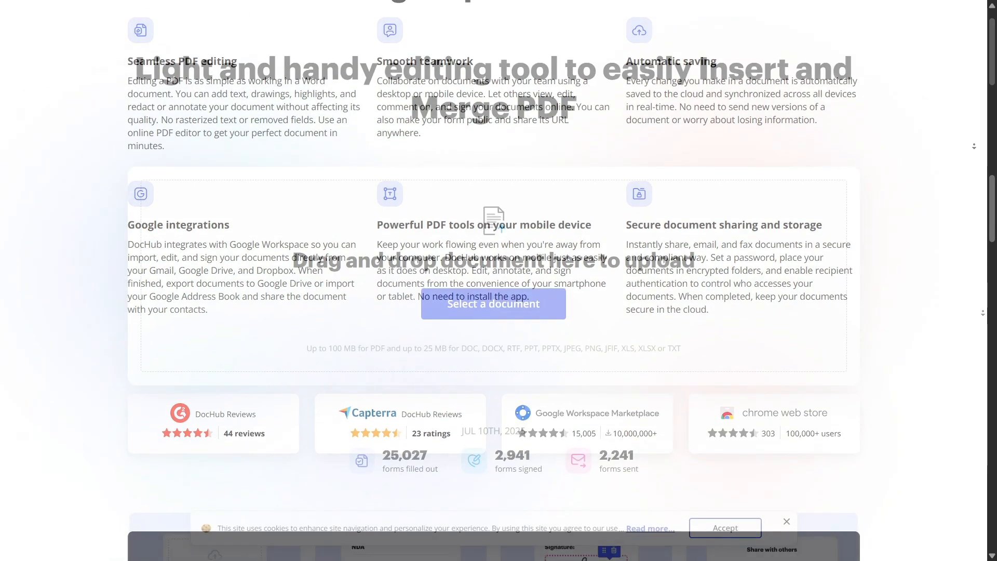
scroll(up, 3)
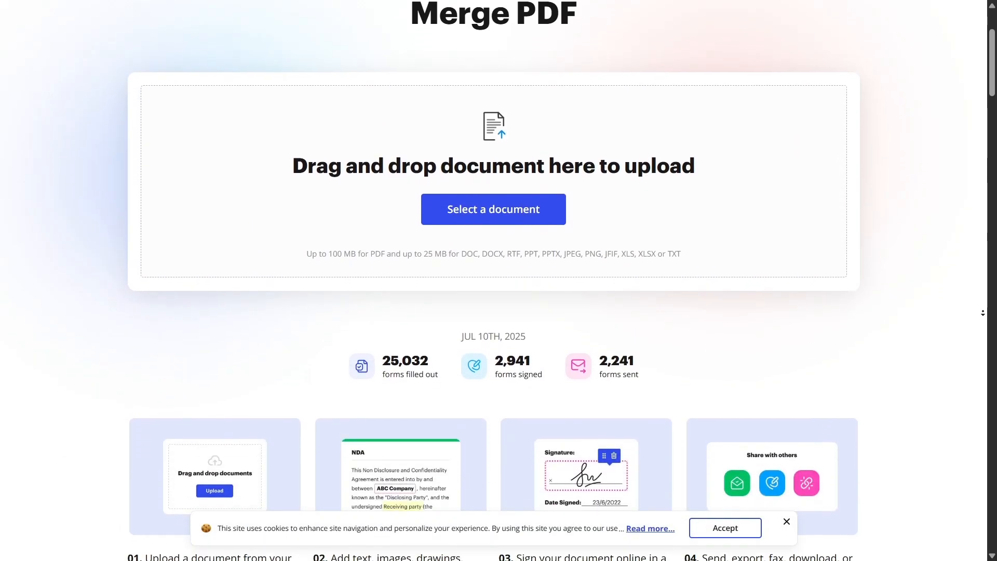
scroll(down, 3)
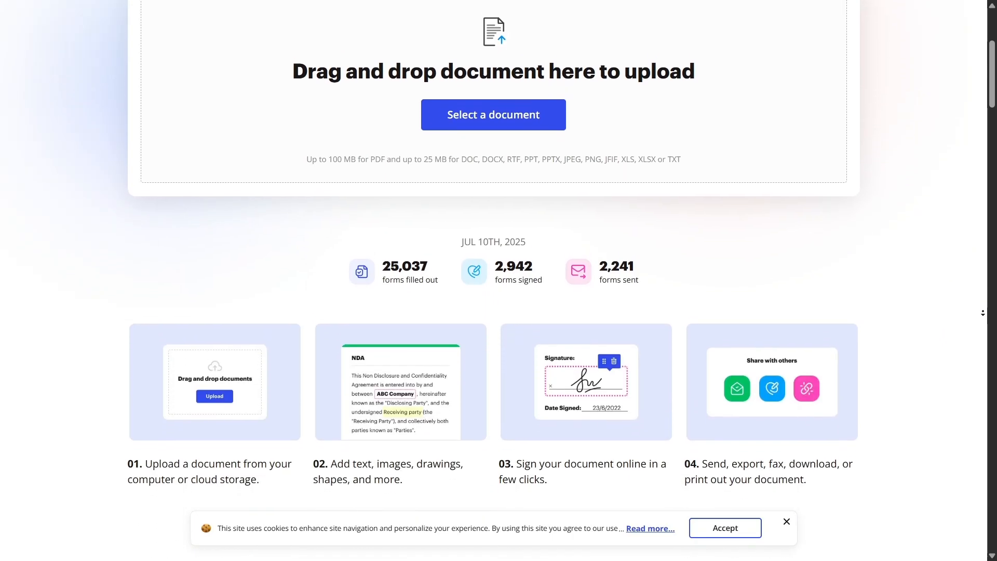
scroll(down, 3)
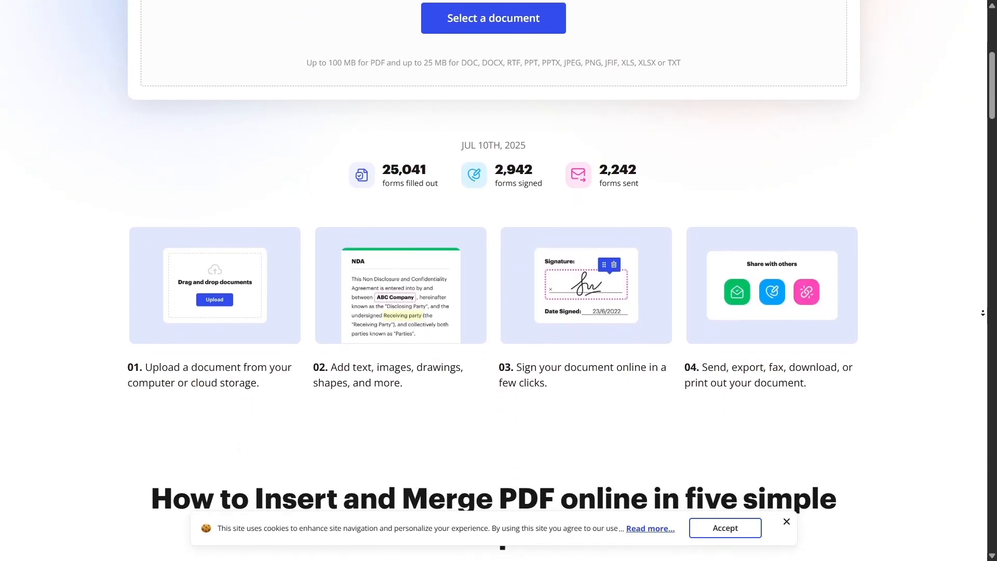
scroll(down, 3)
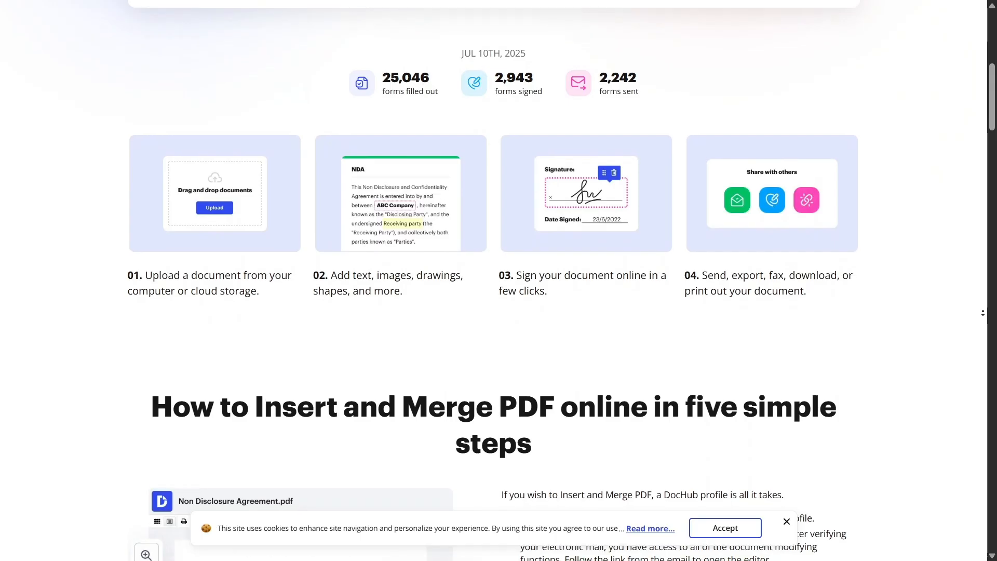
scroll(down, 3)
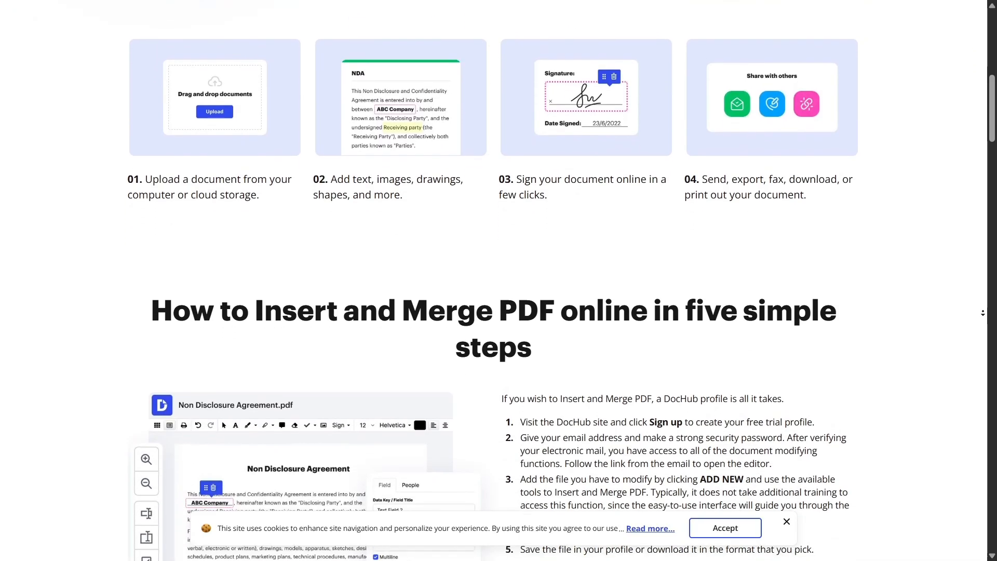
scroll(down, 3)
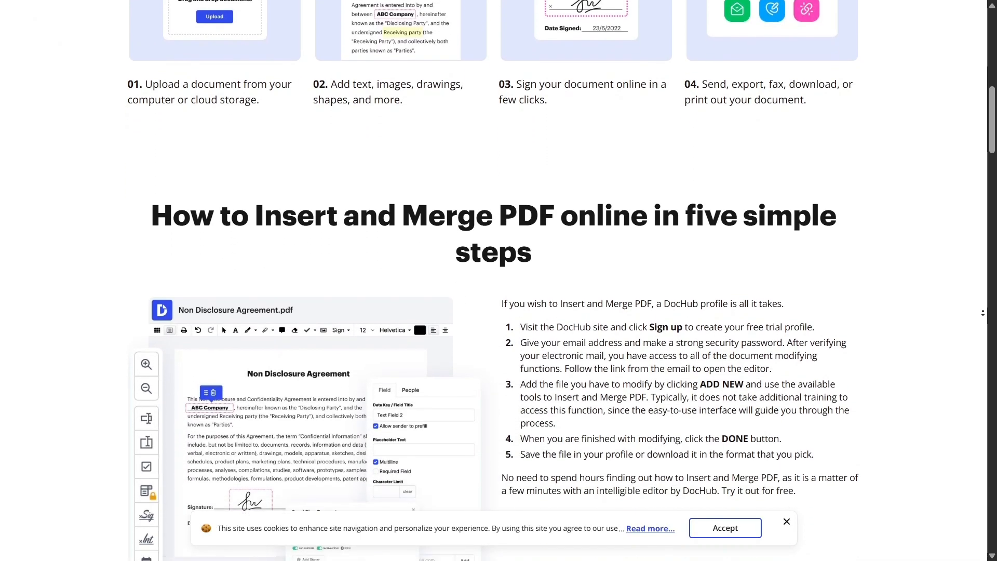
scroll(down, 3)
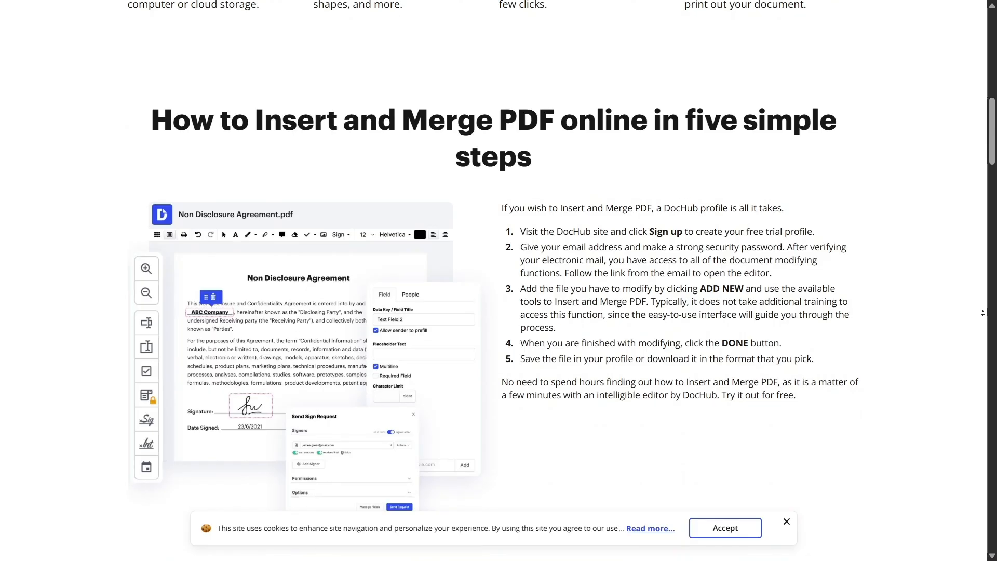
scroll(down, 3)
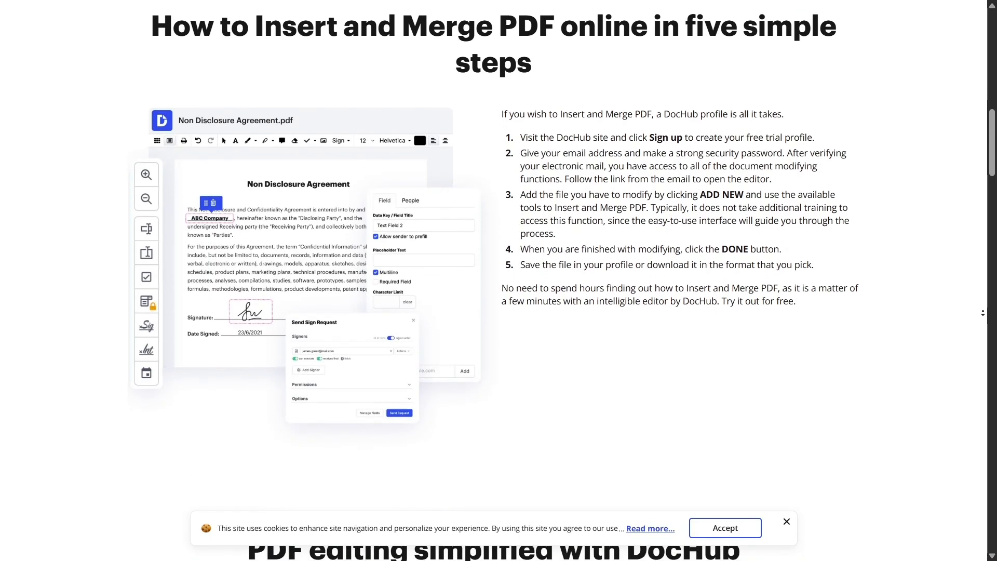
scroll(down, 3)
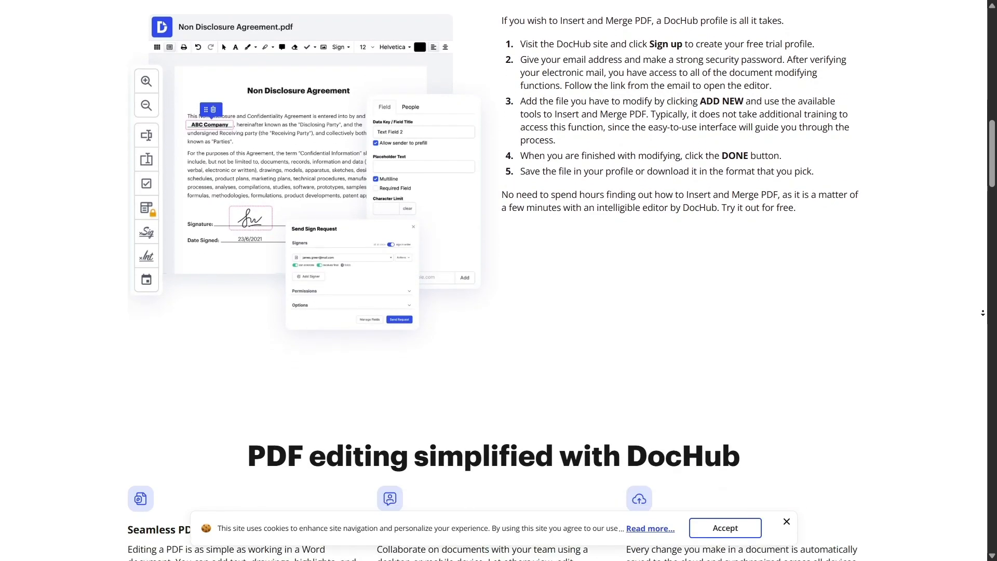
scroll(down, 3)
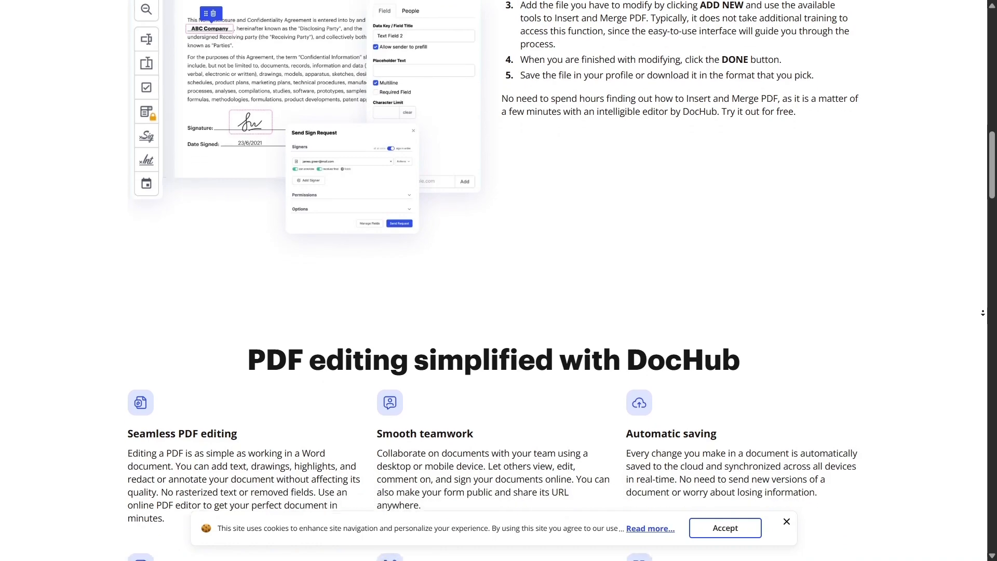
scroll(down, 3)
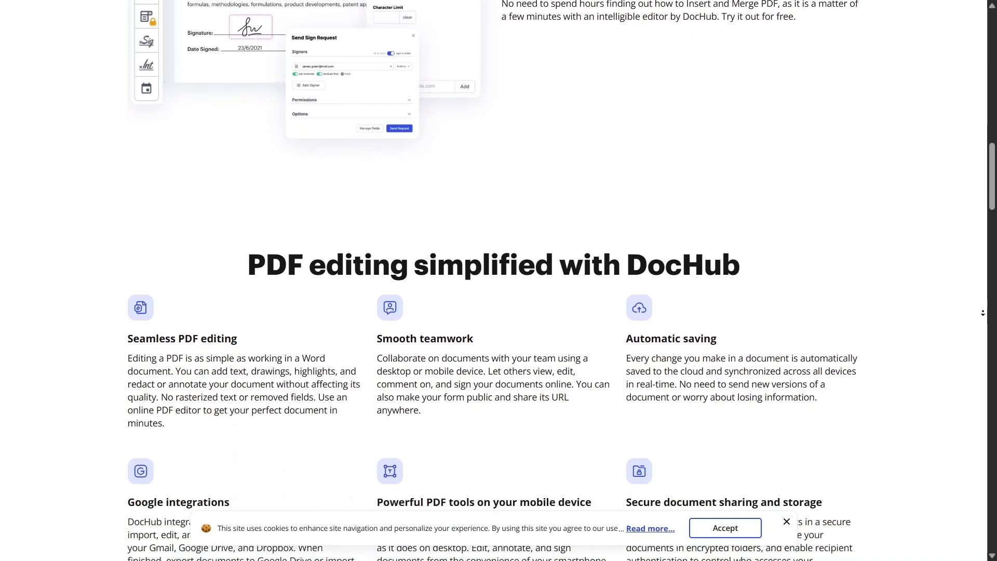
scroll(down, 3)
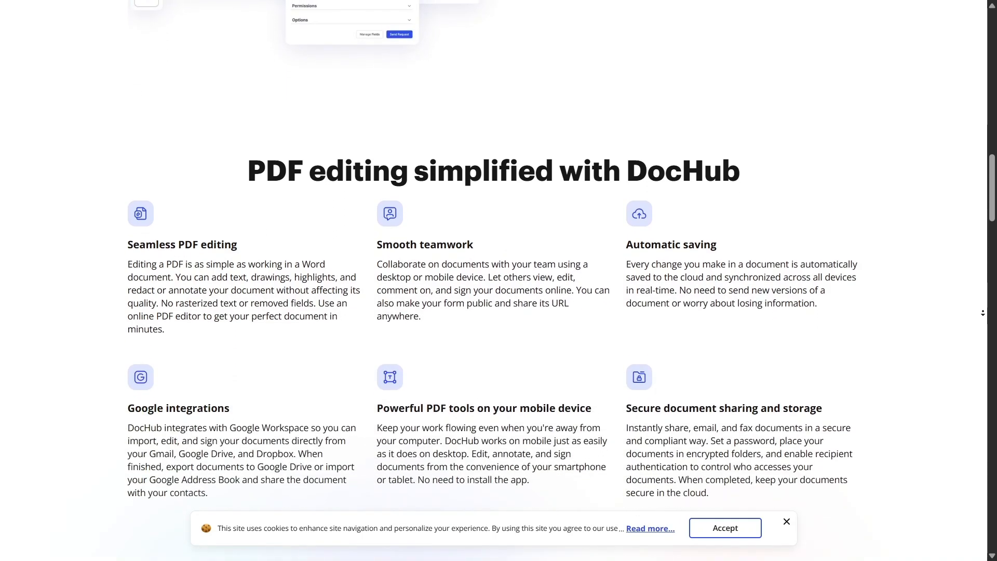
scroll(down, 3)
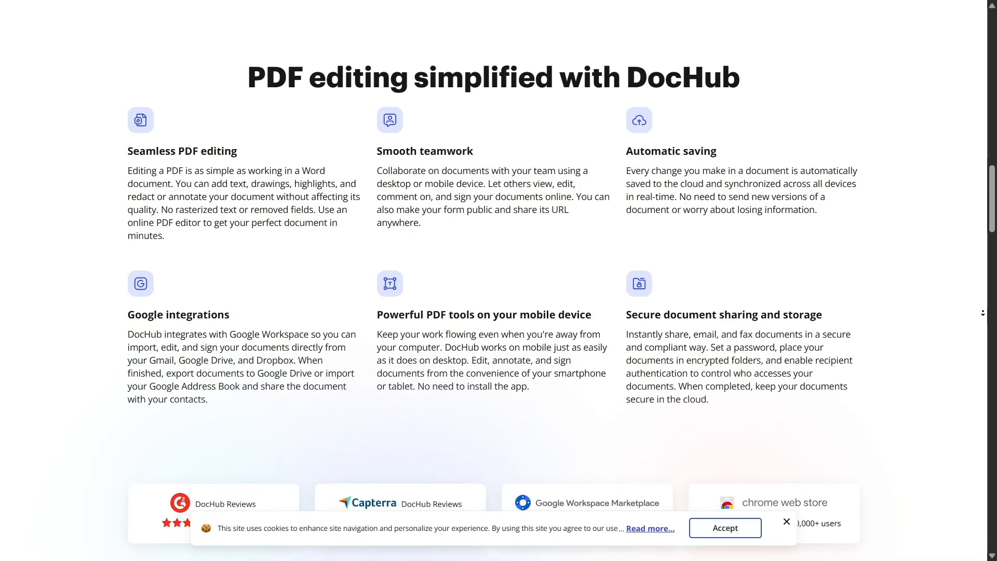
scroll(down, 3)
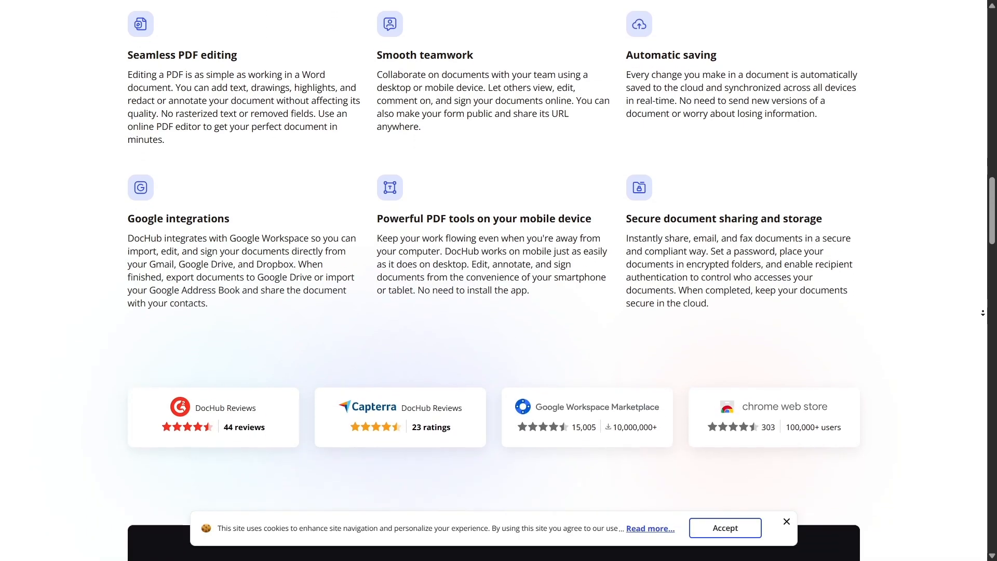
scroll(down, 3)
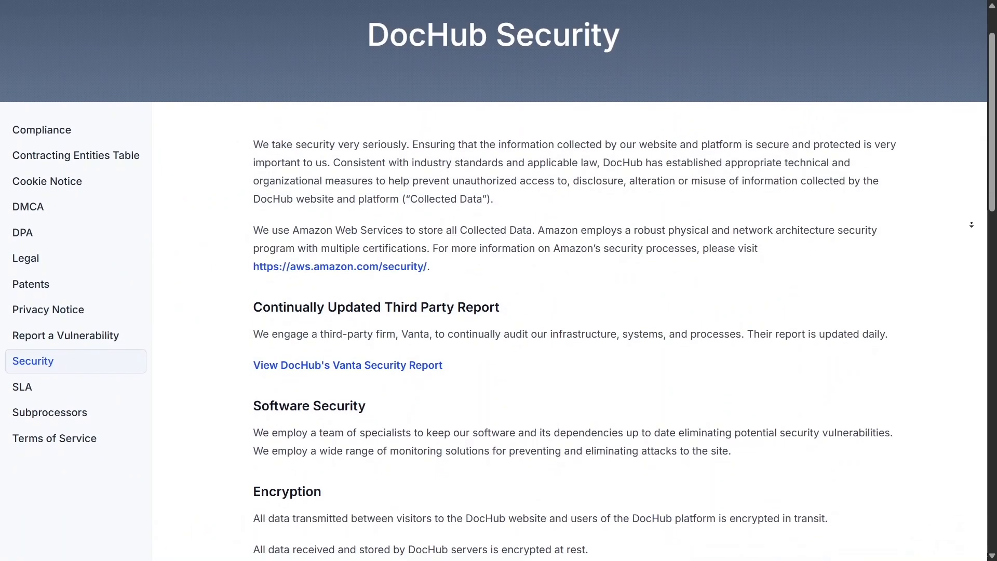
scroll(down, 3)
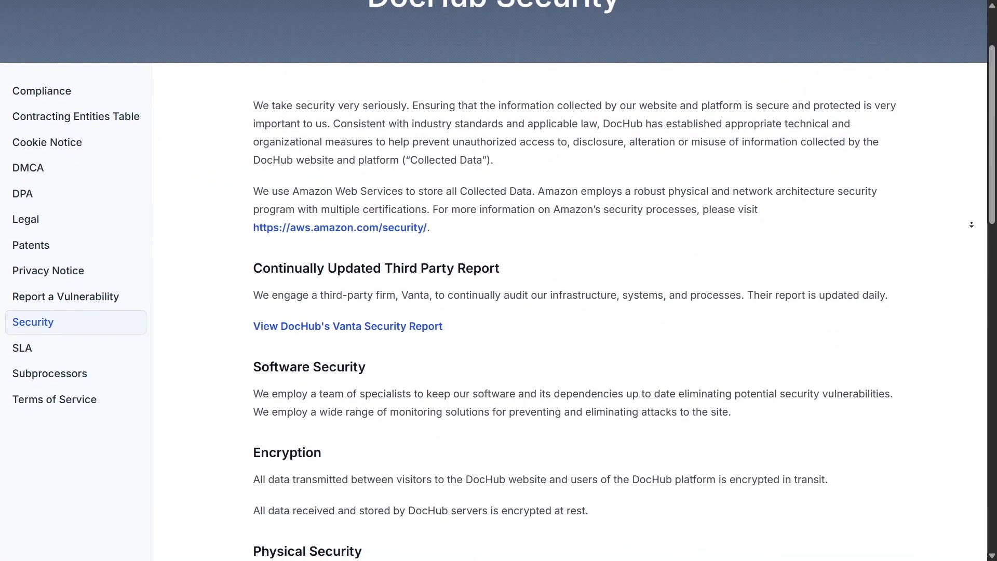
scroll(down, 3)
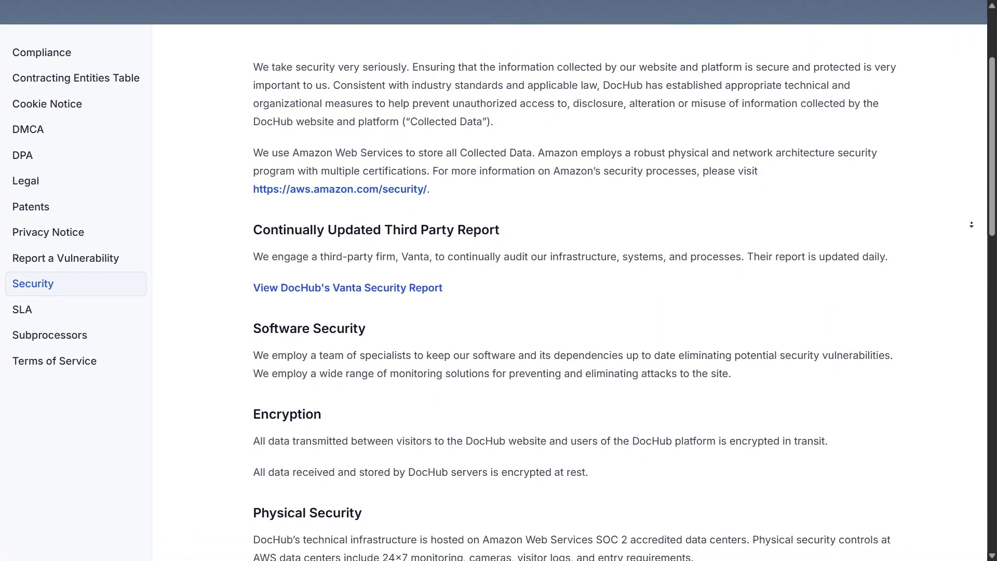
scroll(down, 3)
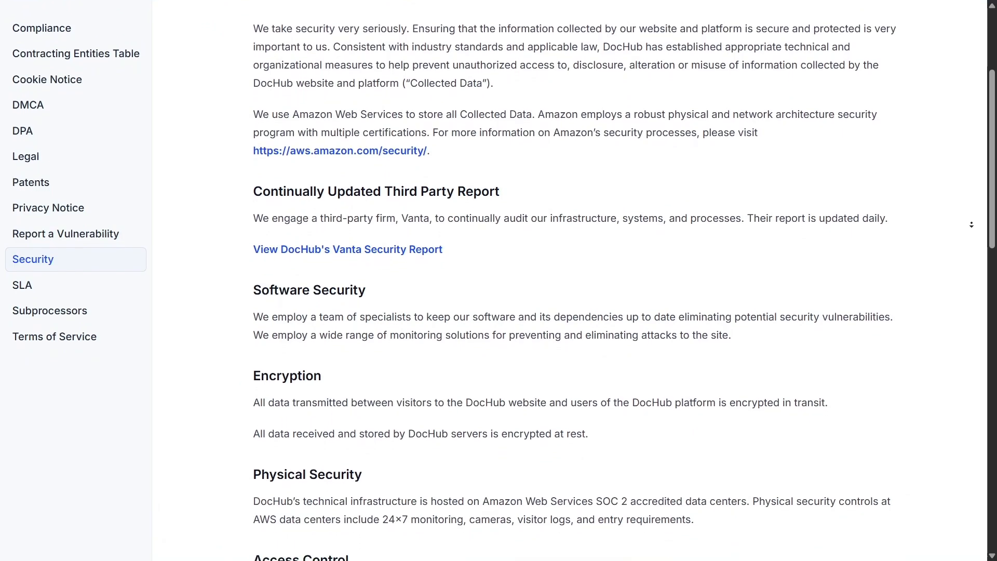
scroll(down, 3)
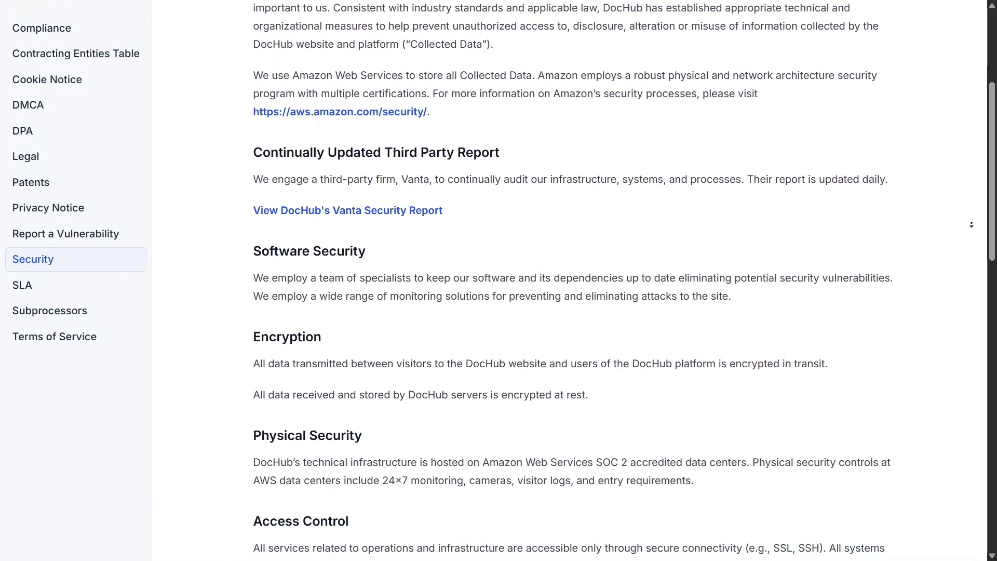
scroll(down, 3)
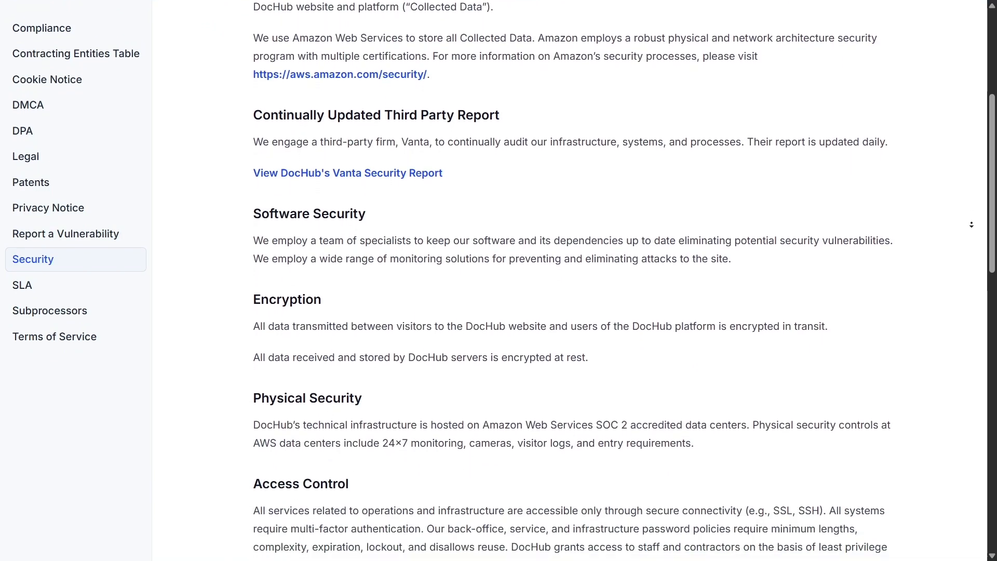
scroll(down, 3)
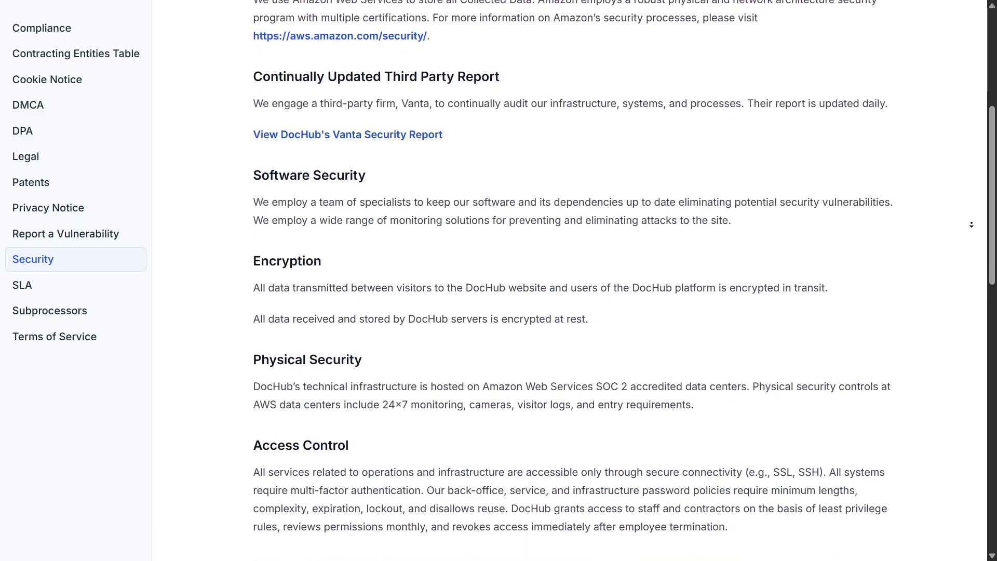
scroll(down, 3)
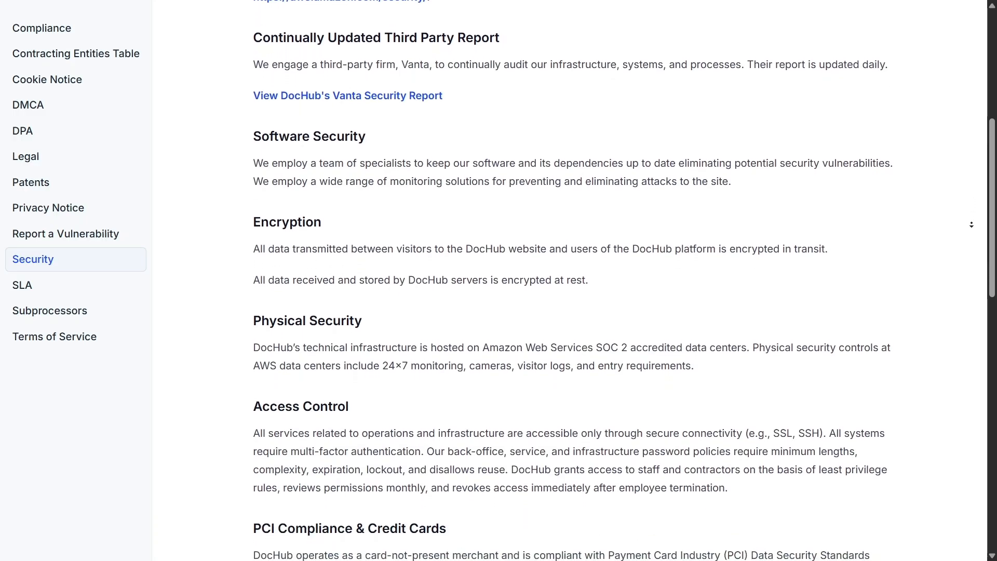
scroll(down, 3)
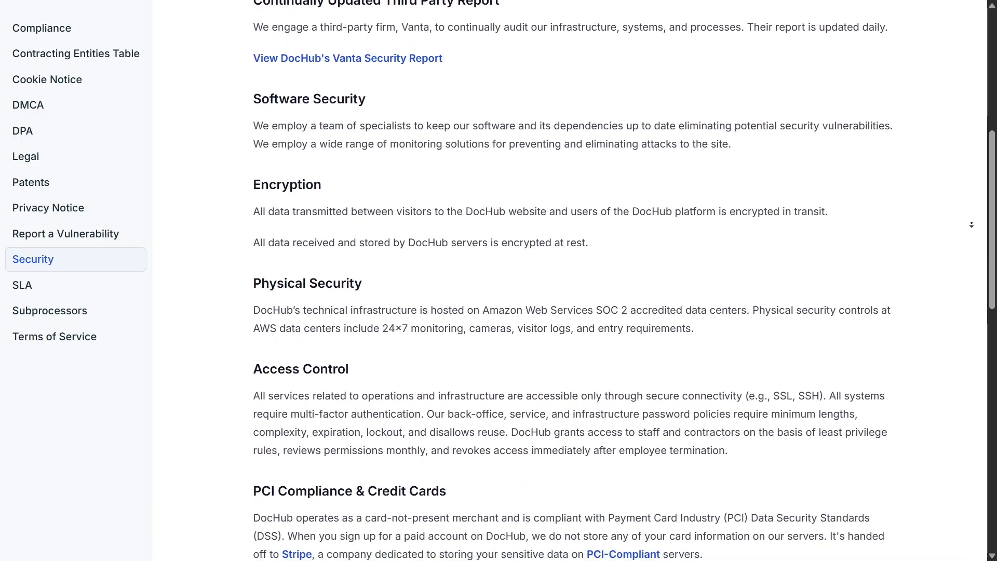
scroll(down, 3)
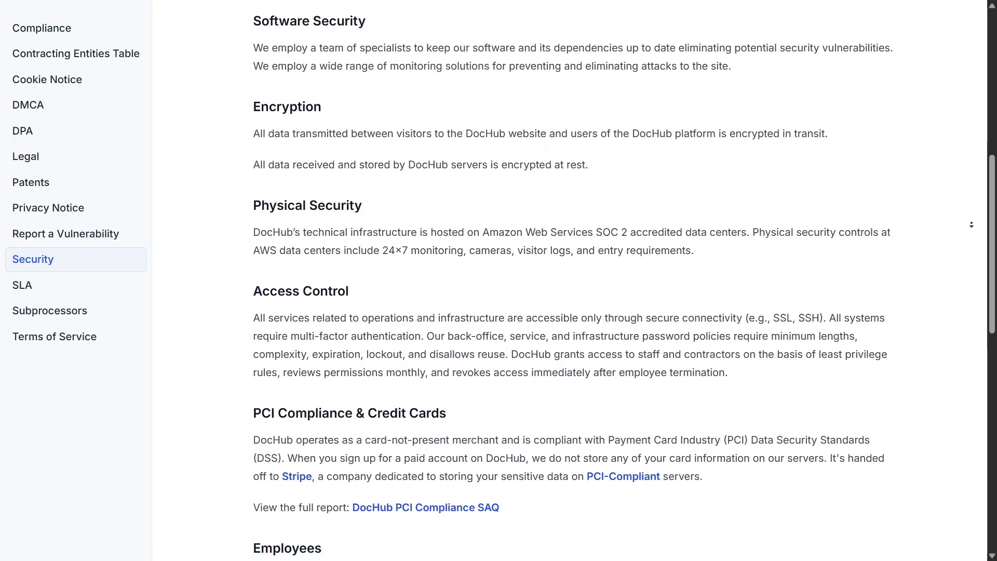
scroll(down, 3)
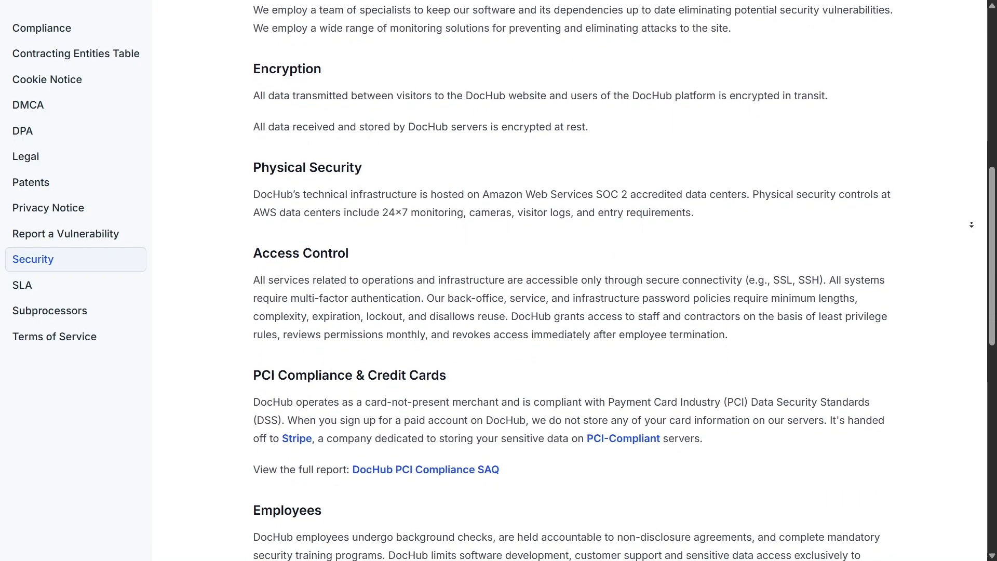
scroll(down, 3)
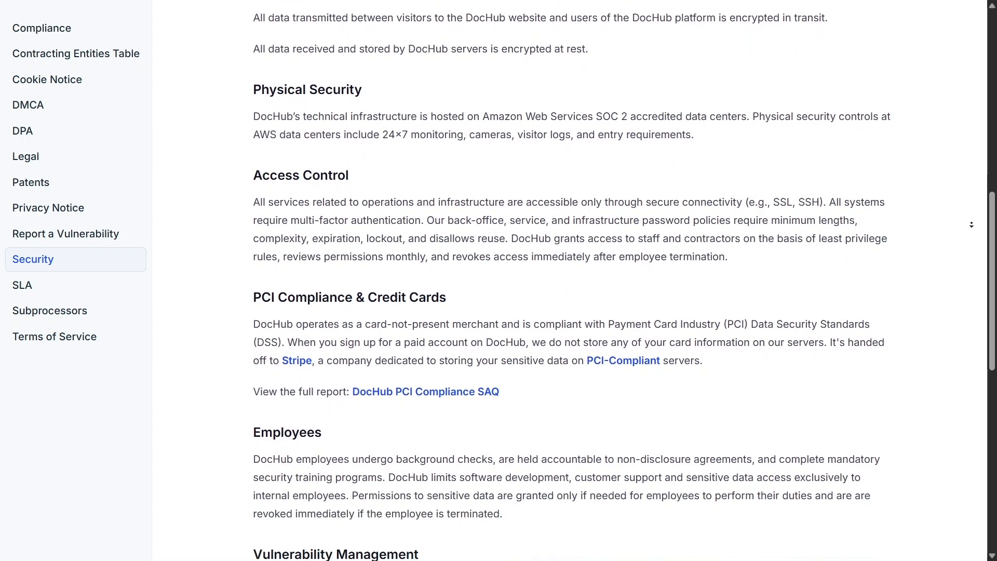
scroll(down, 3)
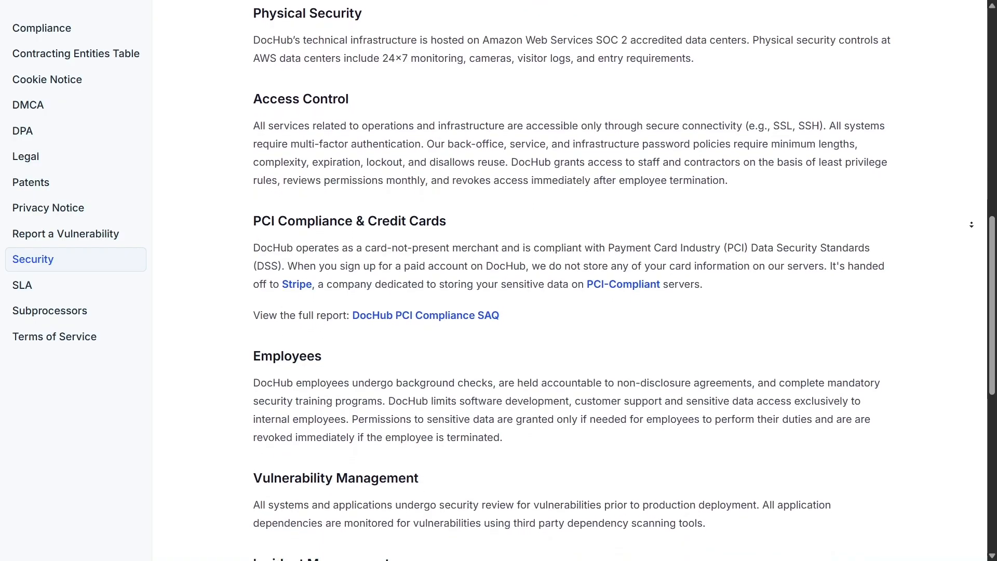
scroll(down, 3)
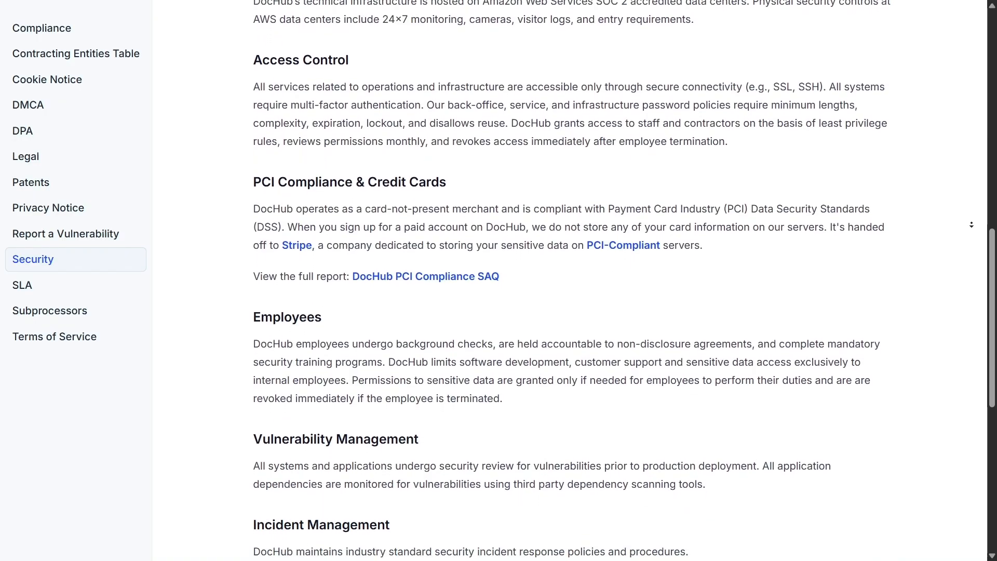
scroll(down, 3)
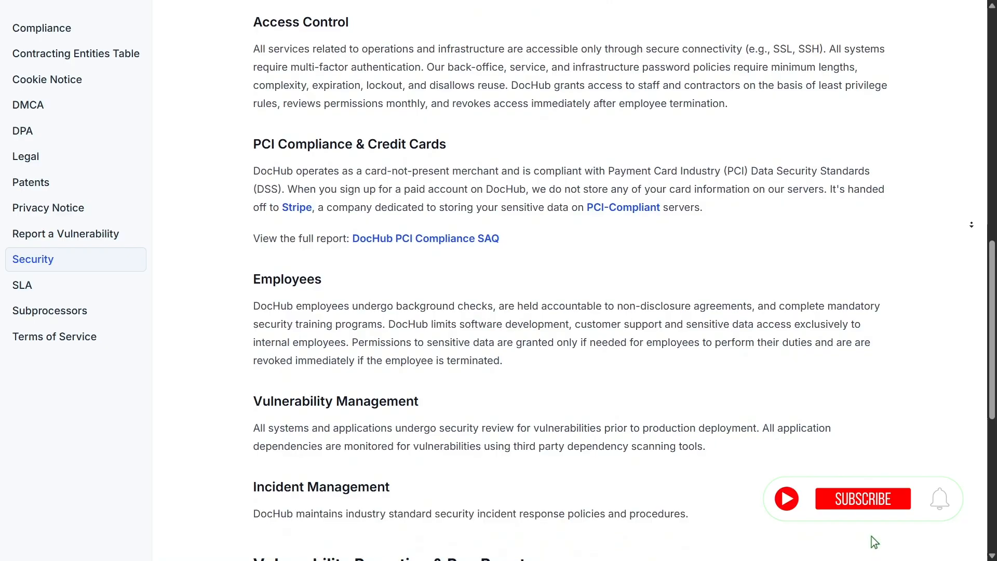
scroll(down, 3)
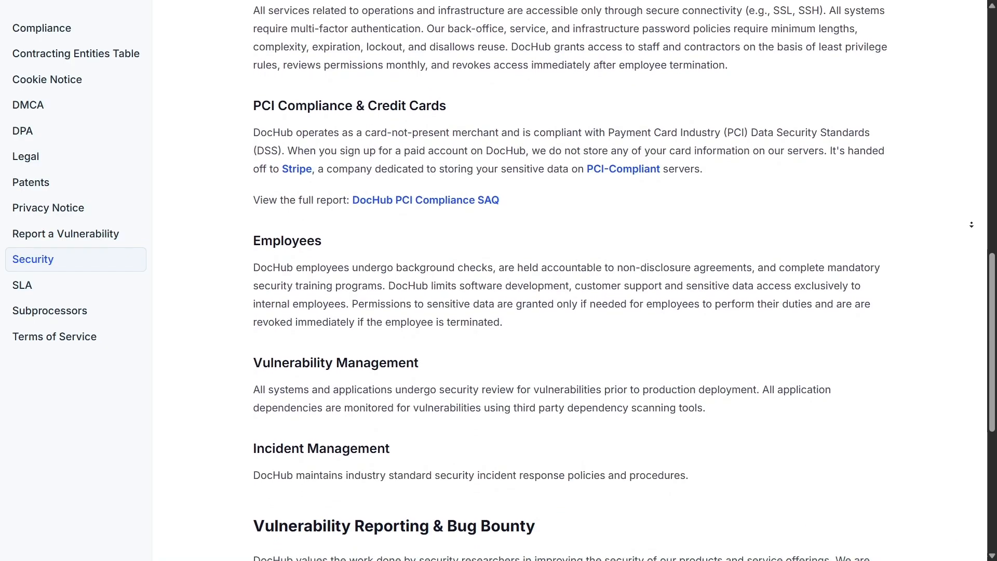
scroll(down, 3)
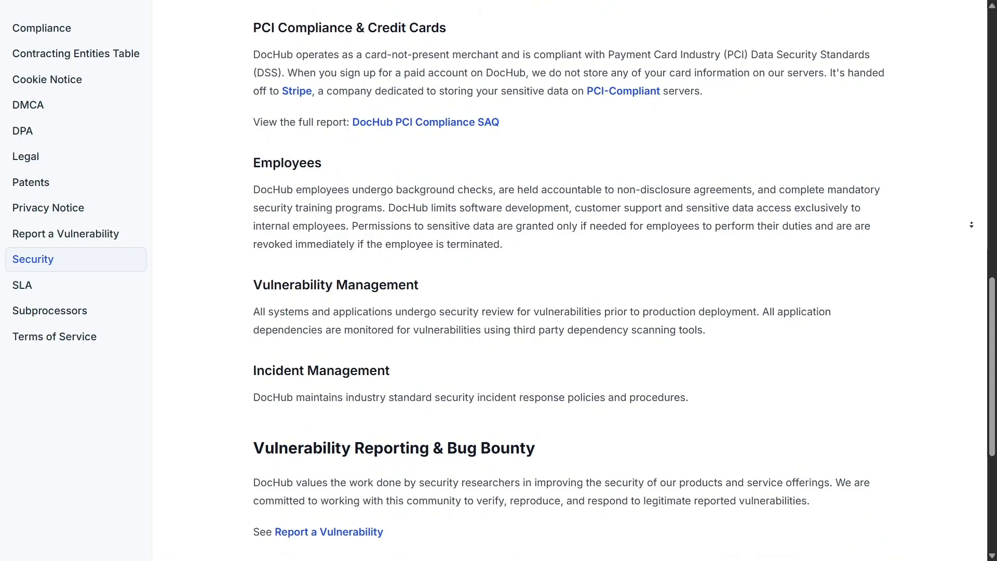
scroll(down, 3)
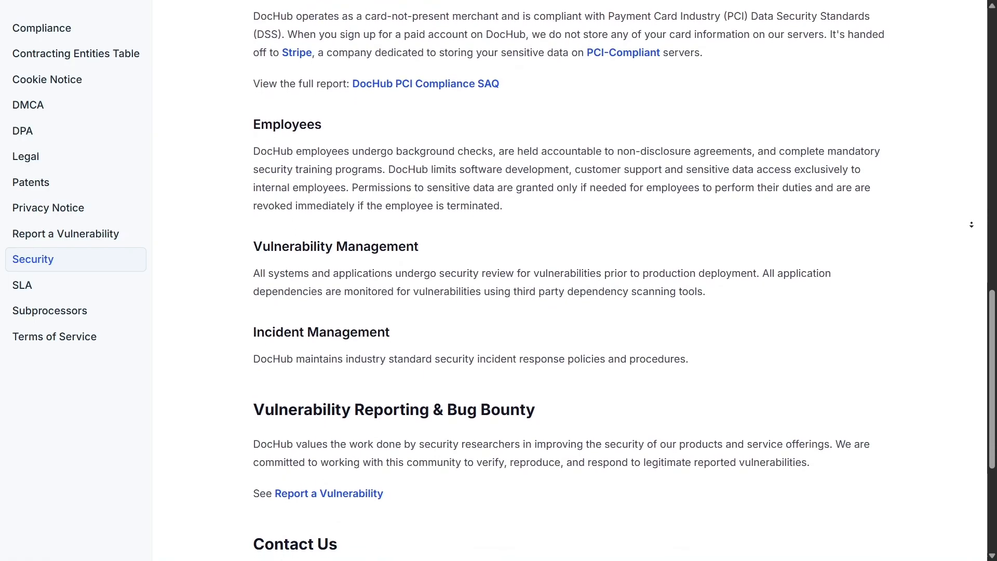
scroll(down, 3)
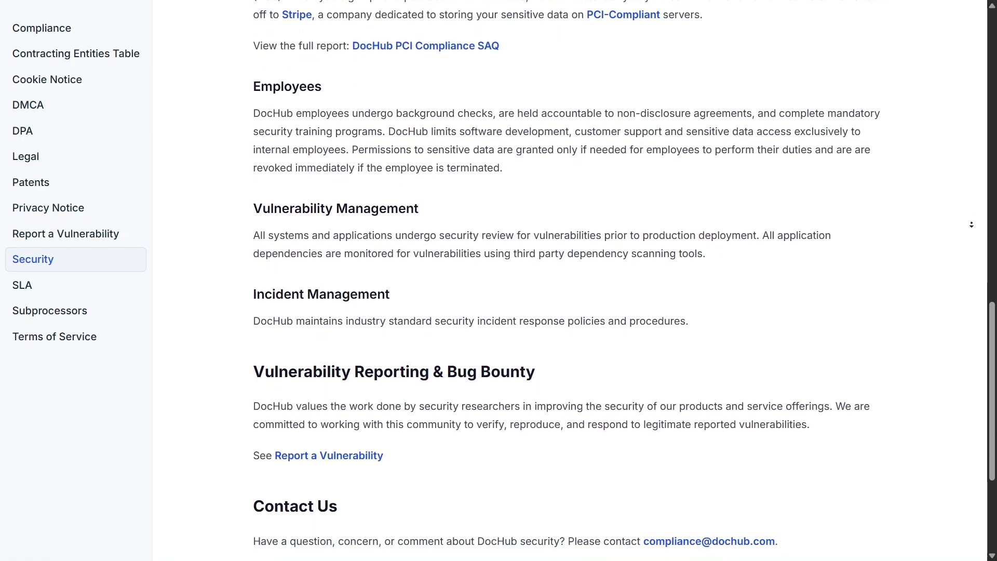
scroll(down, 3)
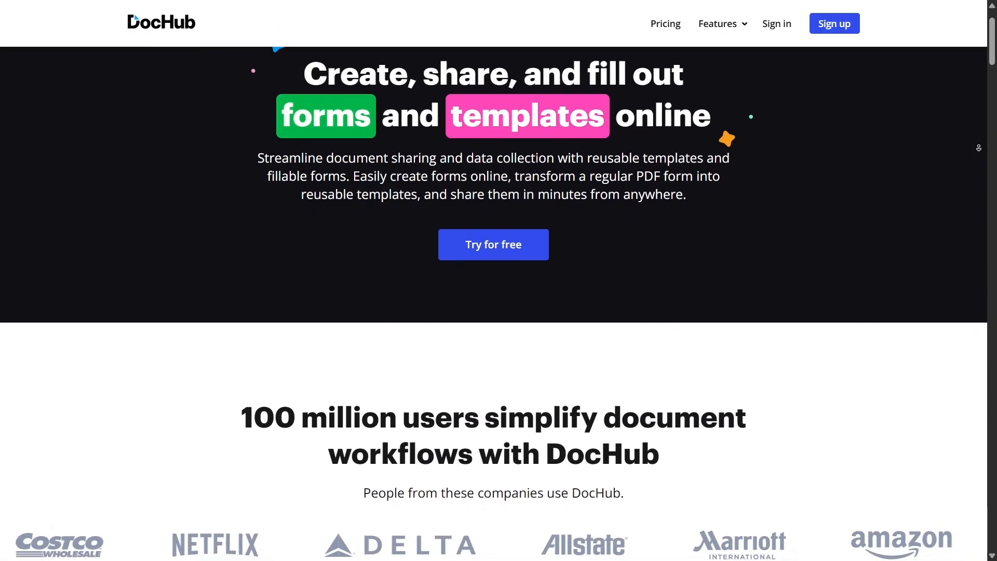
Step: Scroll the forms-and-templates page past the company logos to 'Create custom forms in clicks'
scroll(down, 3)
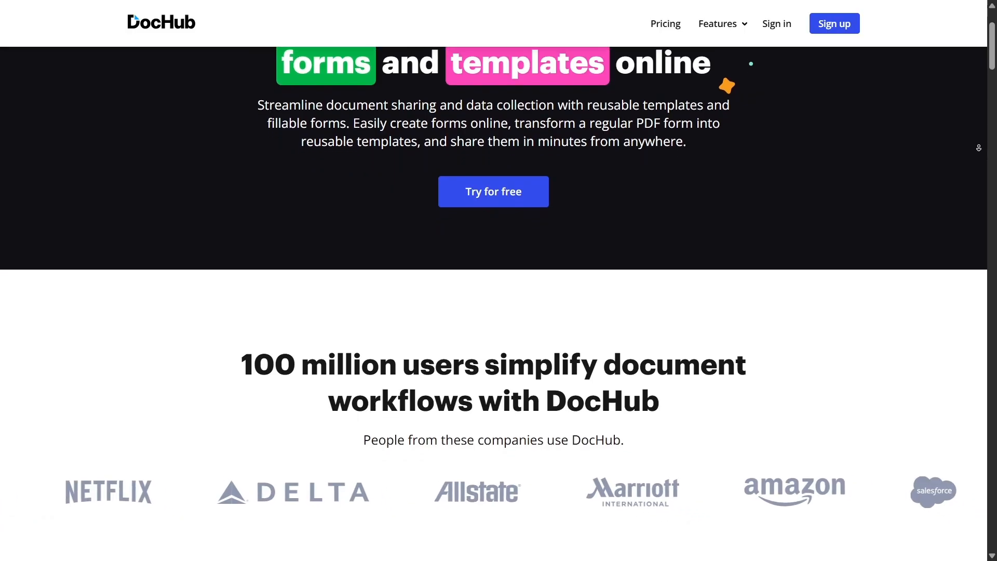
scroll(down, 3)
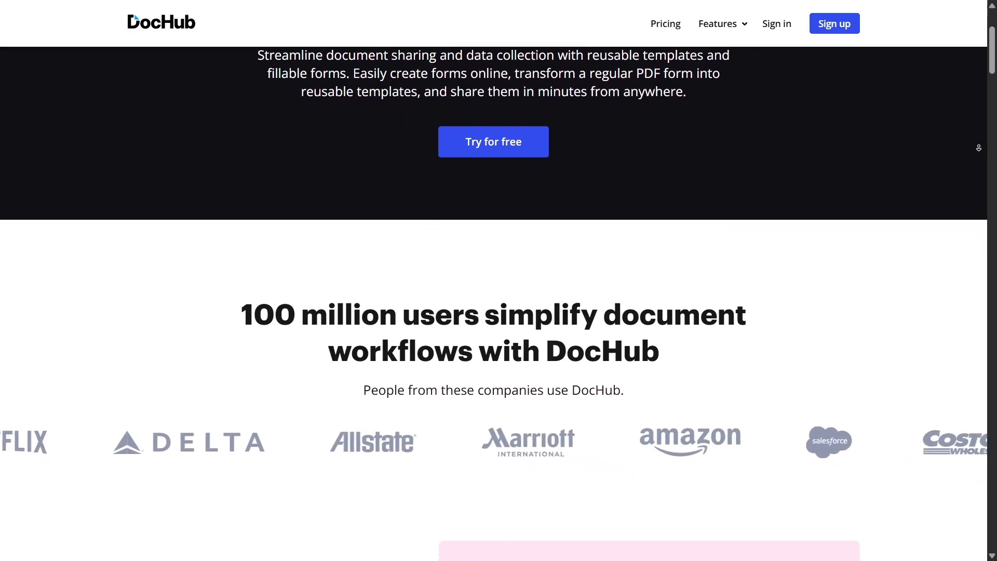
scroll(down, 3)
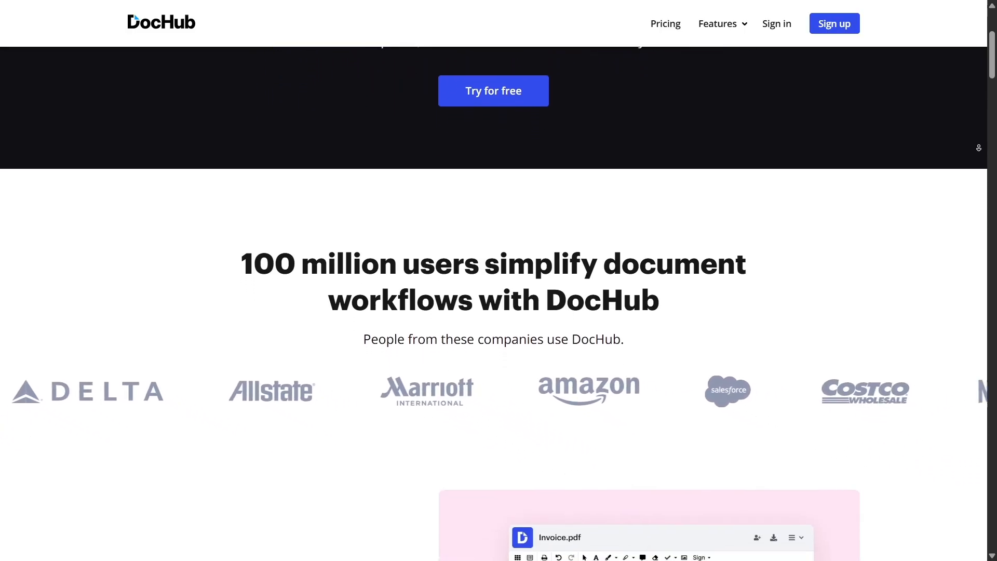
scroll(down, 3)
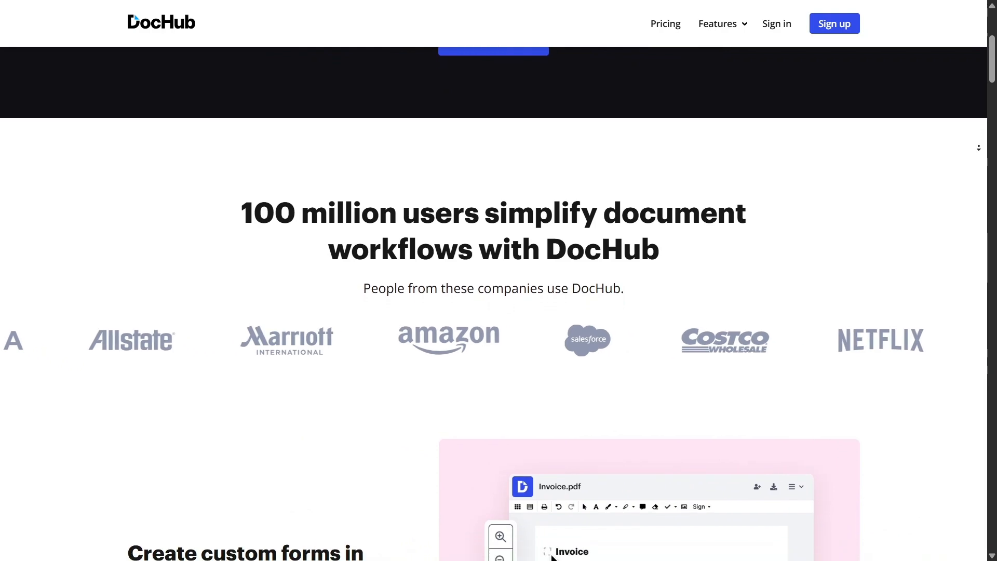
scroll(down, 3)
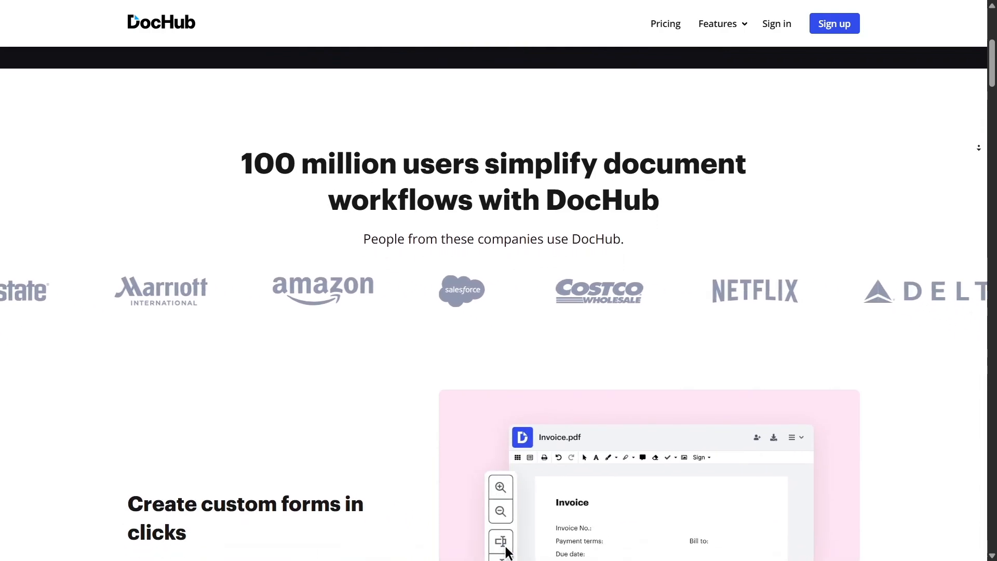
scroll(down, 3)
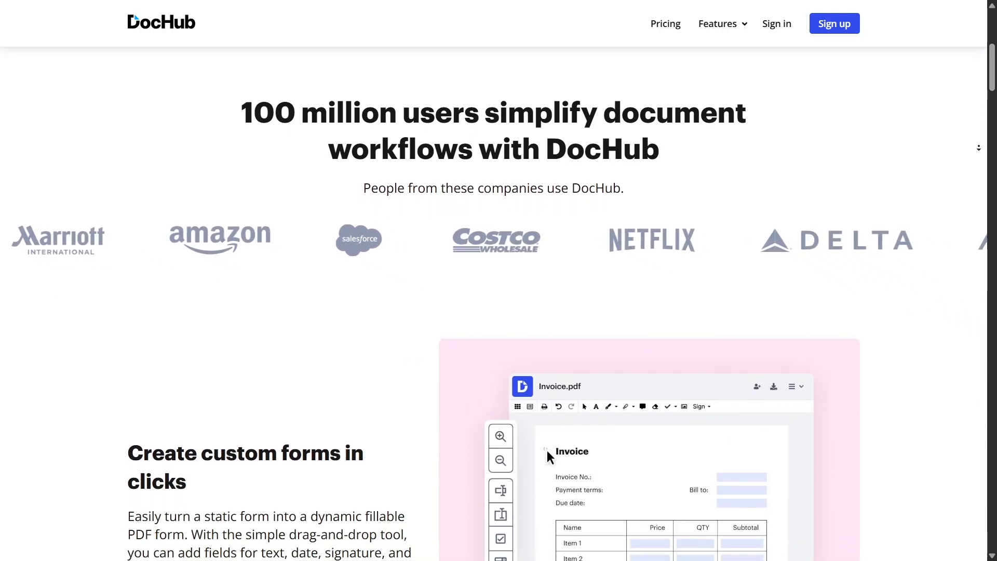
scroll(down, 3)
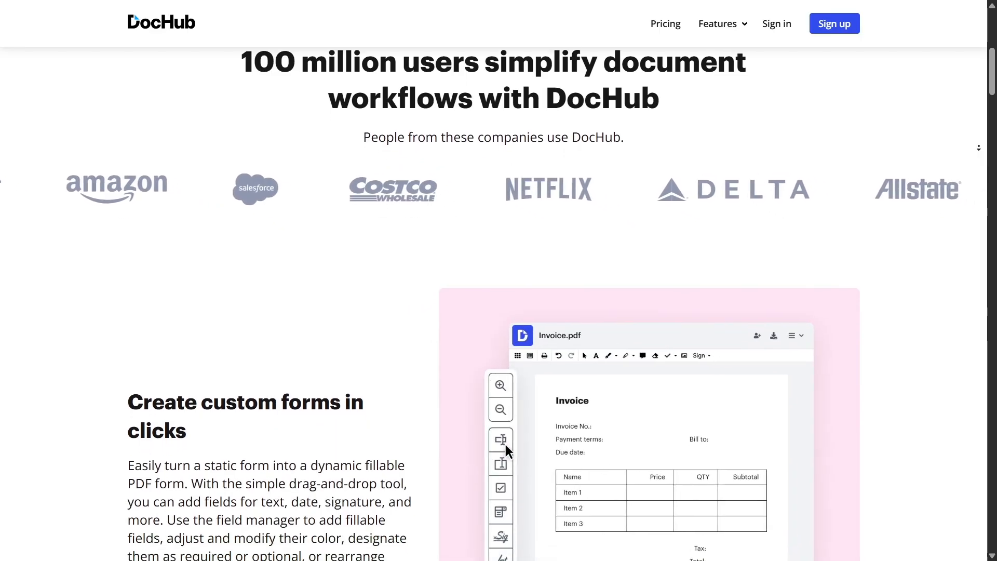
scroll(down, 3)
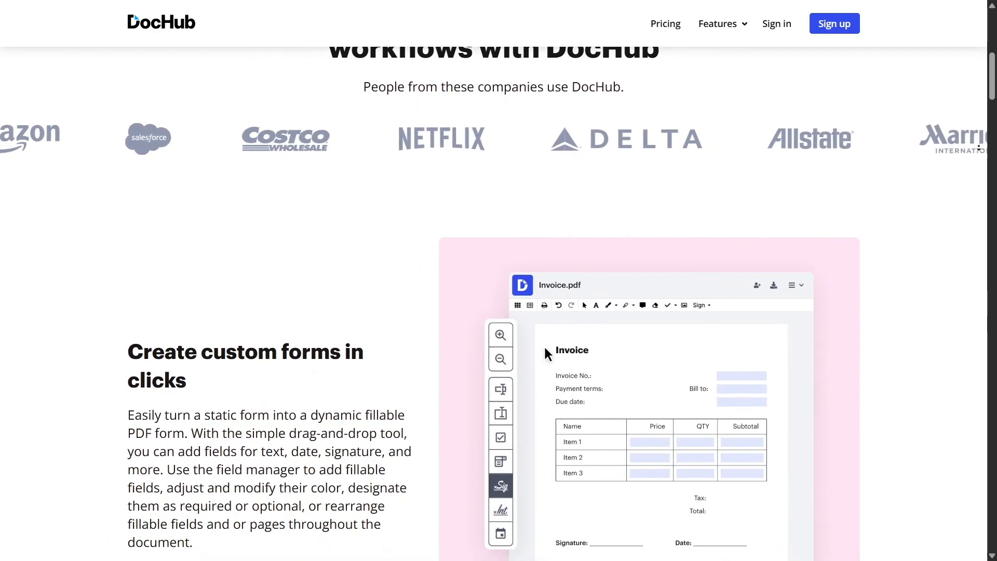
scroll(down, 3)
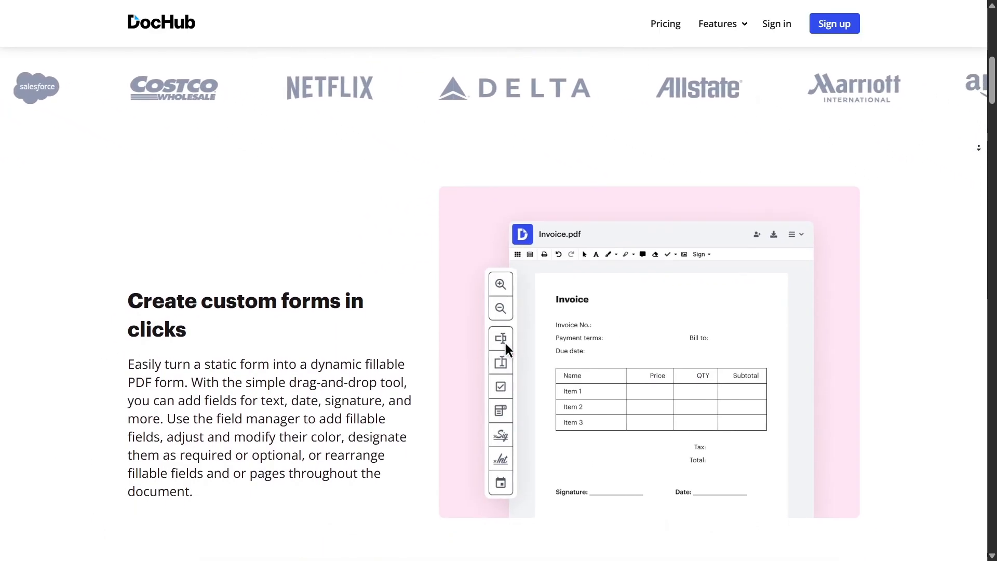
scroll(down, 3)
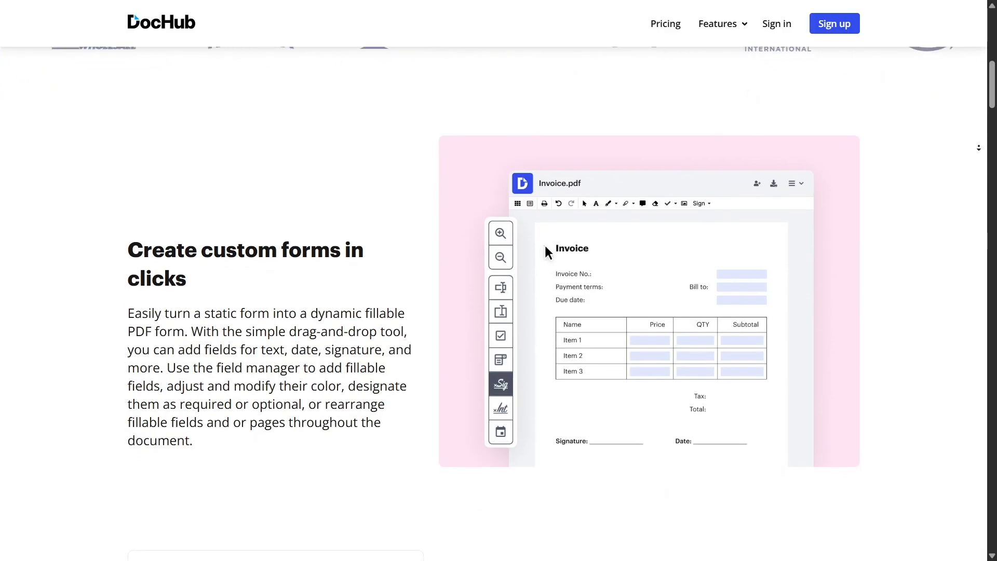
scroll(down, 3)
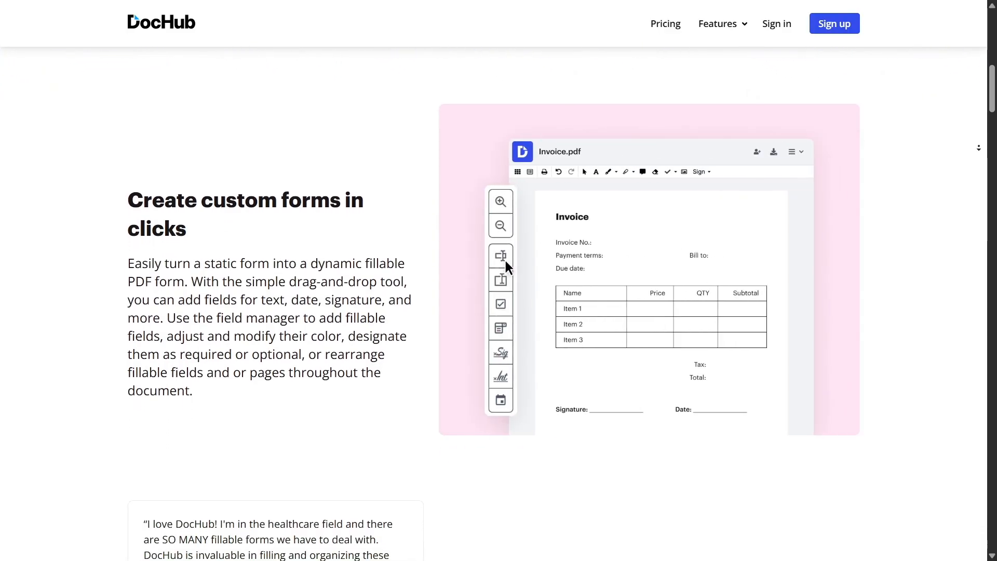
Step: Read on through 'Save time with reusable templates' to 'Jumpstart complex document workflows'
click(500, 352)
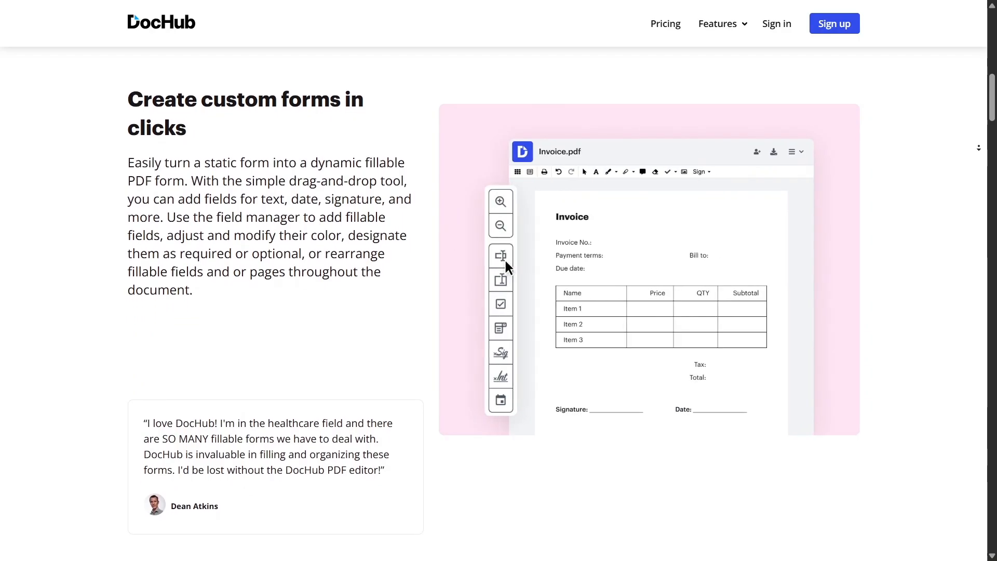
scroll(down, 3)
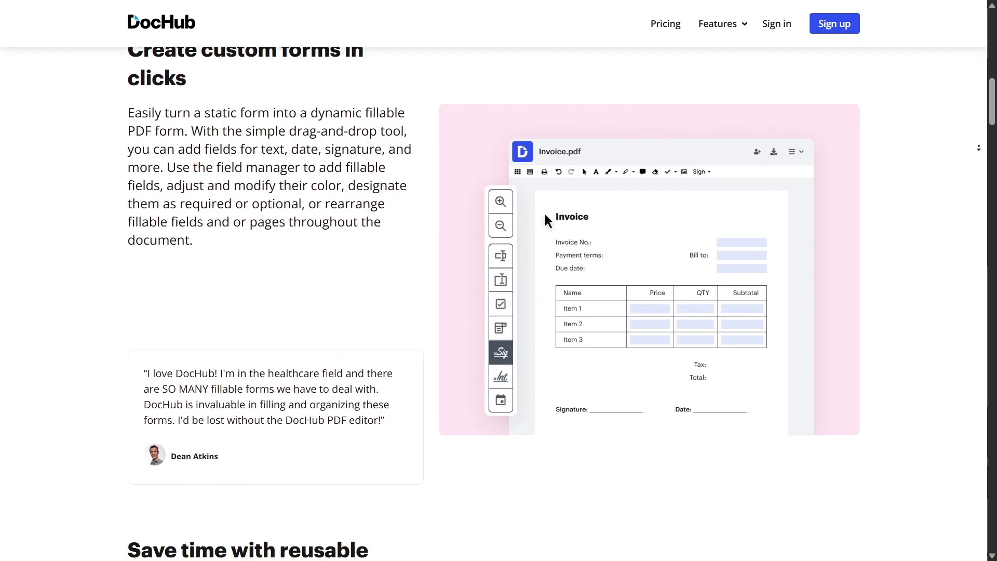
scroll(down, 3)
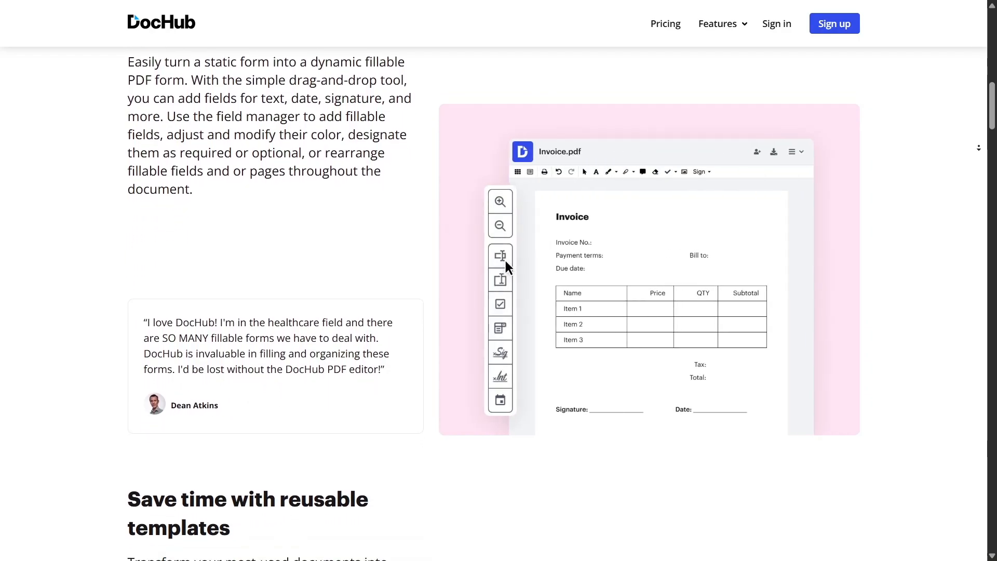
scroll(down, 3)
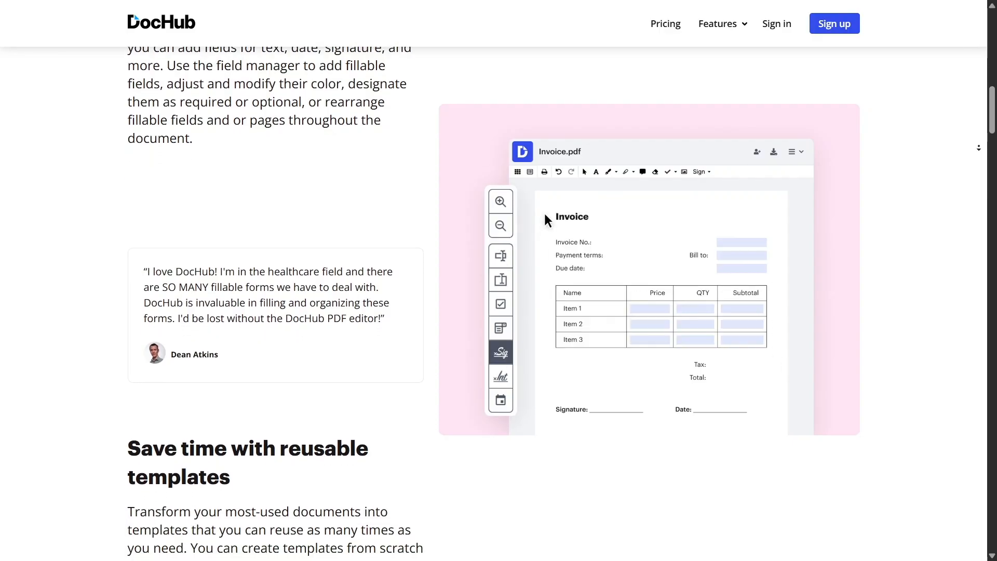
scroll(down, 3)
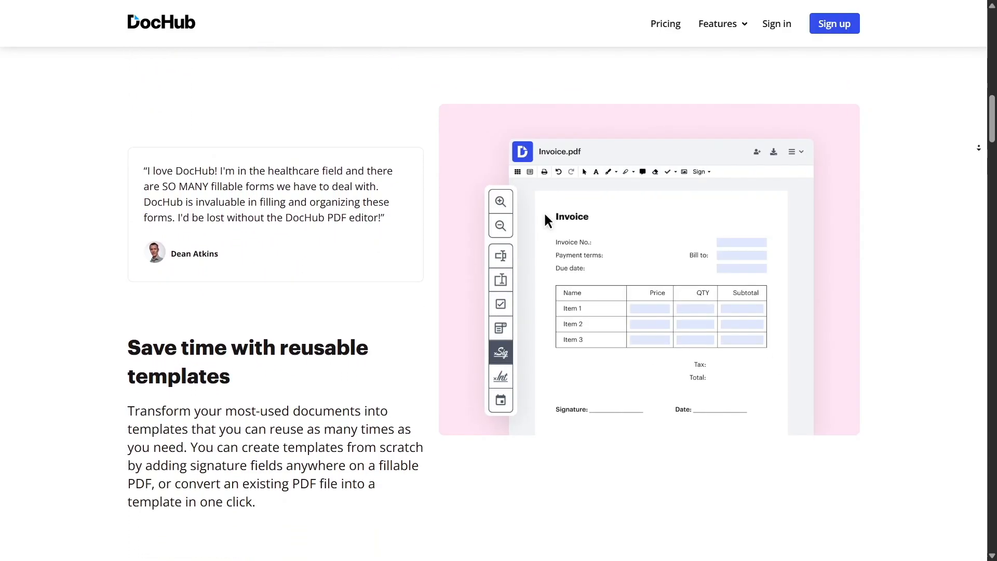
scroll(down, 3)
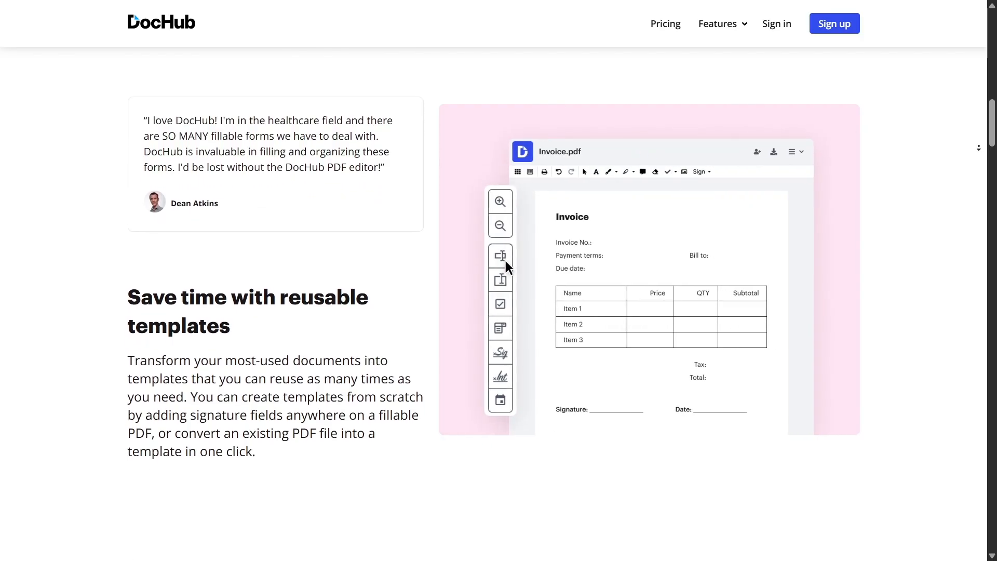
scroll(down, 3)
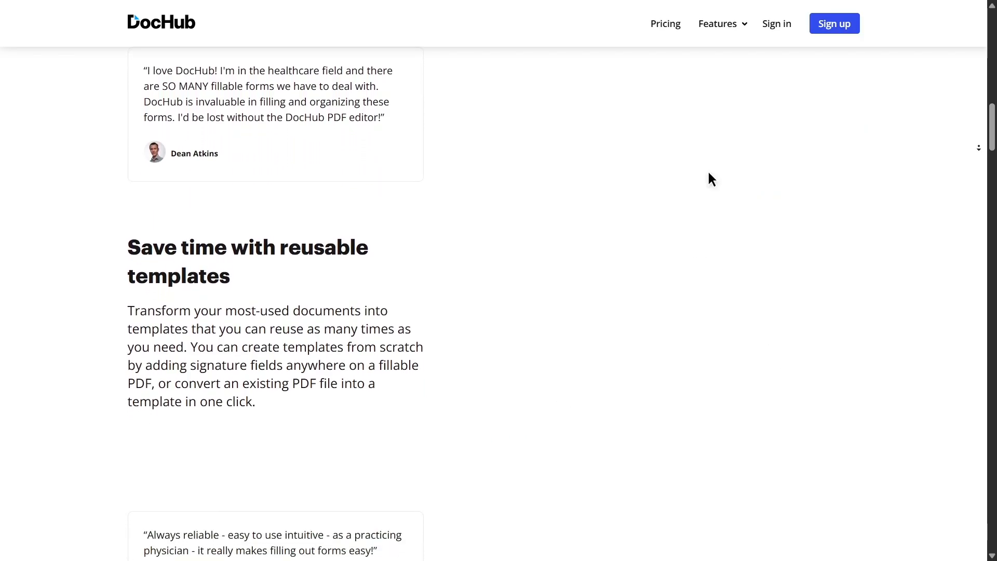
scroll(down, 3)
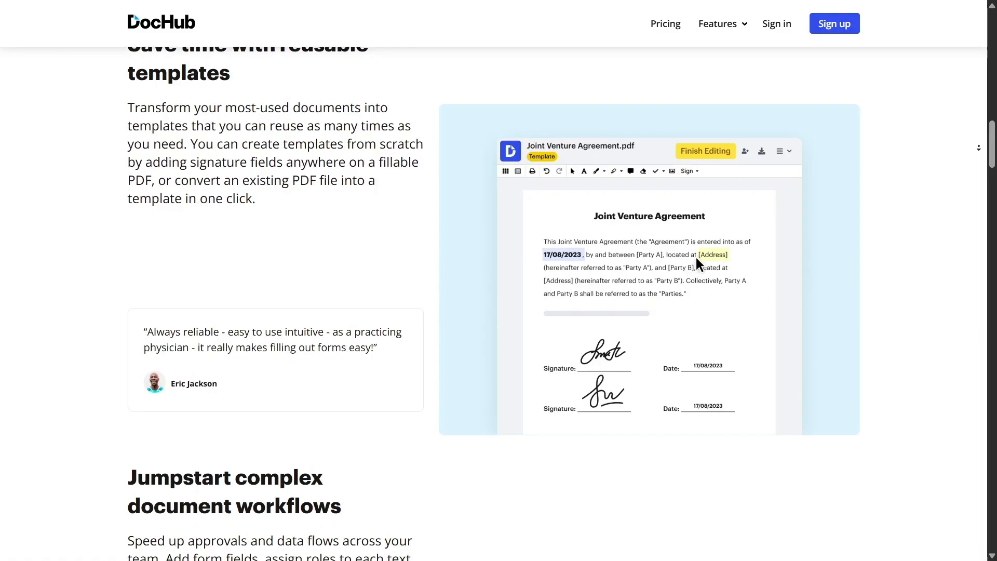
Step: Navigate to the 'Rotate Pages in a PDF' feature page showing its document upload area
click(783, 150)
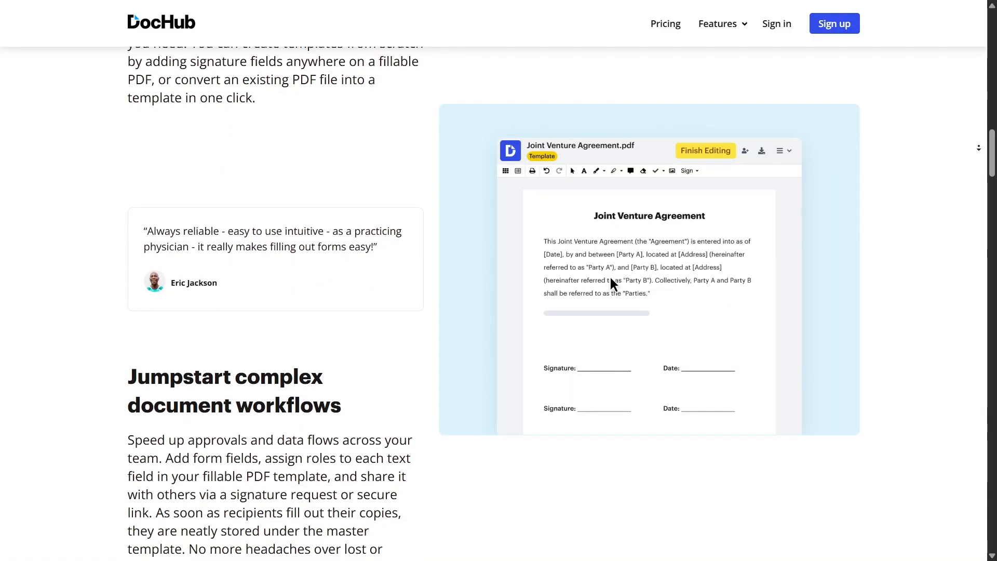
scroll(down, 3)
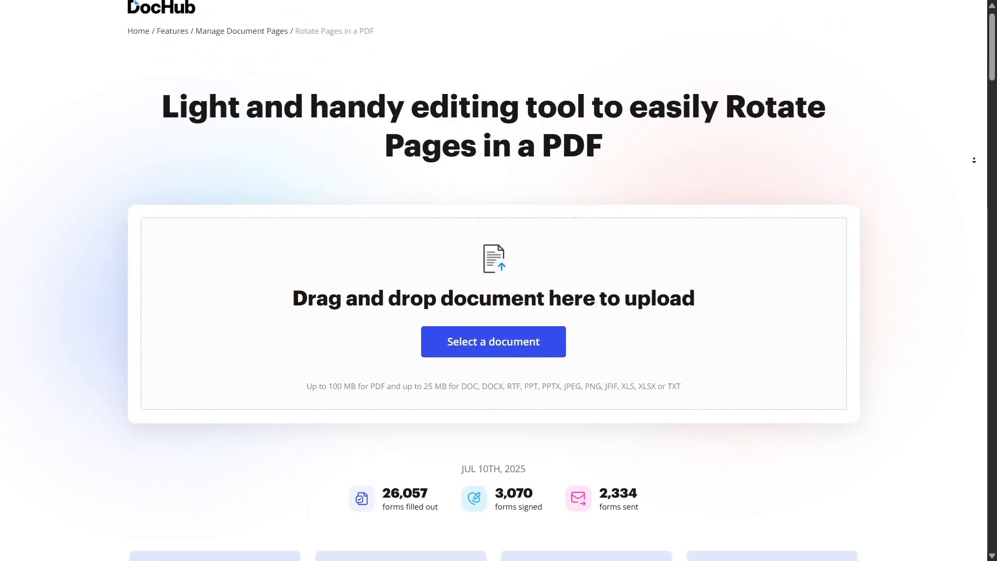
Step: Scroll past the upload box and four numbered cards to the five-step rotating guide
scroll(down, 3)
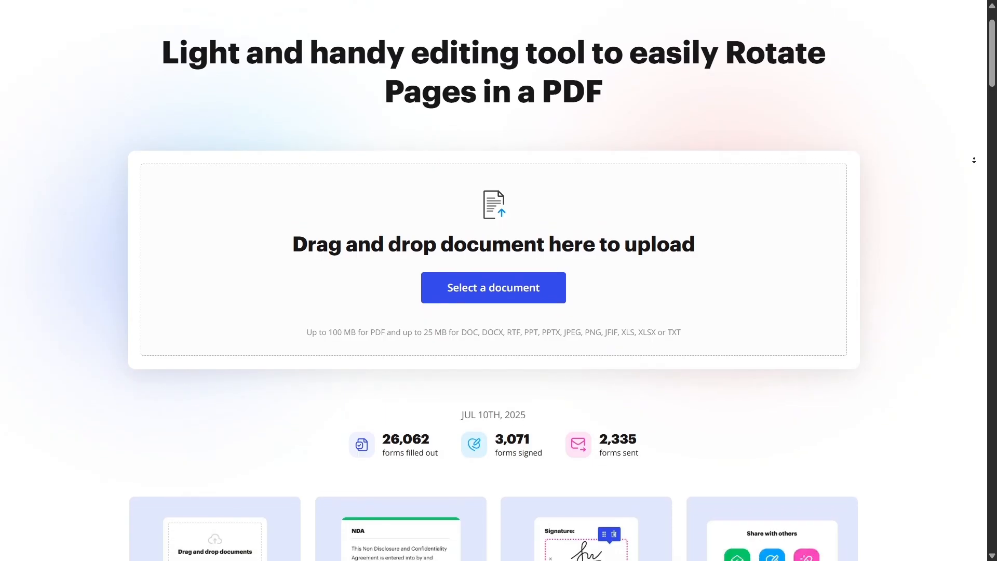
scroll(down, 3)
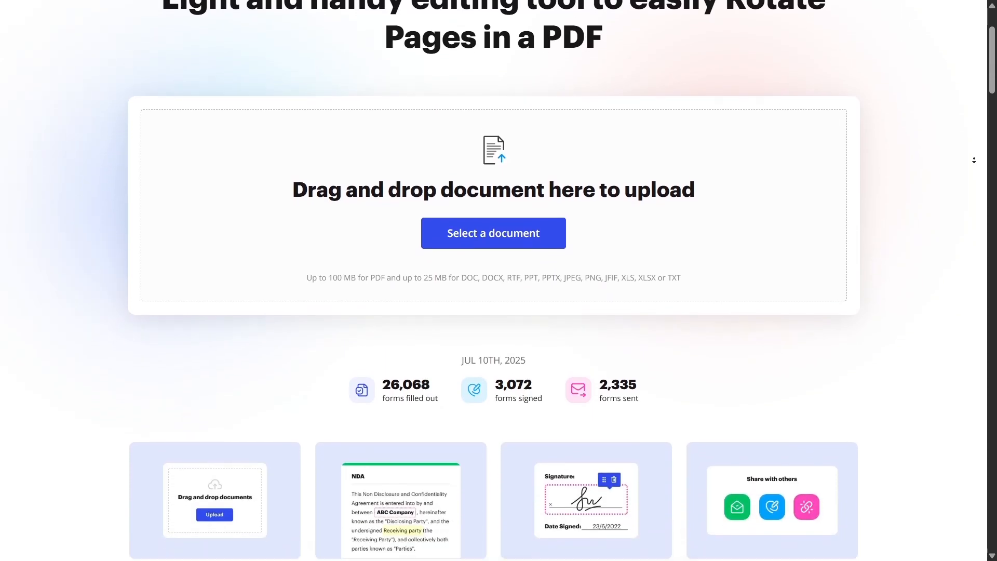
scroll(down, 3)
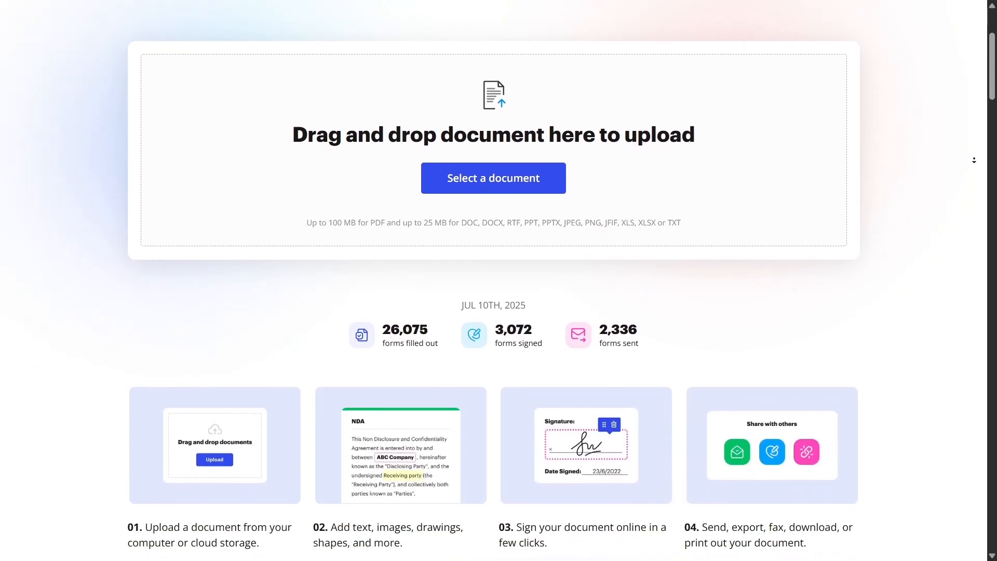
scroll(down, 3)
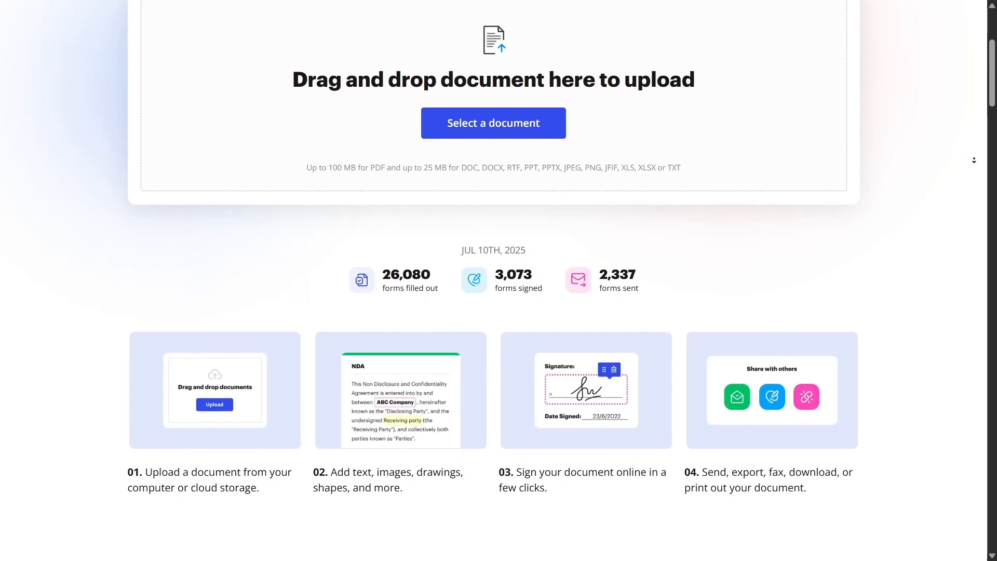
scroll(down, 3)
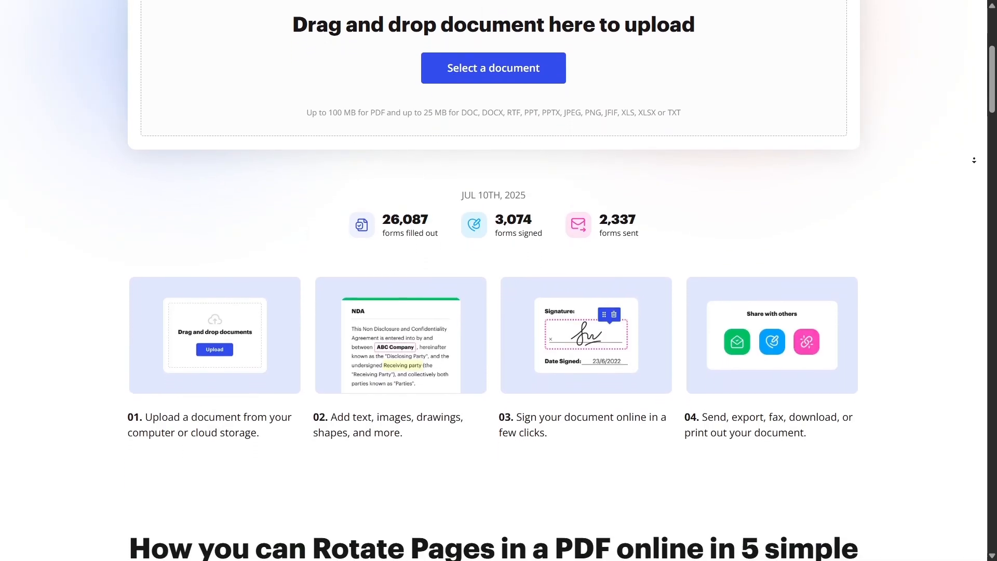
scroll(down, 3)
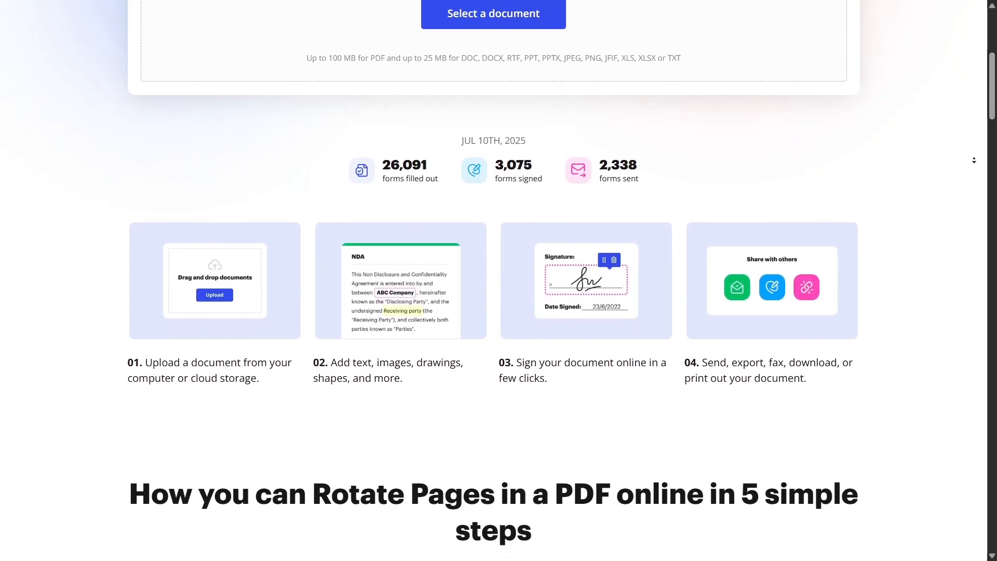
scroll(down, 3)
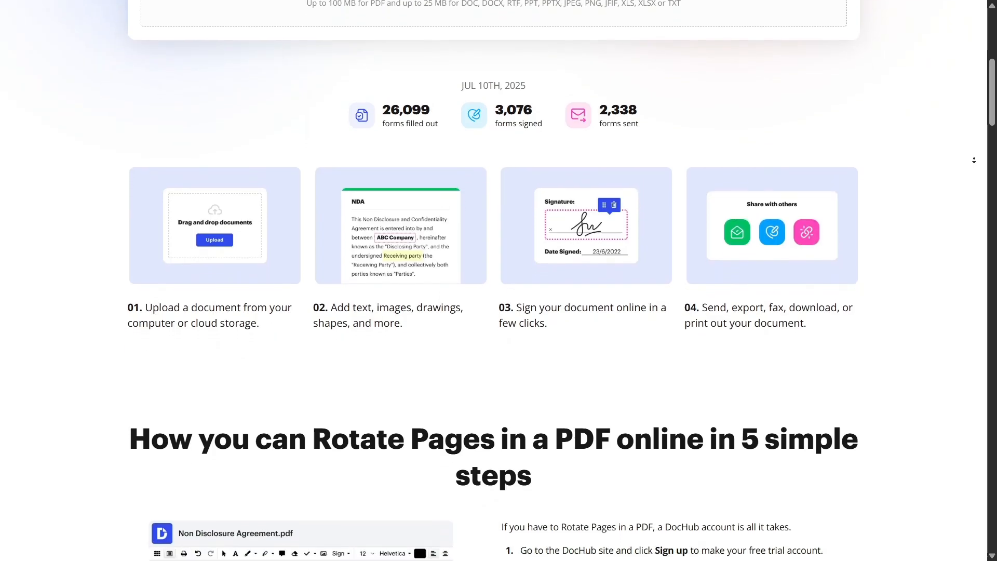
scroll(down, 3)
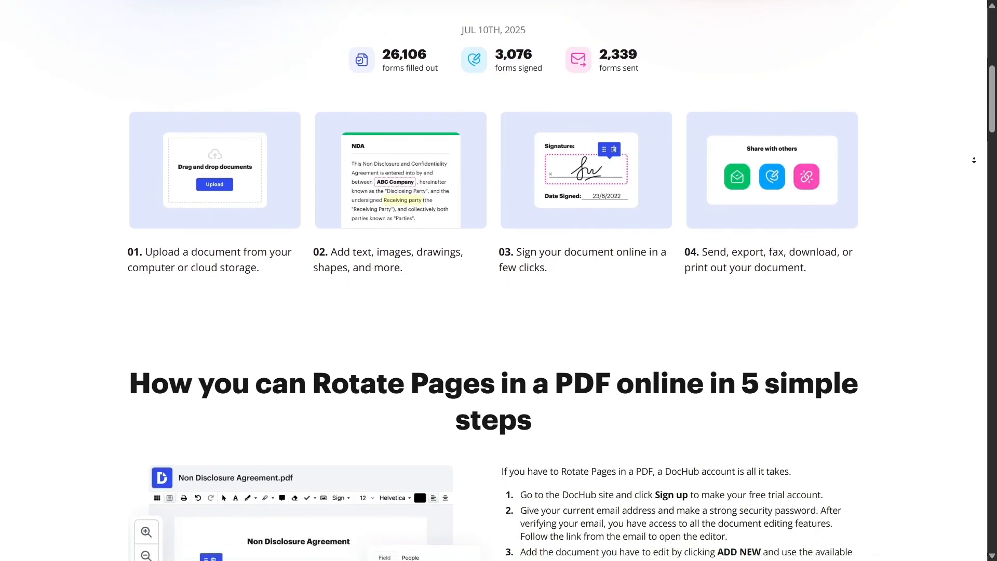
scroll(down, 3)
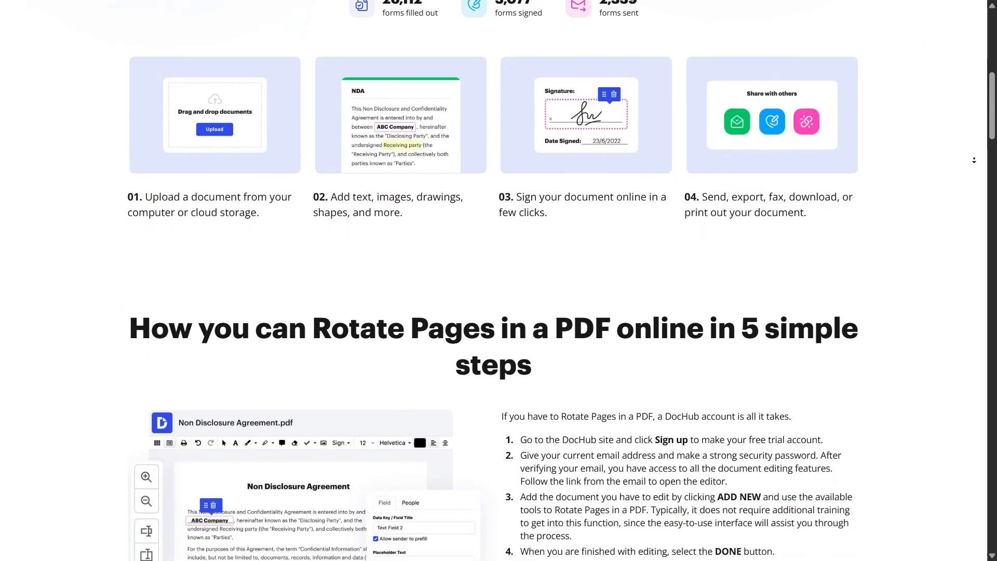
scroll(down, 3)
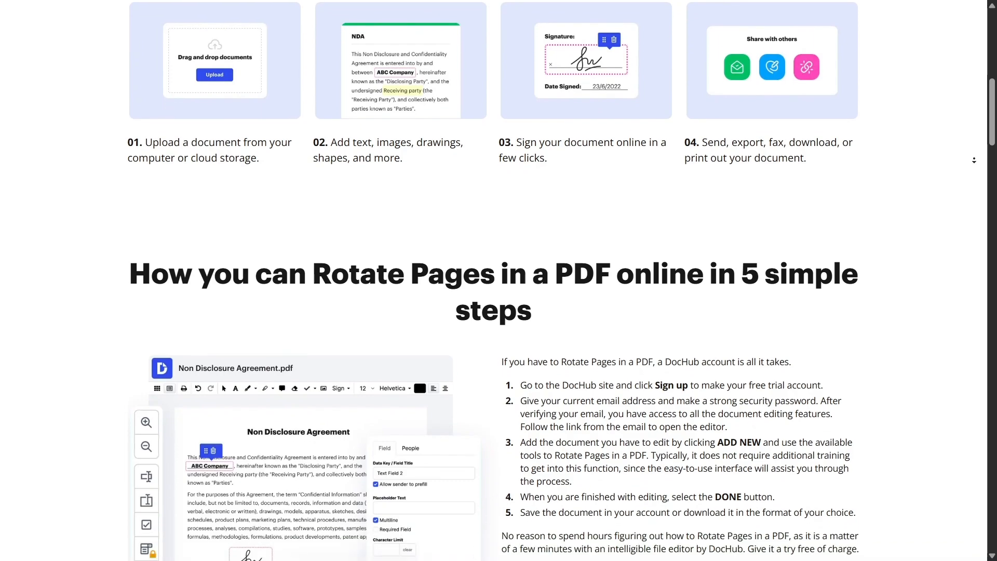
scroll(down, 3)
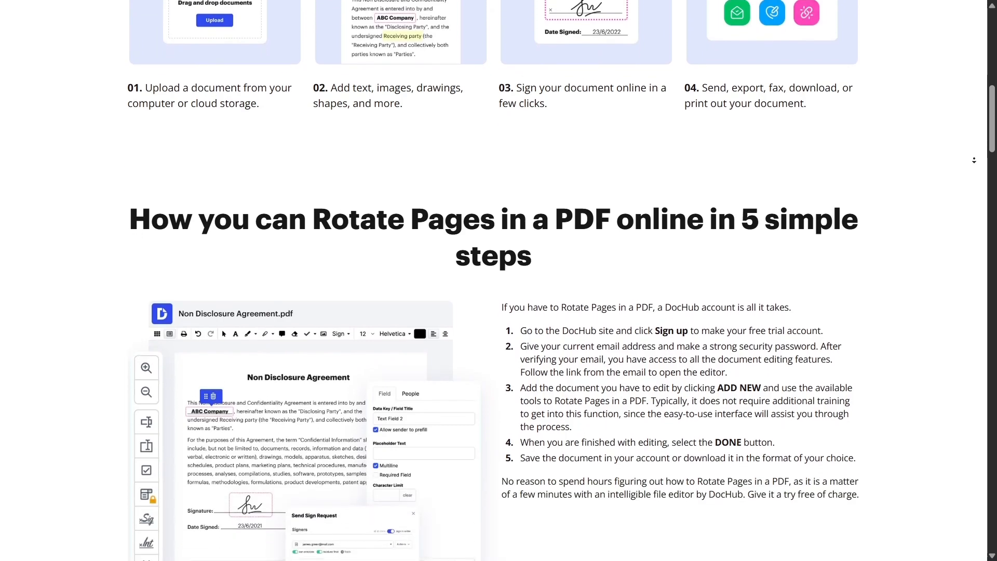
scroll(down, 3)
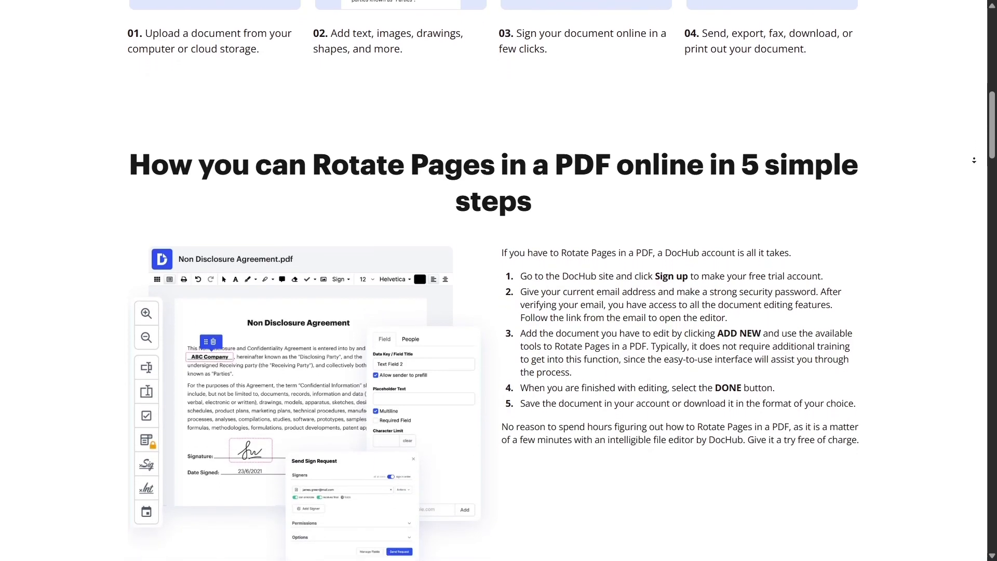
scroll(down, 3)
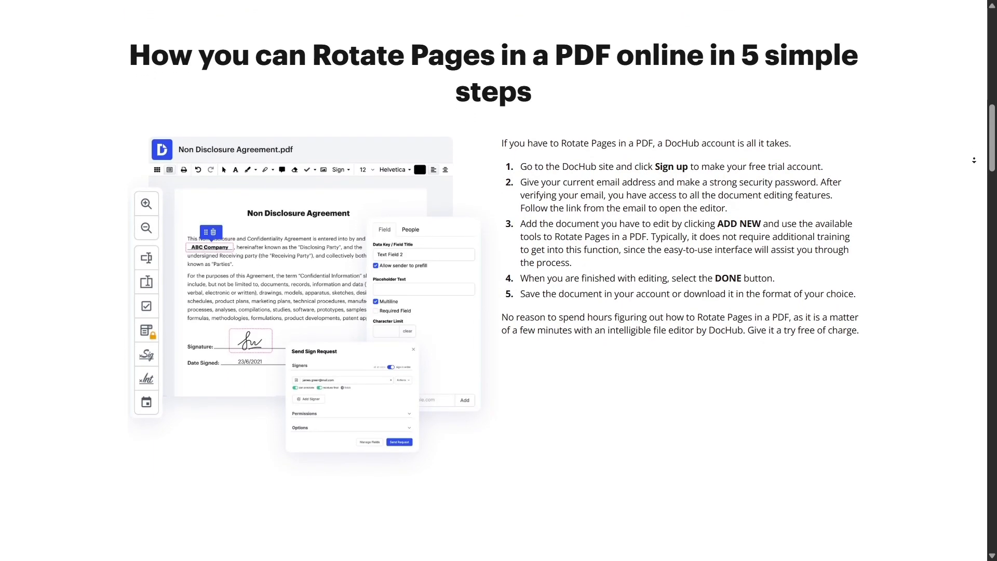
Step: Scroll below the guide to 'PDF editing simplified with DocHub' features and the review ratings row
scroll(down, 3)
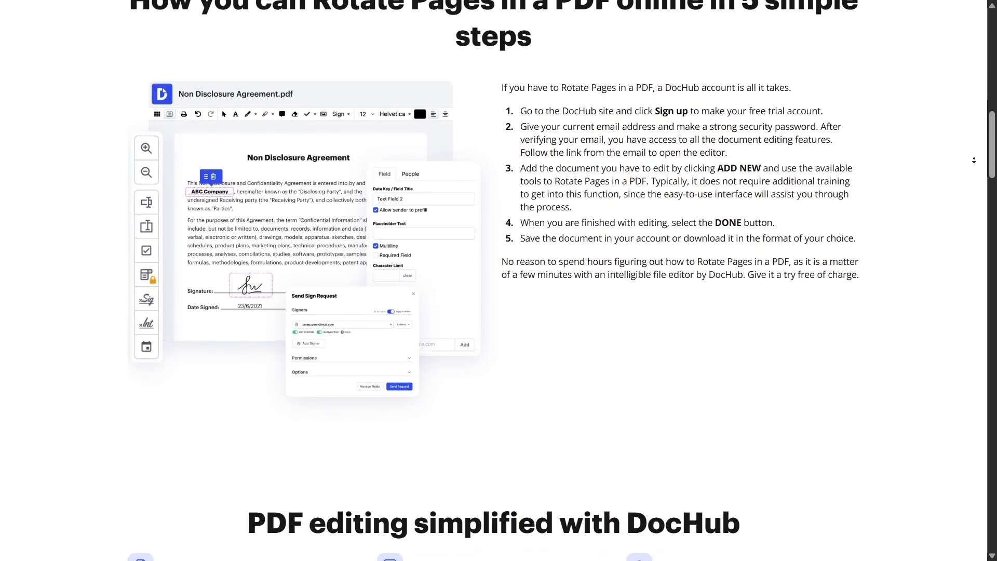
scroll(down, 3)
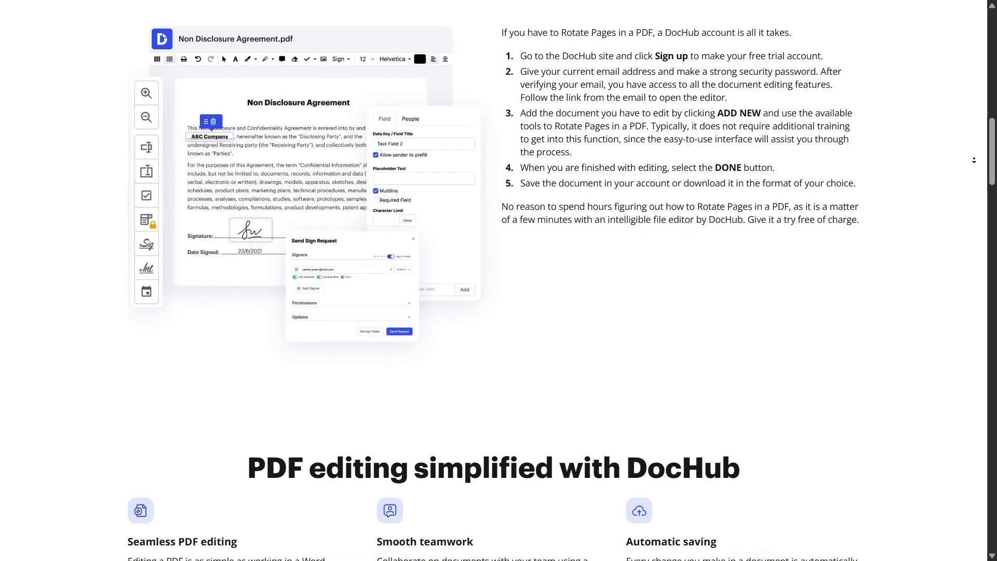
scroll(down, 3)
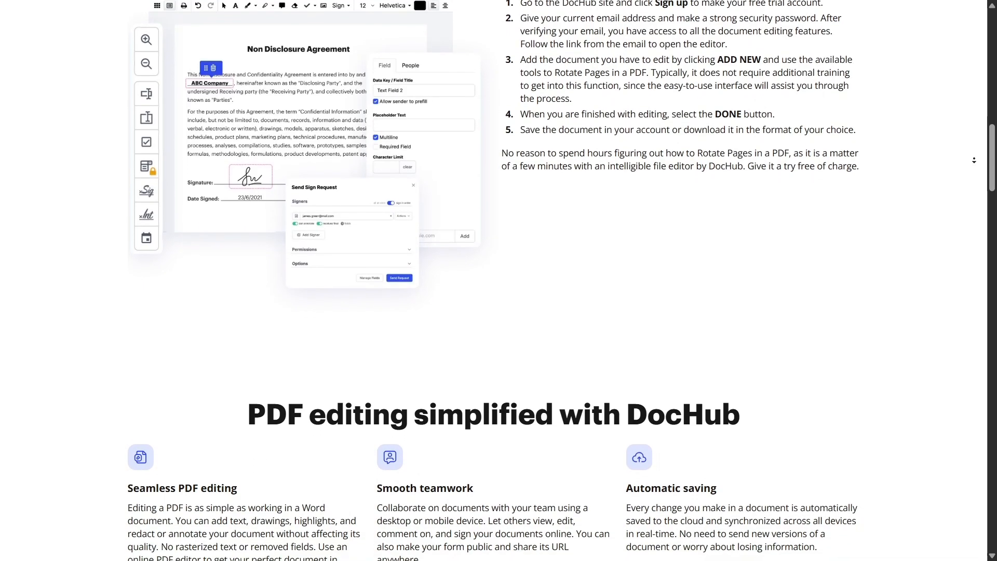
scroll(down, 3)
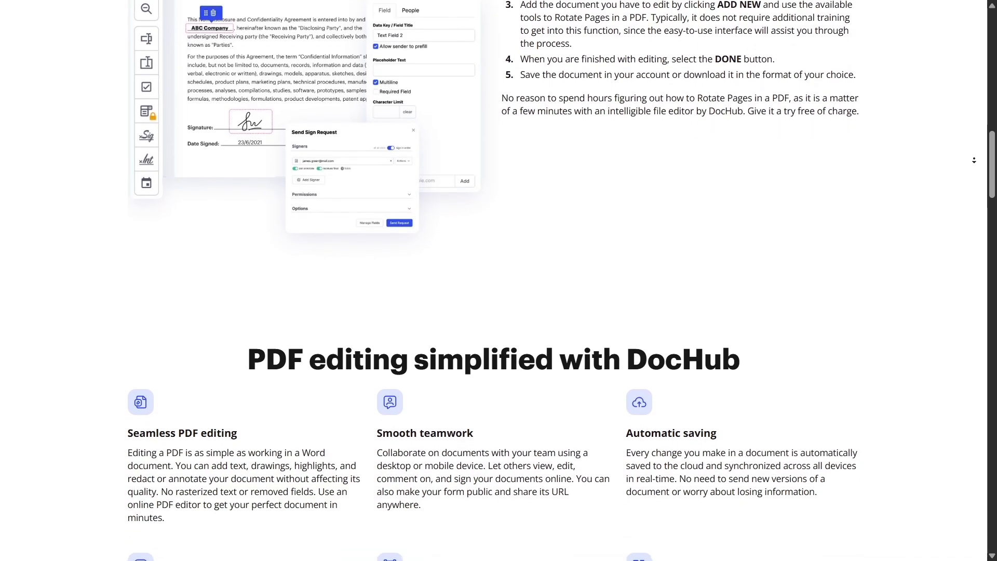
scroll(down, 3)
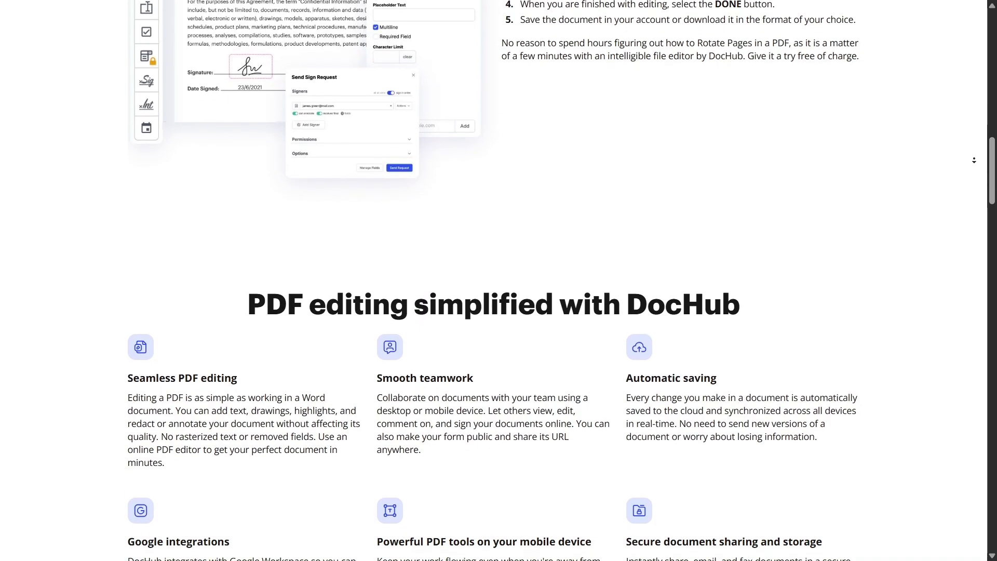
scroll(down, 3)
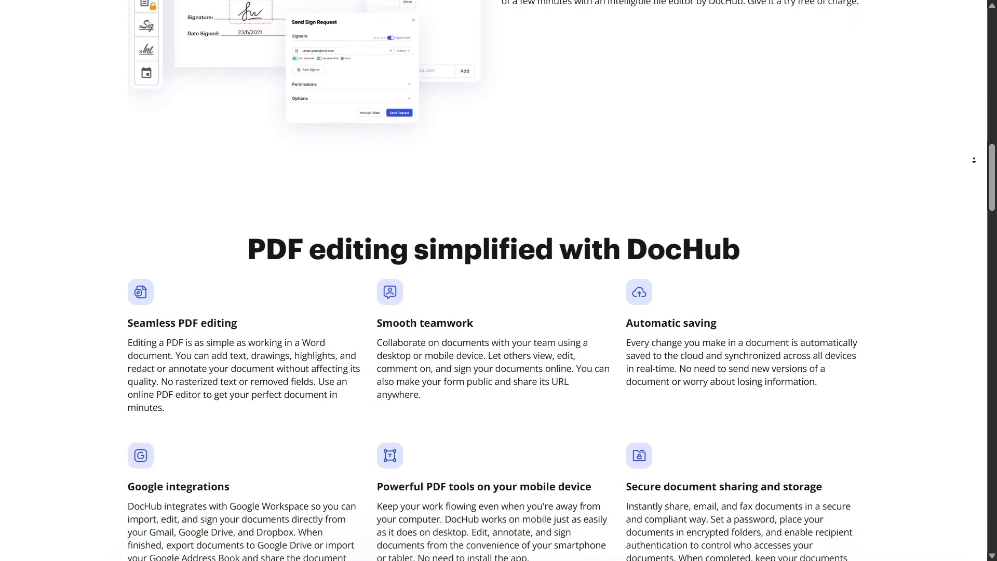
scroll(down, 3)
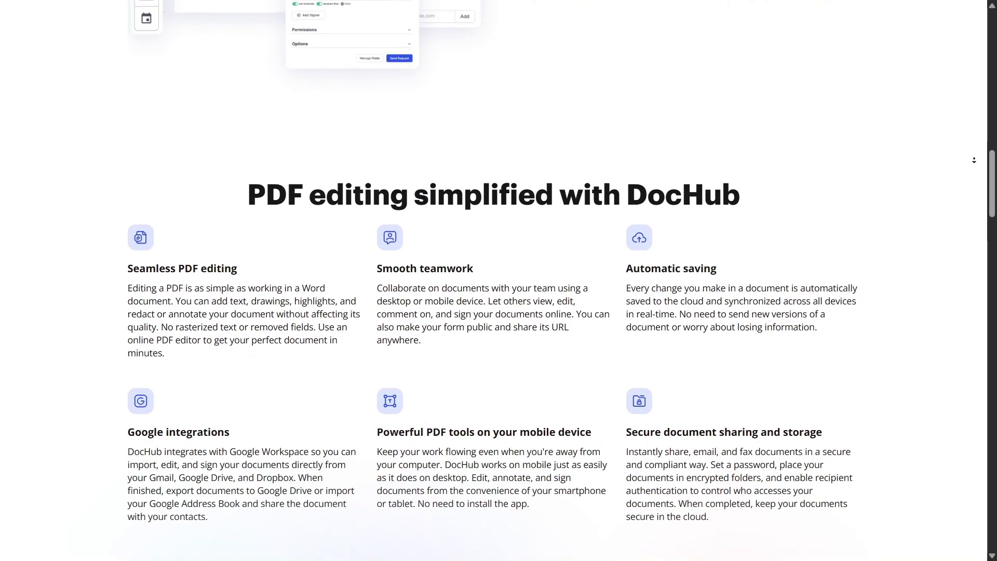
scroll(down, 3)
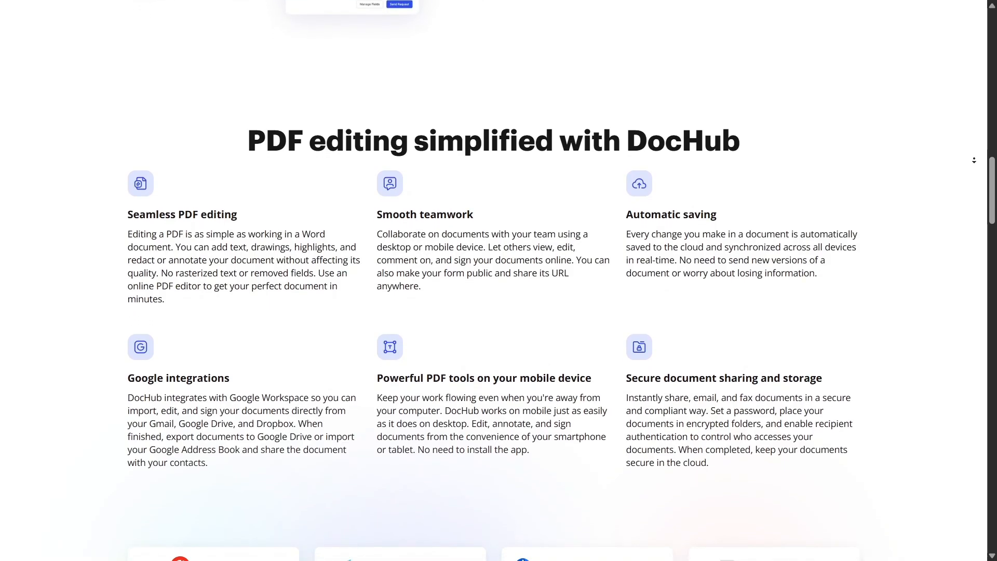
scroll(down, 3)
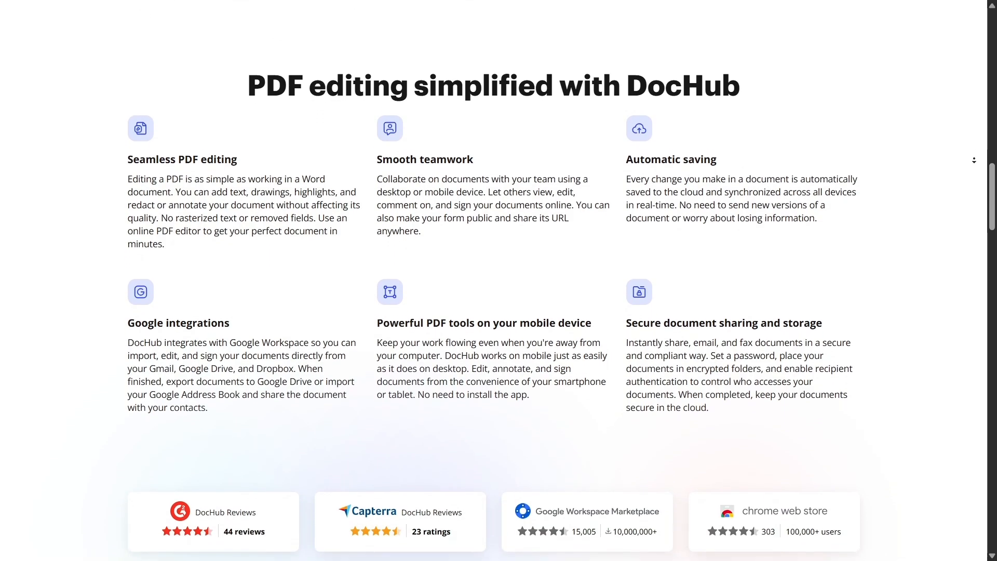